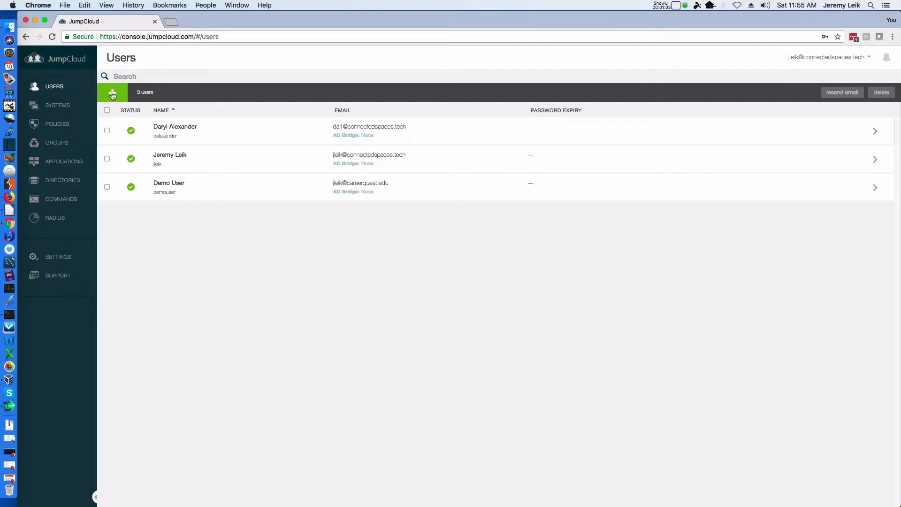
{"action": "left_click", "coordinate": [112, 92]}
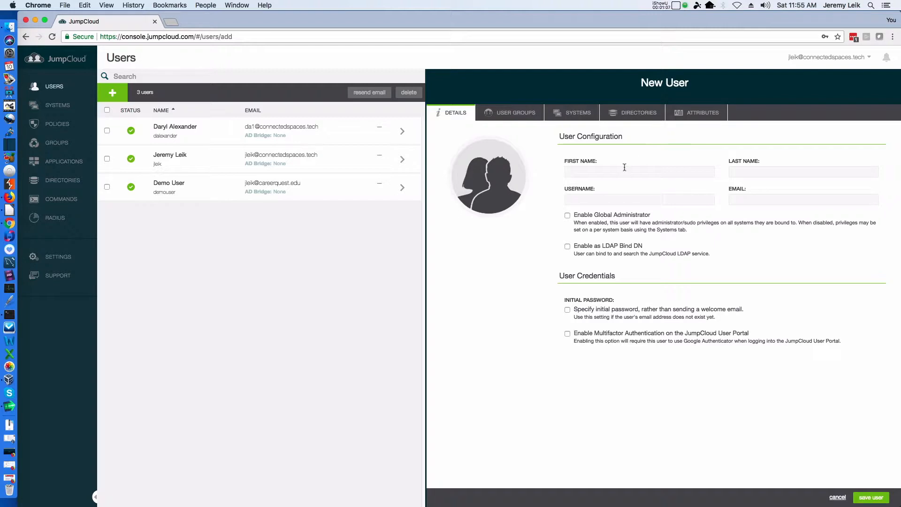
{"action": "left_click", "coordinate": [640, 171]}
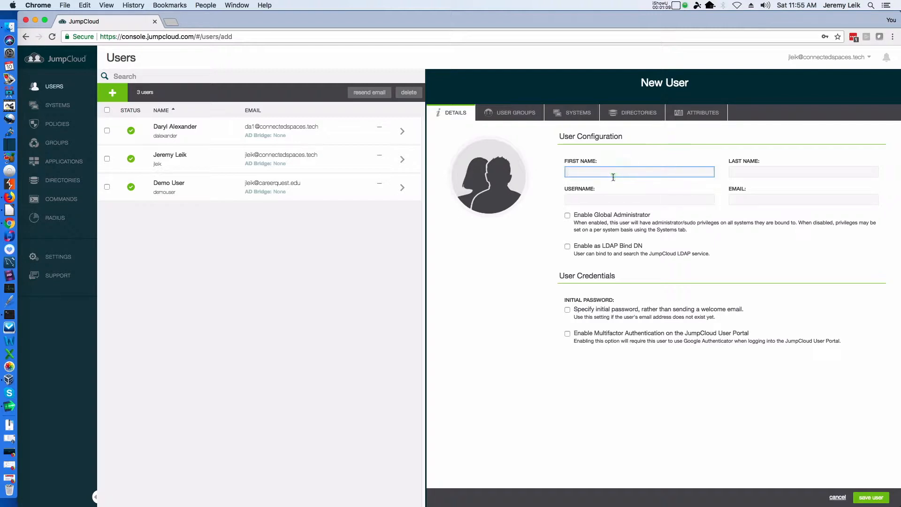
{"action": "type", "text": "Jeremy"}
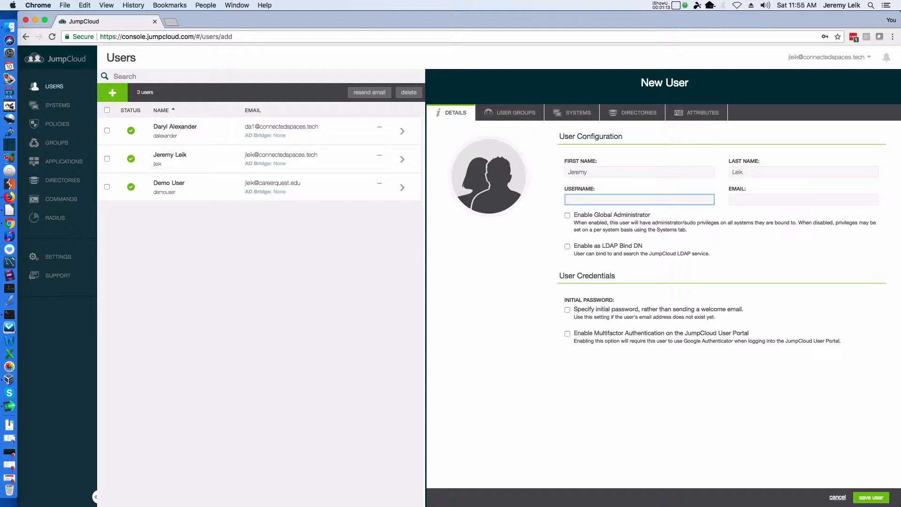
{"action": "type", "text": "leik1jd"}
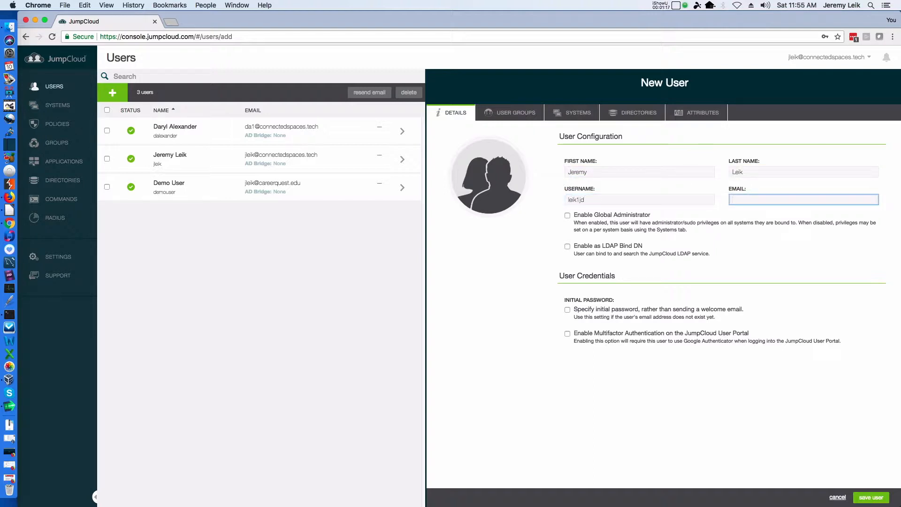
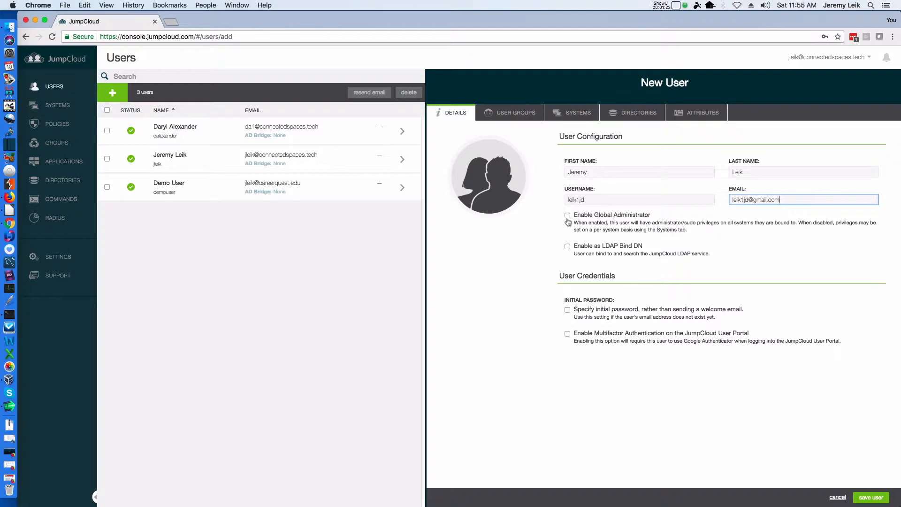
Step: Enable Global Administrator and LDAP Bind DN, accepting the LDAP confirmation
{"action": "left_click", "coordinate": [568, 215]}
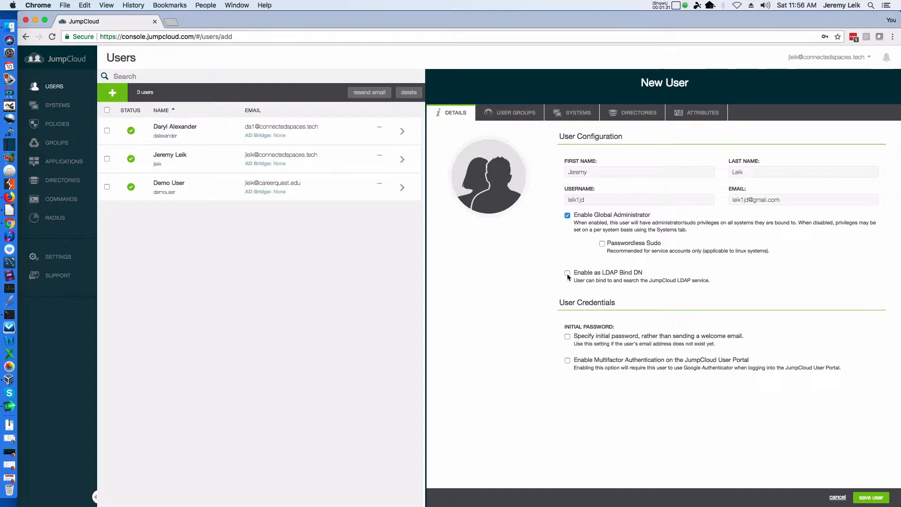
{"action": "left_click", "coordinate": [567, 272]}
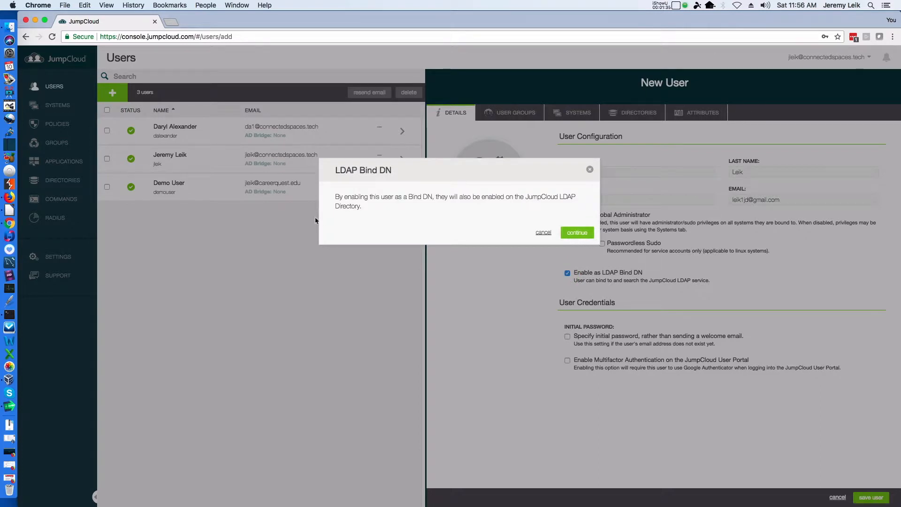
{"action": "mouse_move", "coordinate": [497, 212]}
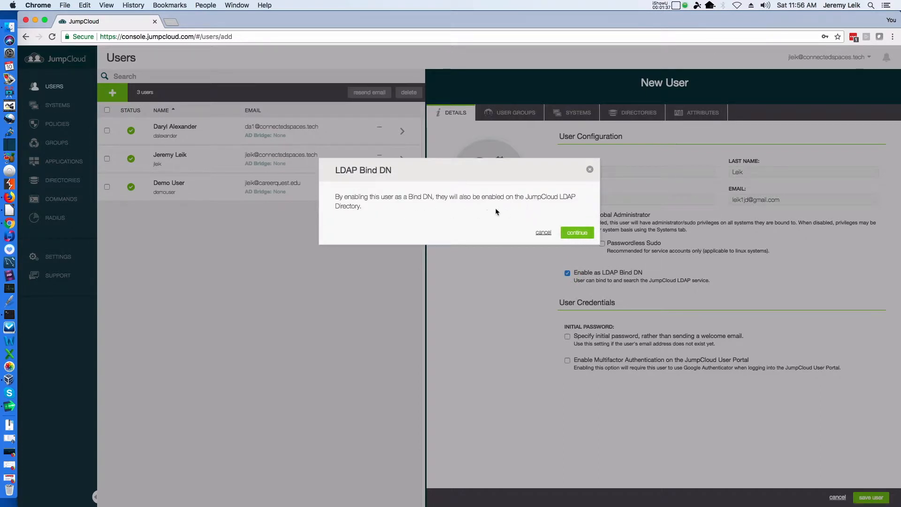
{"action": "mouse_move", "coordinate": [514, 211]}
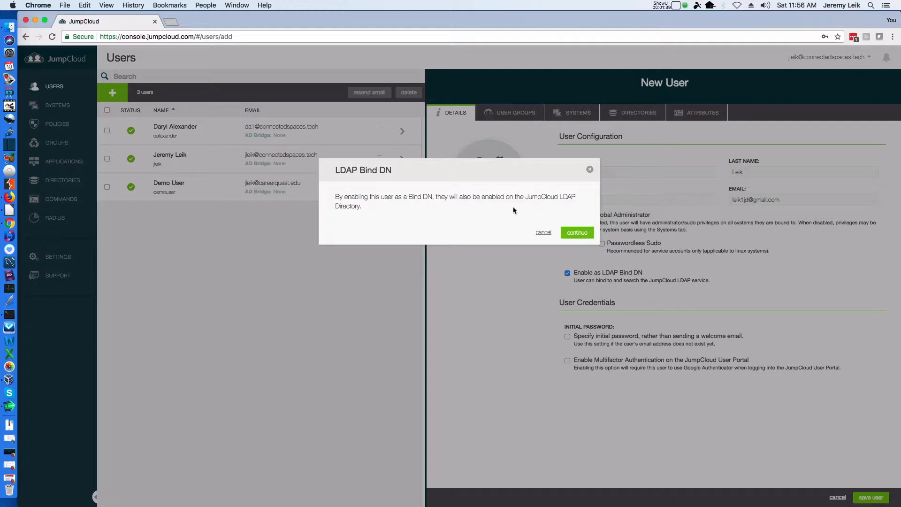
{"action": "mouse_move", "coordinate": [577, 236]}
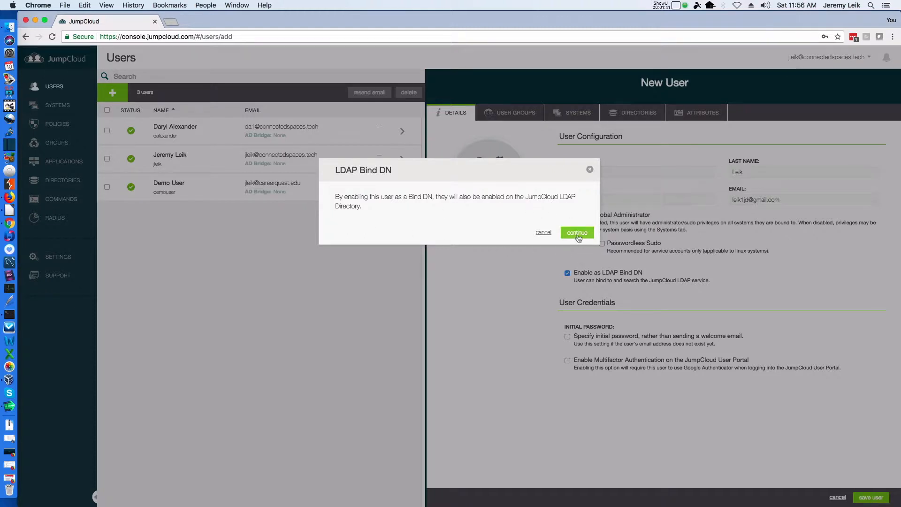
{"action": "left_click", "coordinate": [577, 232]}
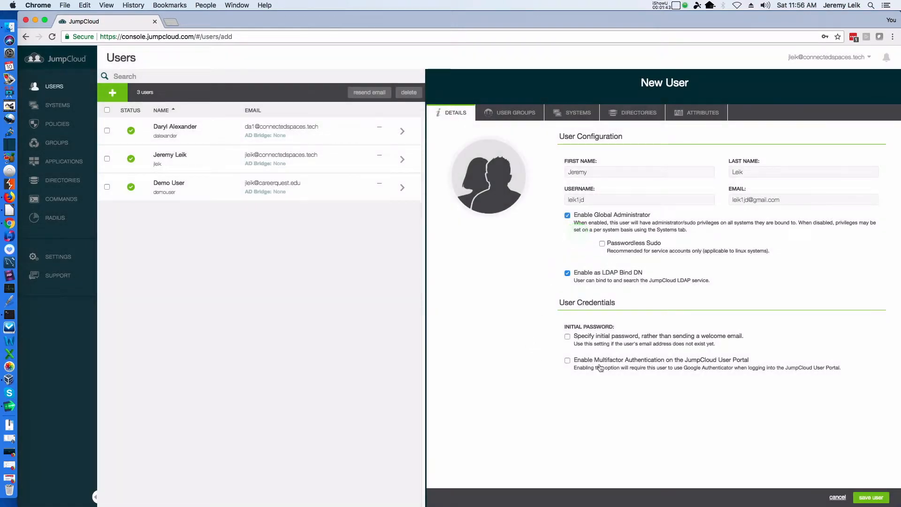
{"action": "mouse_move", "coordinate": [519, 374]}
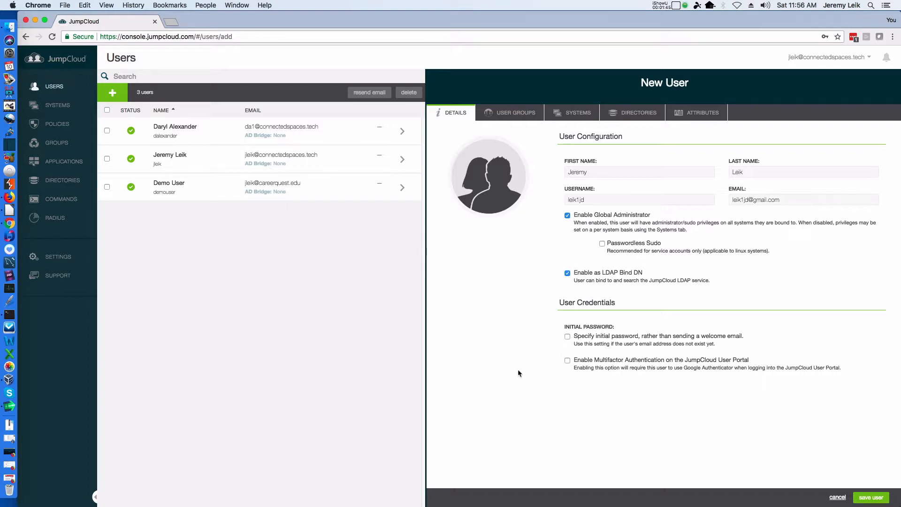
{"action": "mouse_move", "coordinate": [559, 351]}
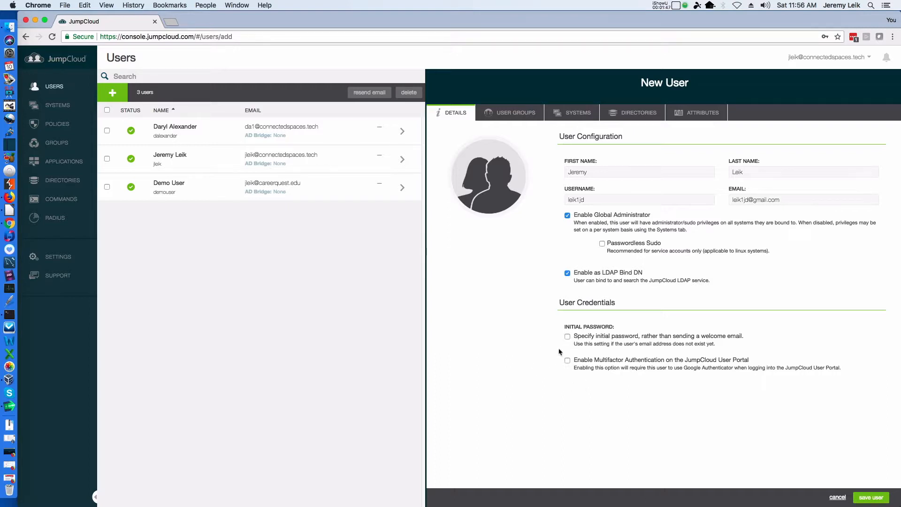
{"action": "mouse_move", "coordinate": [642, 324]}
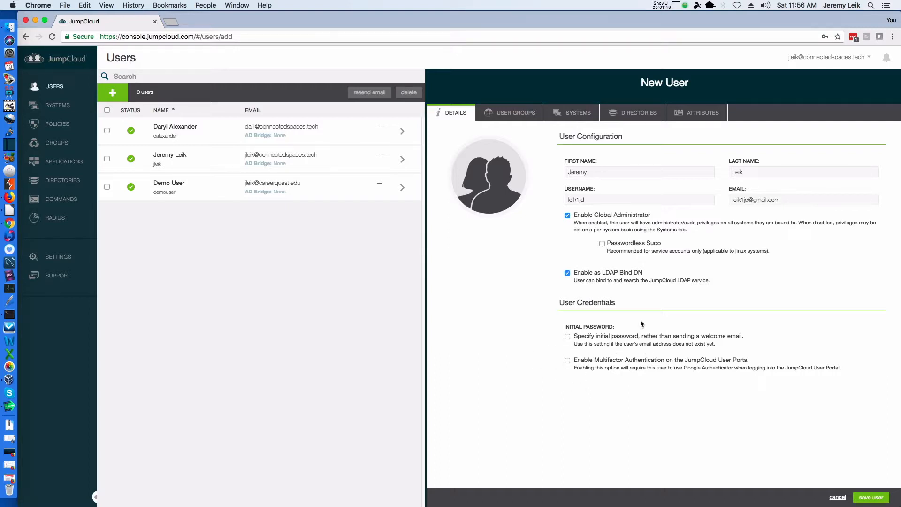
{"action": "mouse_move", "coordinate": [542, 375]}
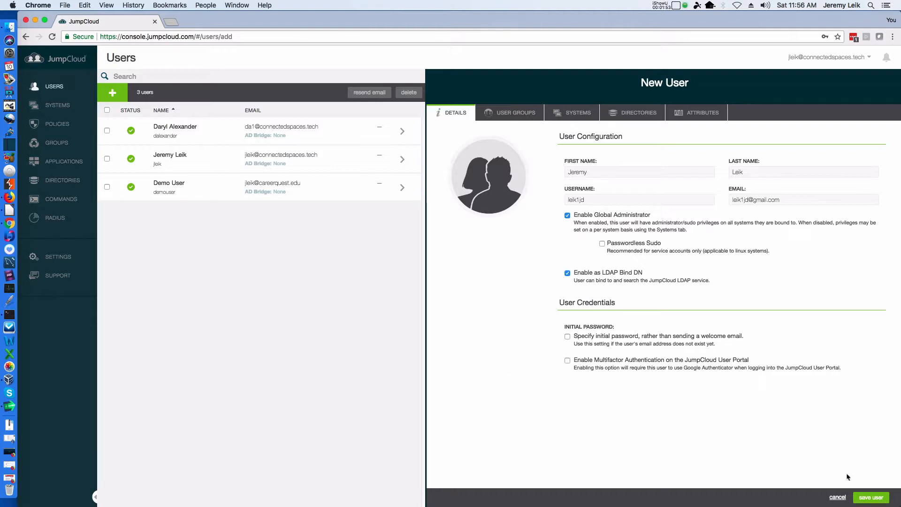
{"action": "mouse_move", "coordinate": [679, 150]}
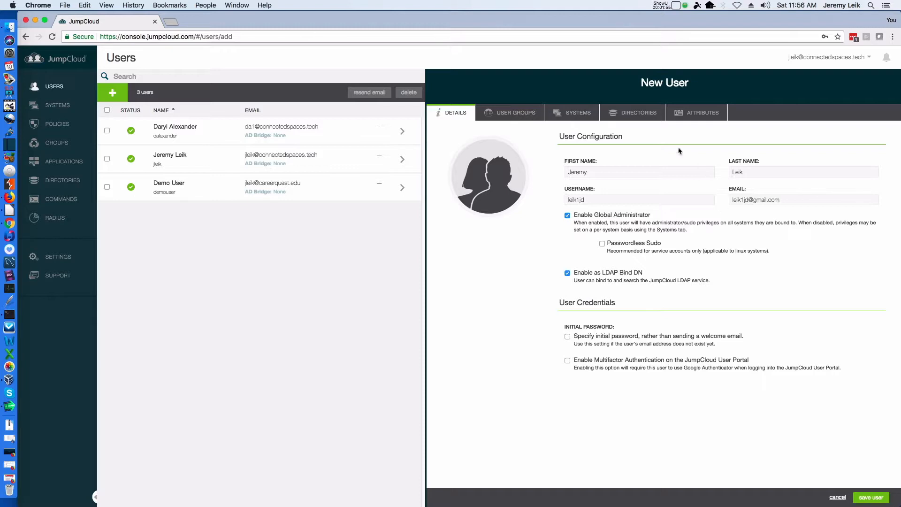
{"action": "mouse_move", "coordinate": [612, 155]}
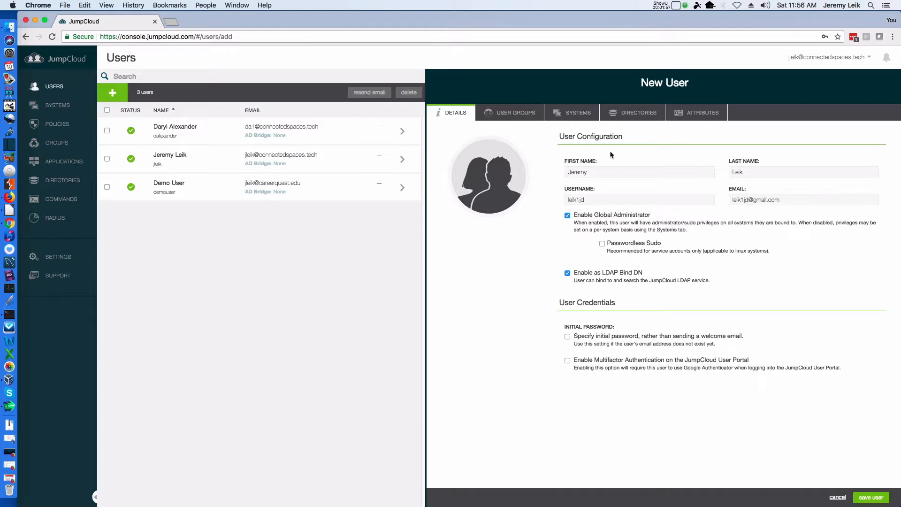
Step: Review the new user's User Groups, Systems and Directories options
{"action": "left_click", "coordinate": [505, 112]}
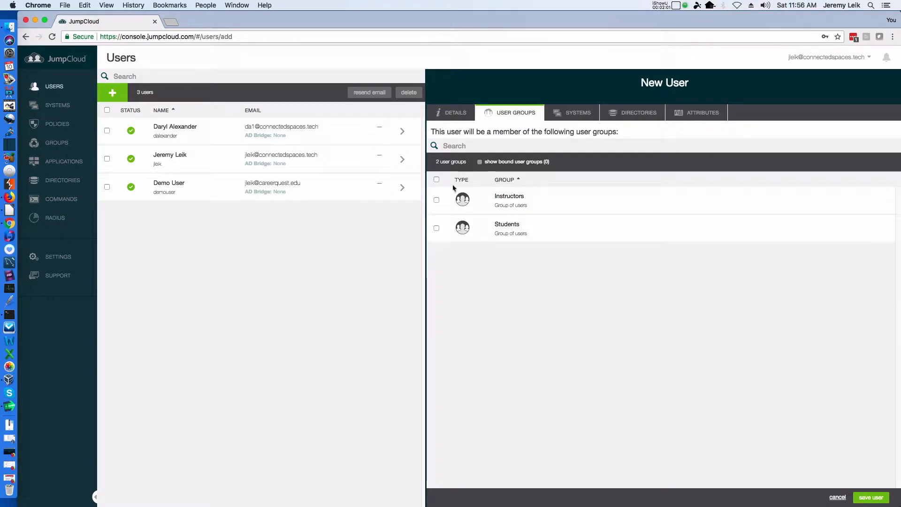
{"action": "mouse_move", "coordinate": [597, 257]}
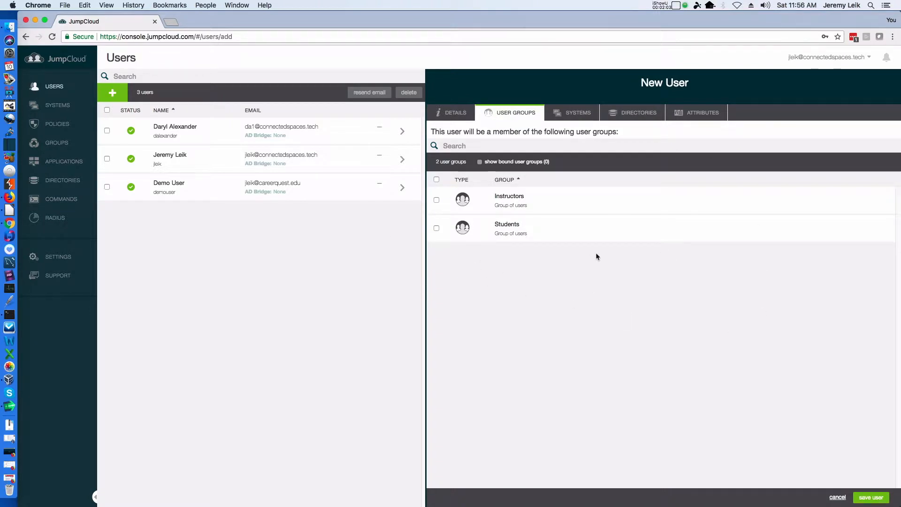
{"action": "left_click", "coordinate": [571, 113]}
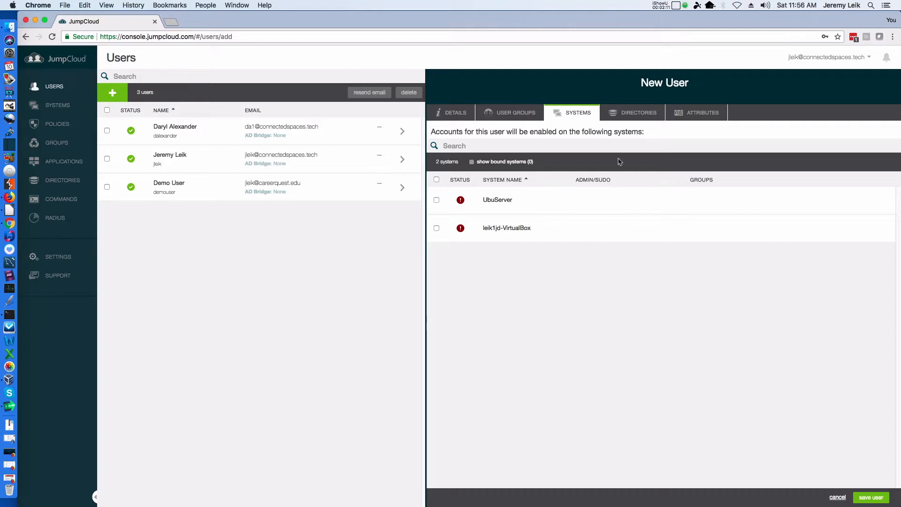
{"action": "left_click", "coordinate": [631, 113]}
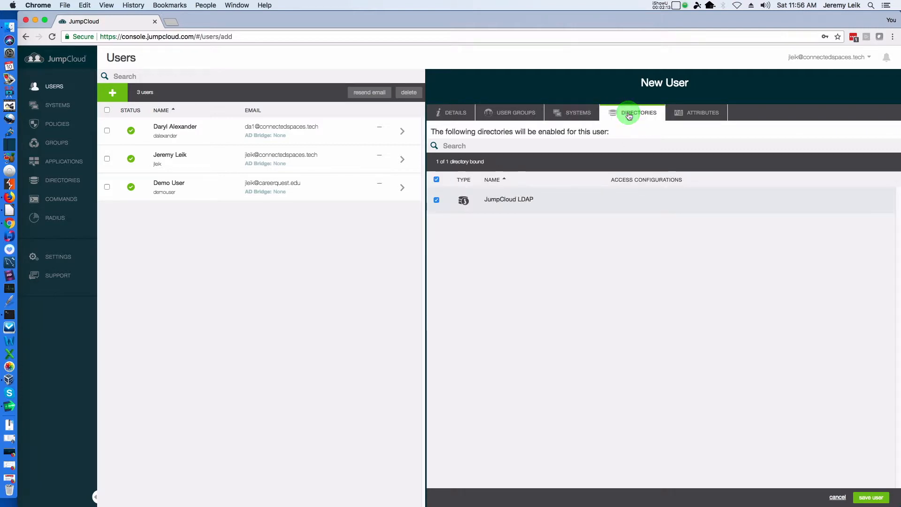
{"action": "mouse_move", "coordinate": [527, 242]}
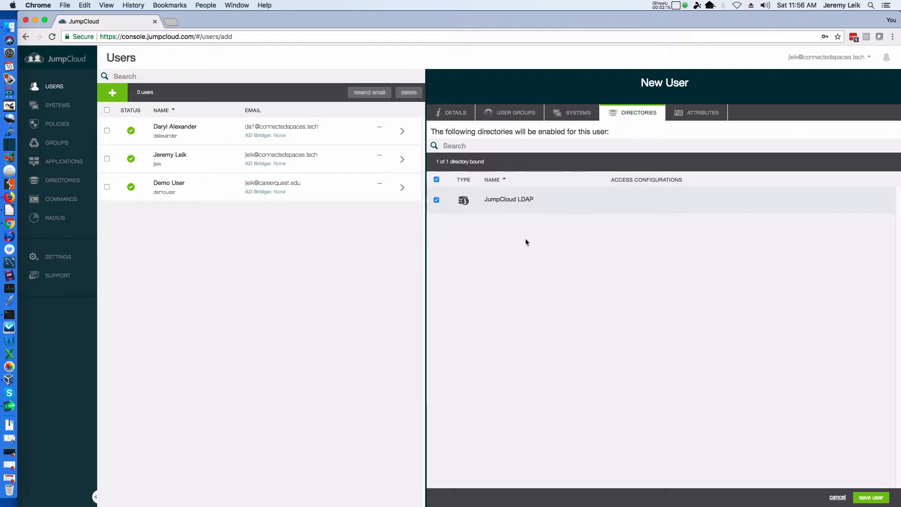
{"action": "mouse_move", "coordinate": [686, 117]}
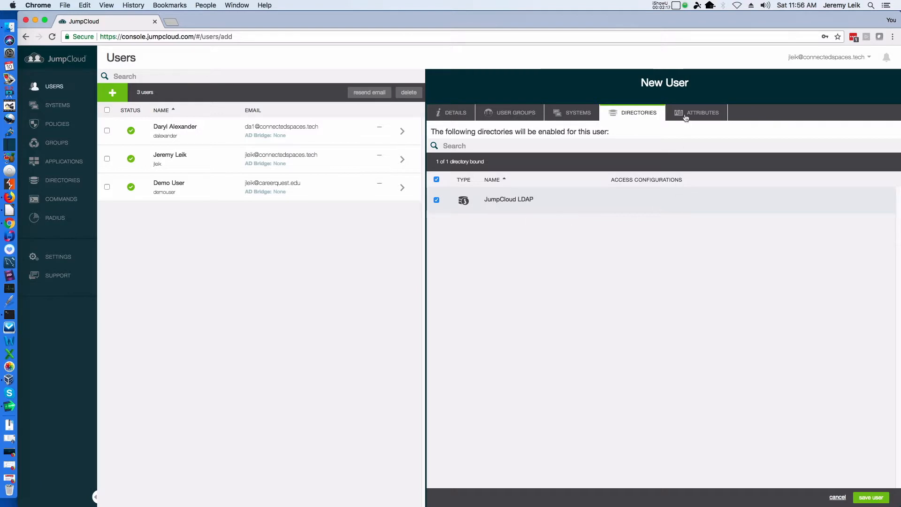
Step: Add then remove a blank custom attribute, returning to the Details form
{"action": "left_click", "coordinate": [702, 113]}
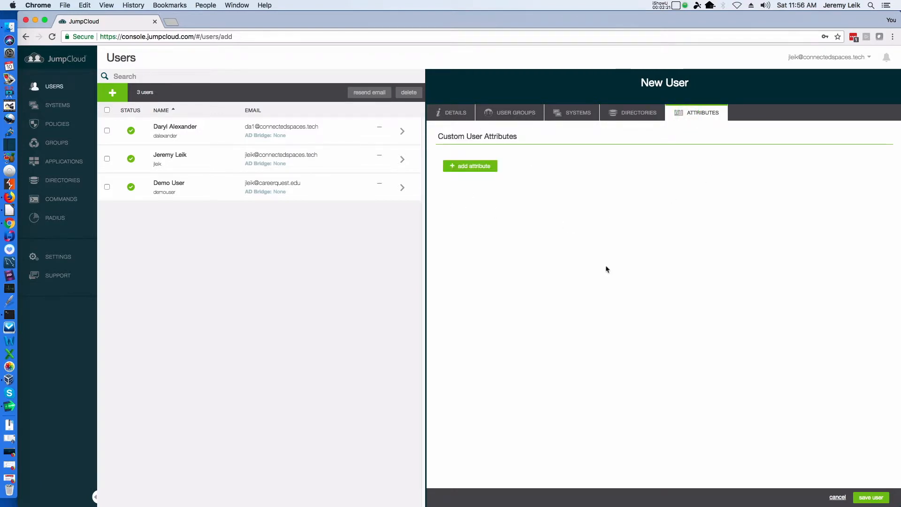
{"action": "mouse_move", "coordinate": [611, 271]}
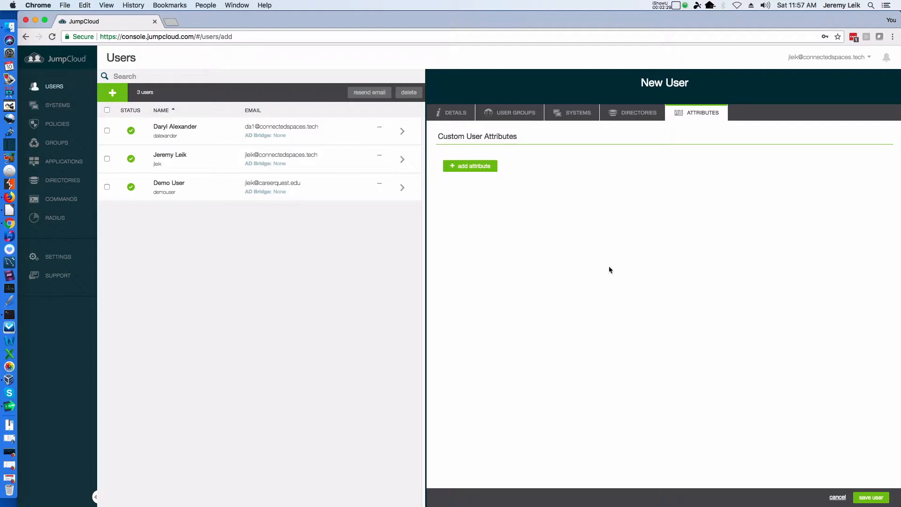
{"action": "mouse_move", "coordinate": [654, 362]}
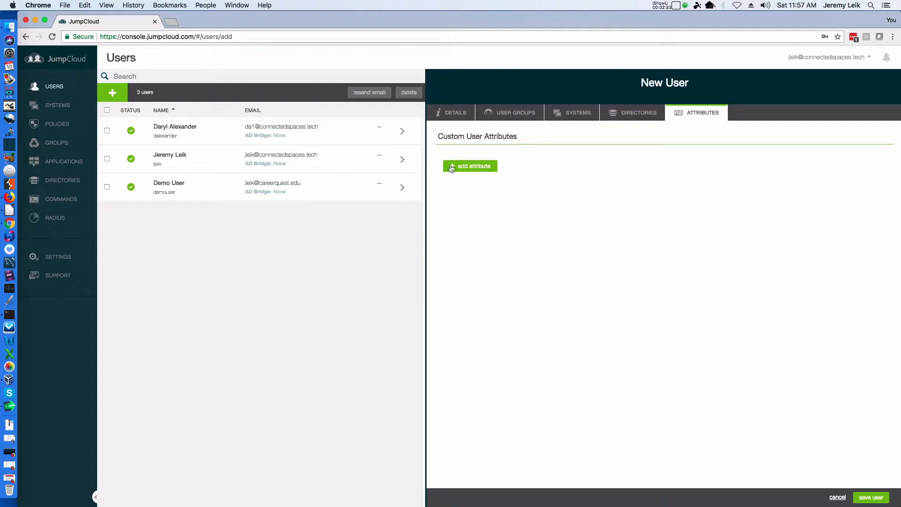
{"action": "left_click", "coordinate": [469, 166]}
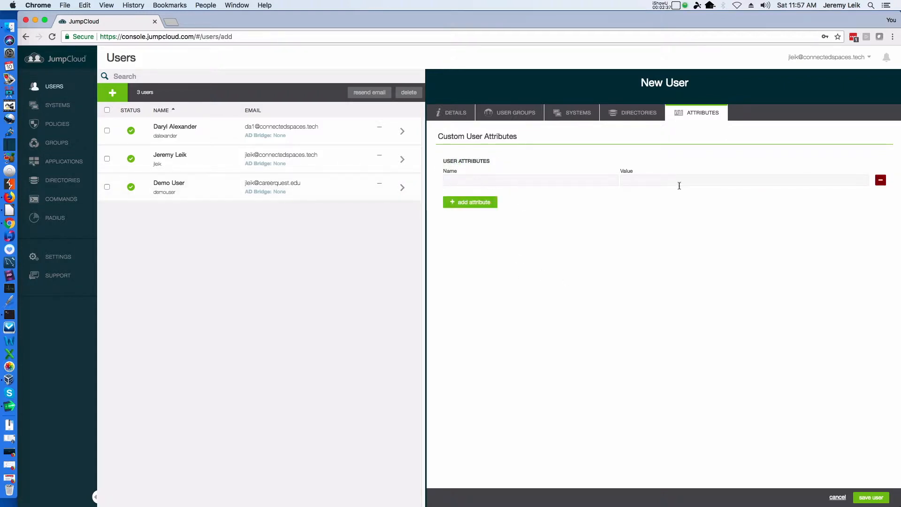
{"action": "left_click", "coordinate": [881, 179]}
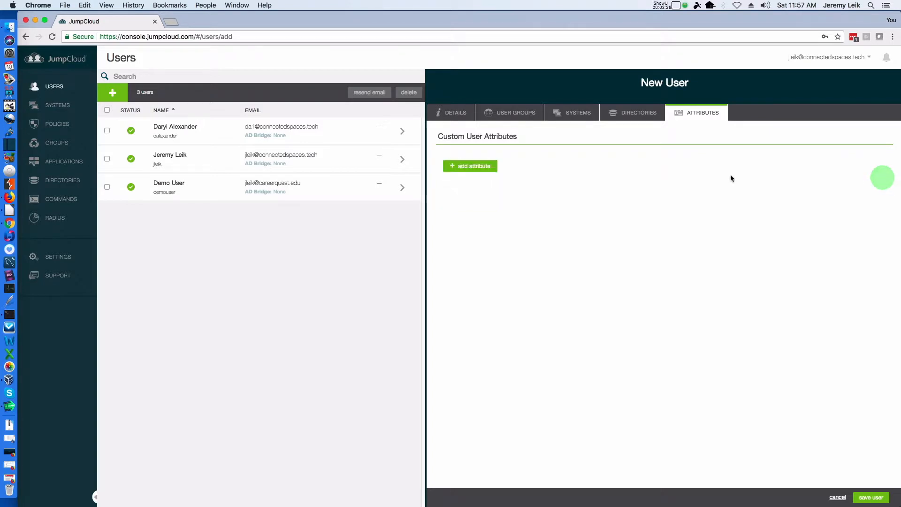
{"action": "left_click", "coordinate": [456, 113]}
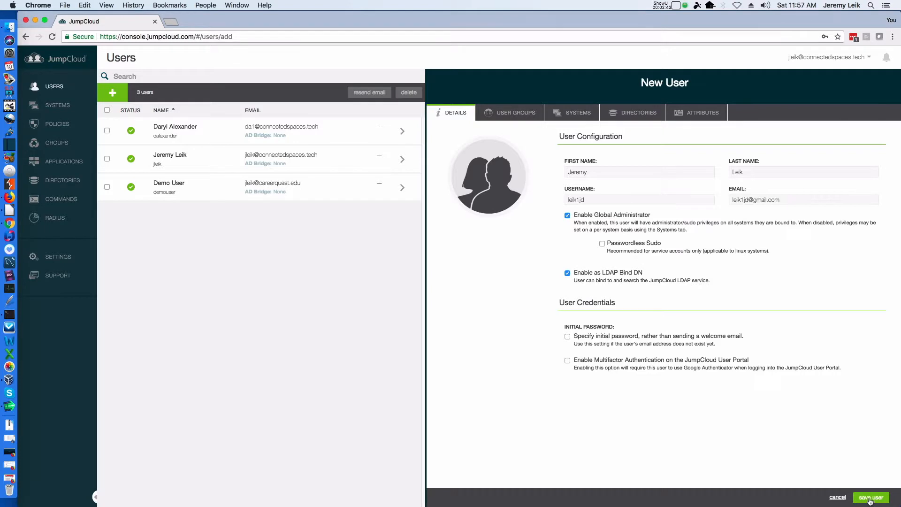
Step: Save the new user so it joins the users list as a fourth account
{"action": "left_click", "coordinate": [871, 497]}
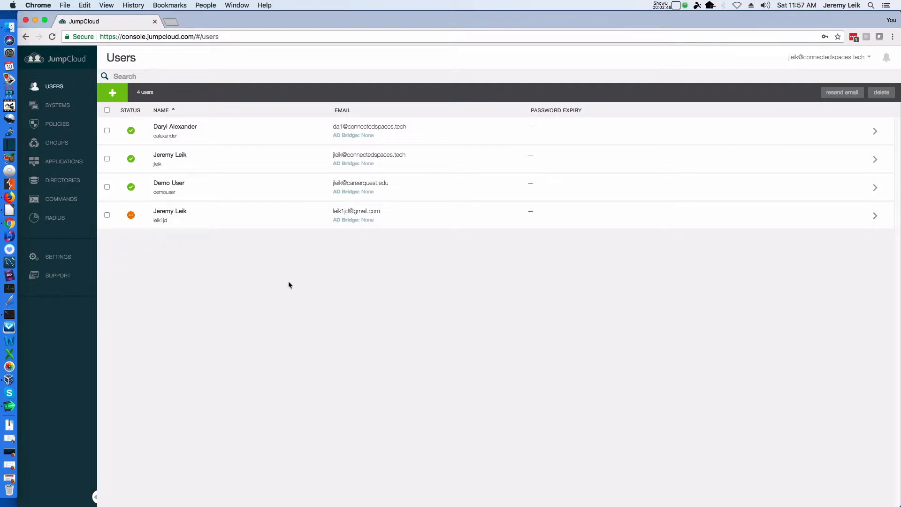
{"action": "mouse_move", "coordinate": [386, 306]}
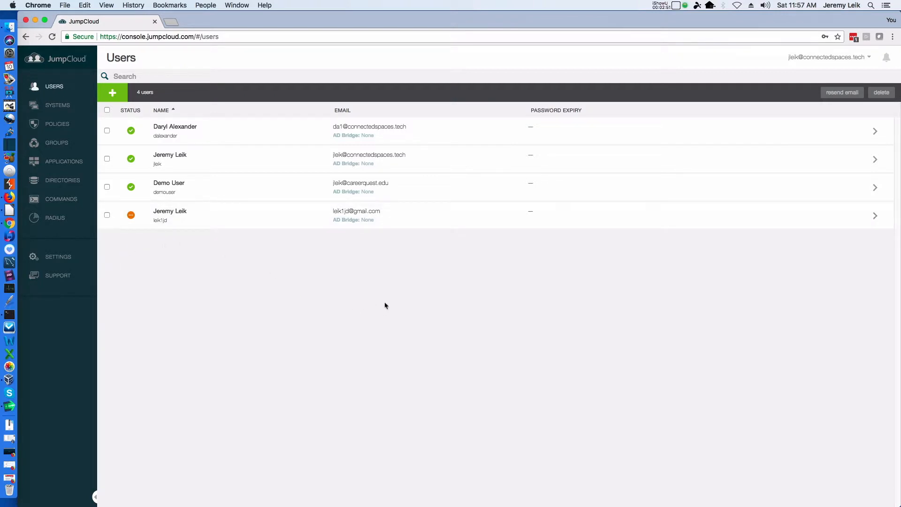
{"action": "mouse_move", "coordinate": [321, 327]}
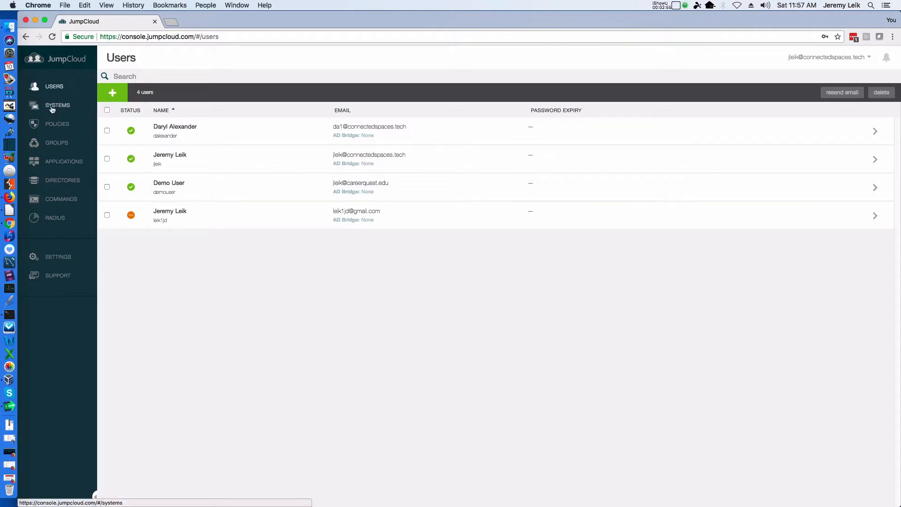
Step: Show the managed systems list with the two Ubuntu 16.04 machines
{"action": "left_click", "coordinate": [56, 105]}
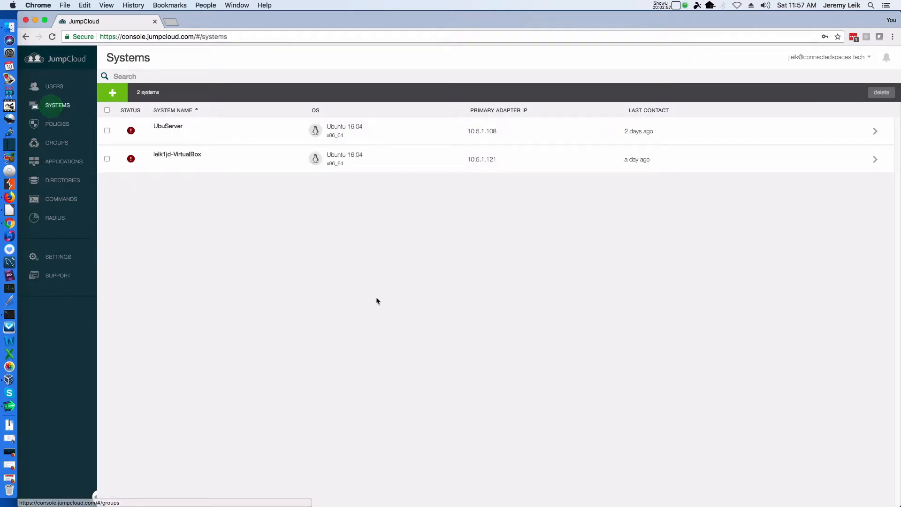
{"action": "mouse_move", "coordinate": [147, 171]}
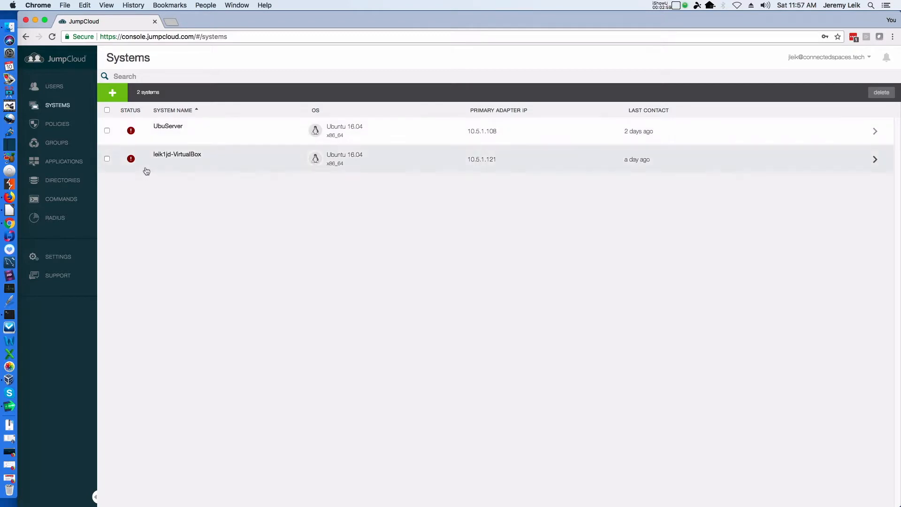
{"action": "mouse_move", "coordinate": [210, 177]}
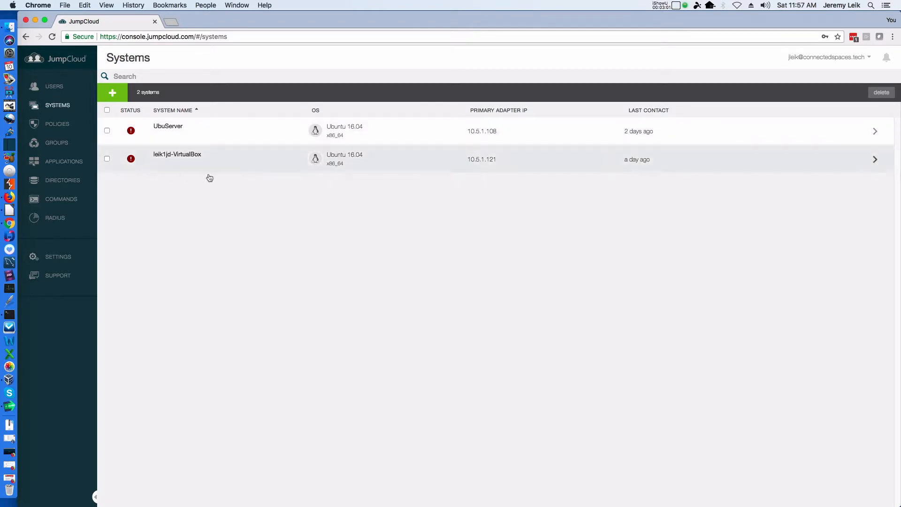
{"action": "mouse_move", "coordinate": [177, 216]}
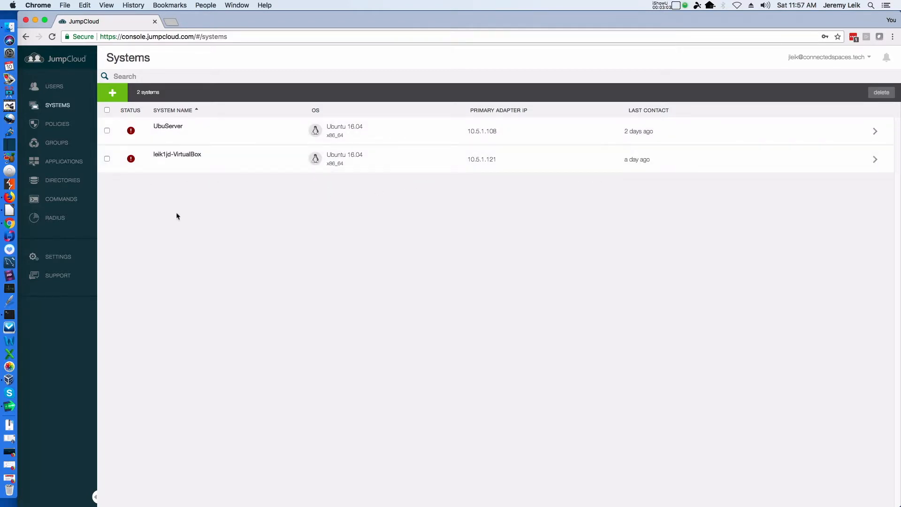
{"action": "mouse_move", "coordinate": [307, 200]}
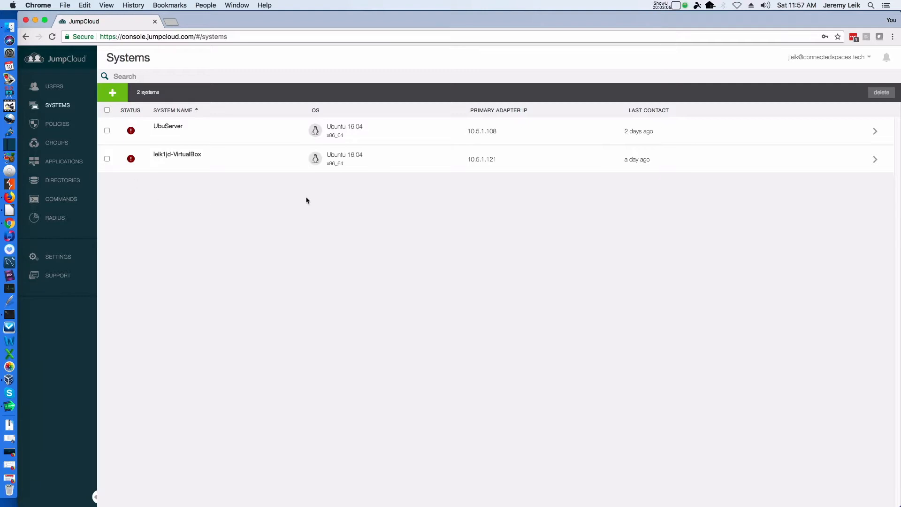
{"action": "mouse_move", "coordinate": [220, 227]}
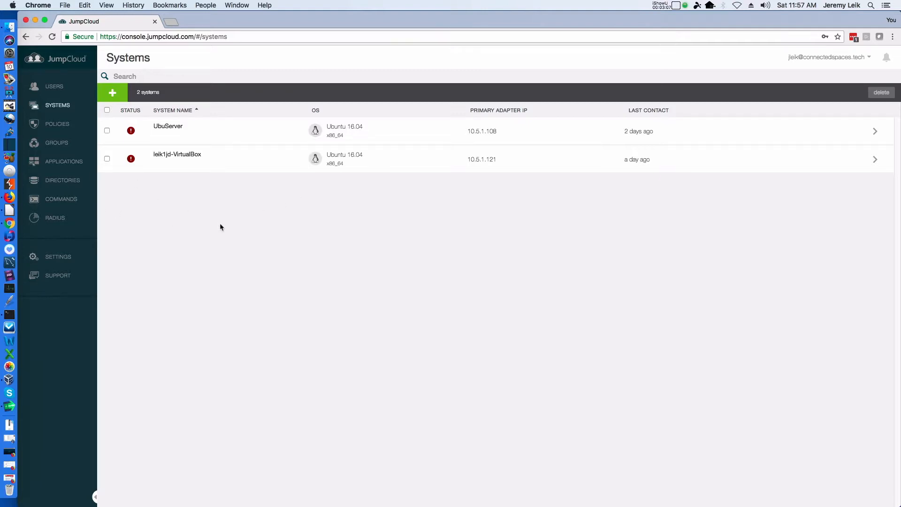
{"action": "mouse_move", "coordinate": [152, 200]}
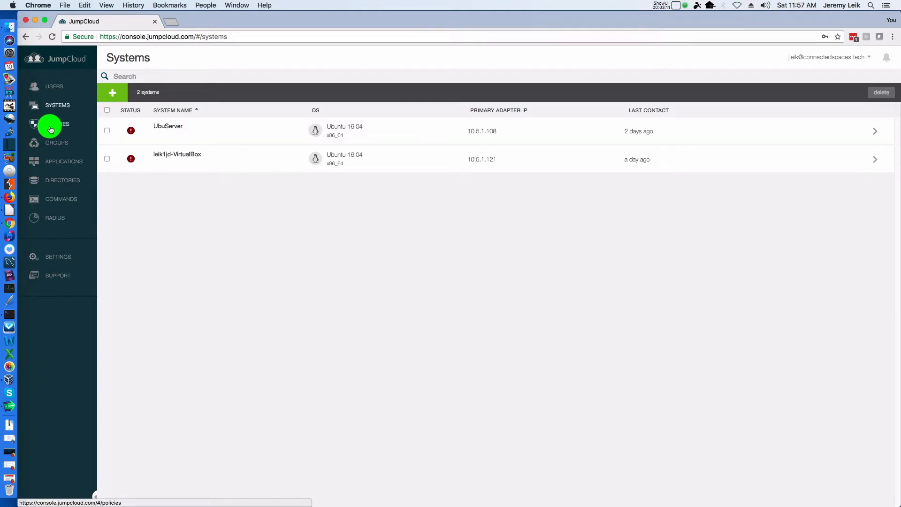
Step: Preview the Linux Disable USB Storage policy and cancel without creating it
{"action": "left_click", "coordinate": [48, 126]}
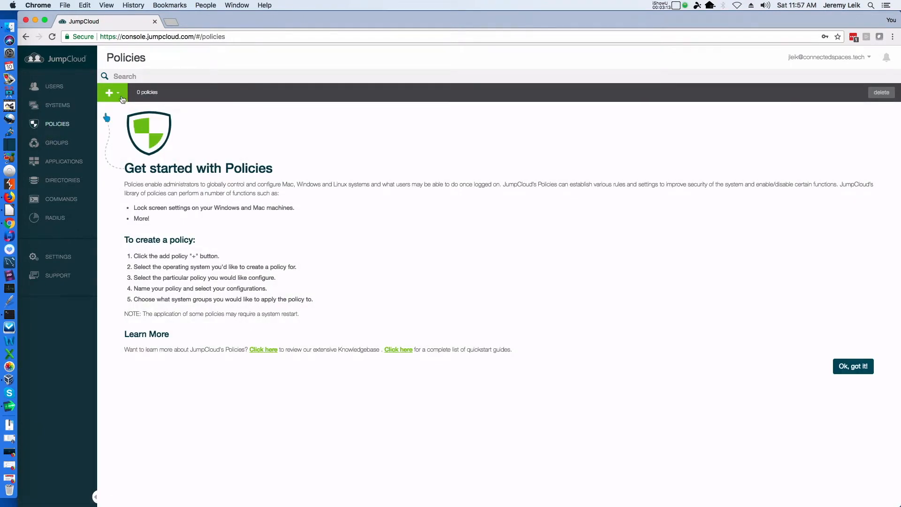
{"action": "left_click", "coordinate": [112, 92]}
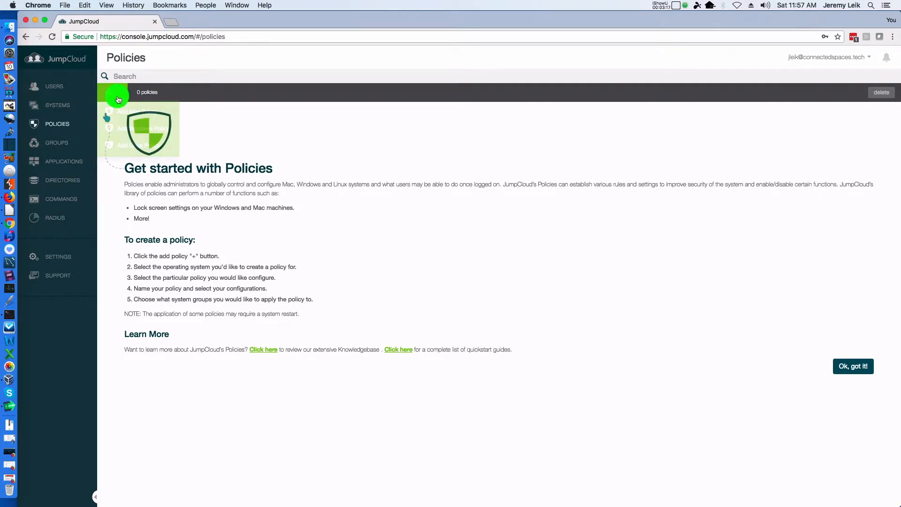
{"action": "left_click", "coordinate": [112, 92]}
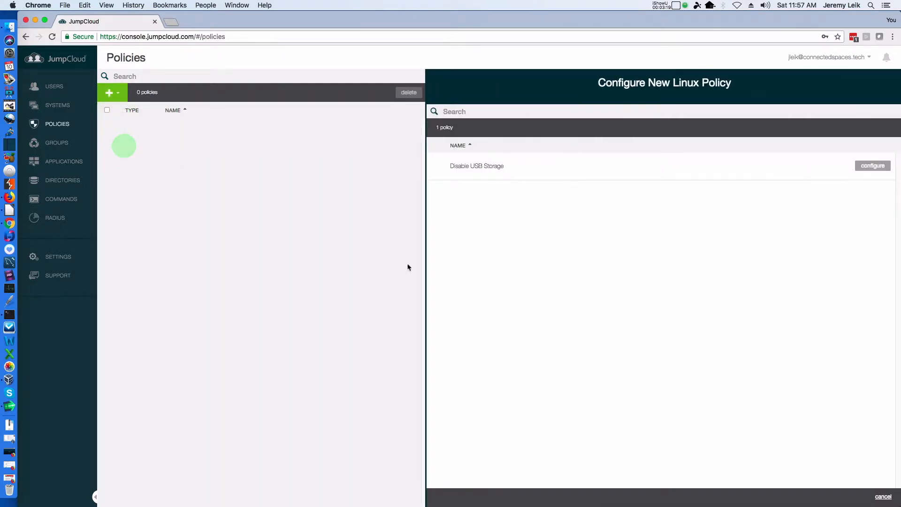
{"action": "mouse_move", "coordinate": [546, 173]}
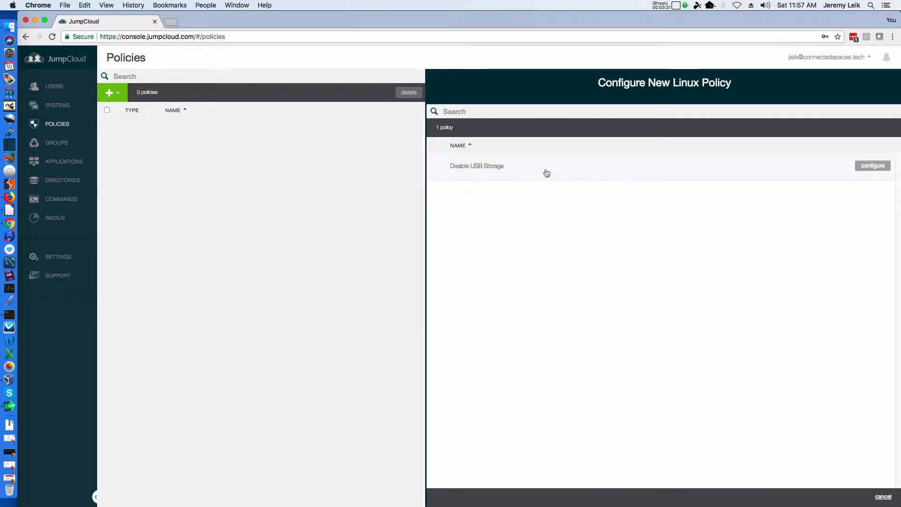
{"action": "left_click", "coordinate": [873, 165]}
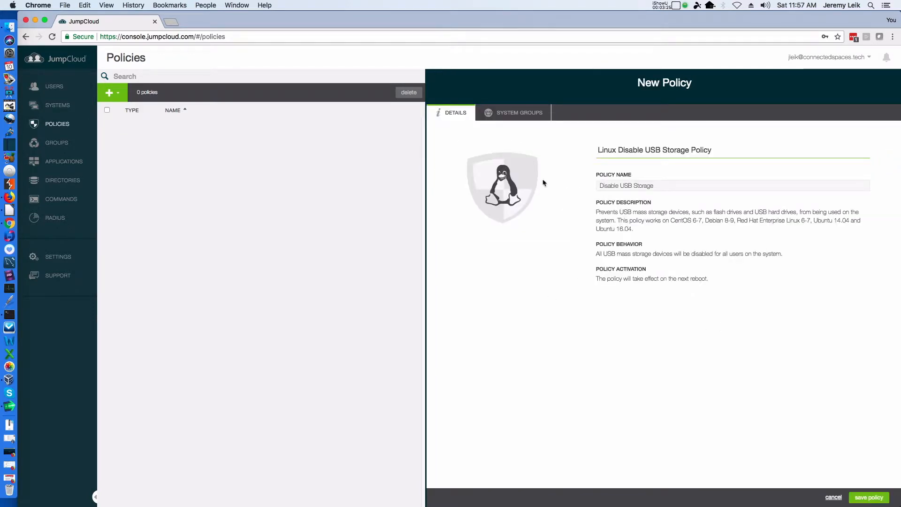
{"action": "mouse_move", "coordinate": [554, 270]}
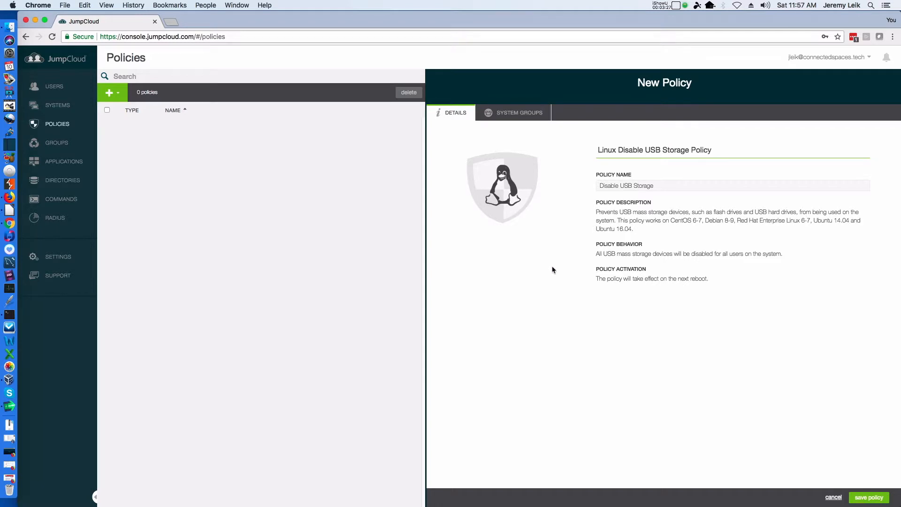
{"action": "mouse_move", "coordinate": [504, 67]}
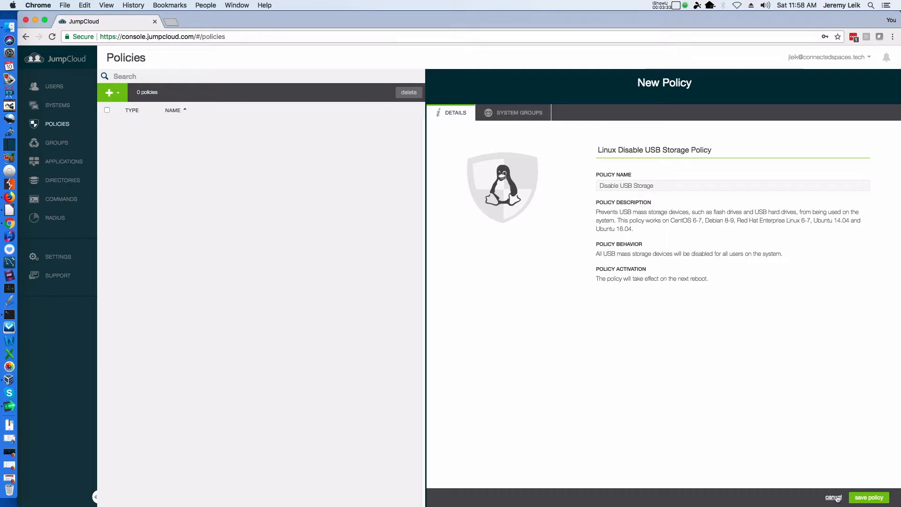
{"action": "left_click", "coordinate": [833, 497]}
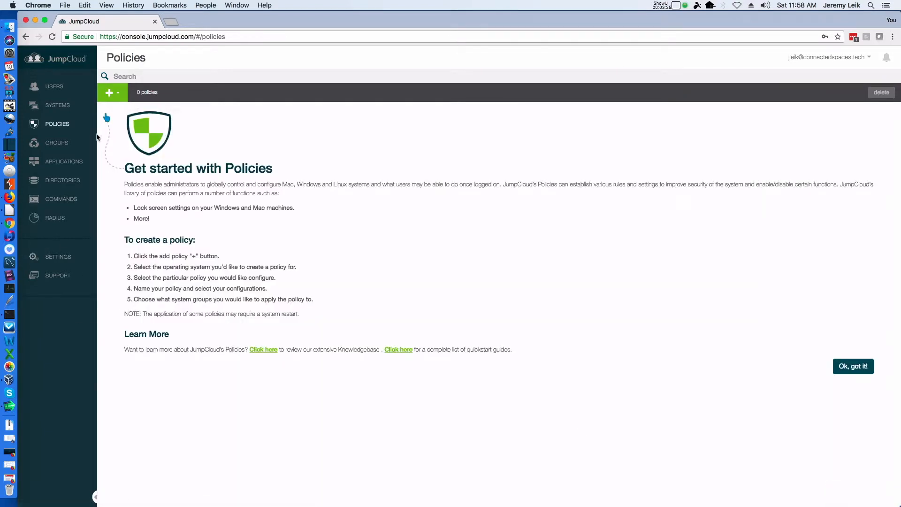
Step: Show the groups list with Instructors, Students and VM
{"action": "left_click", "coordinate": [56, 143]}
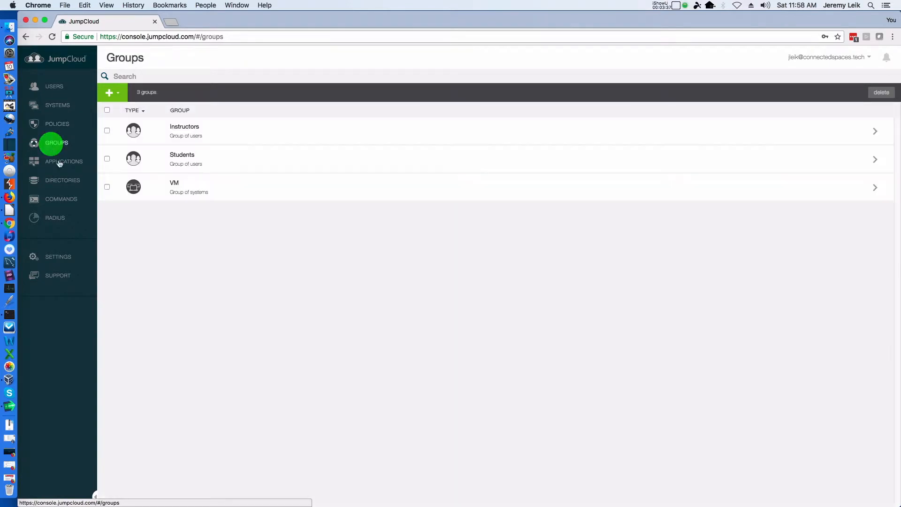
{"action": "mouse_move", "coordinate": [138, 208]}
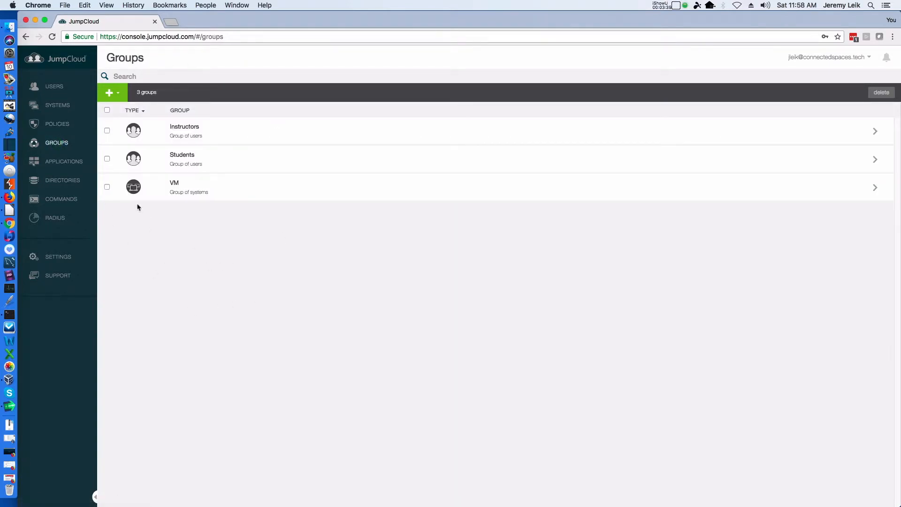
{"action": "mouse_move", "coordinate": [305, 224]}
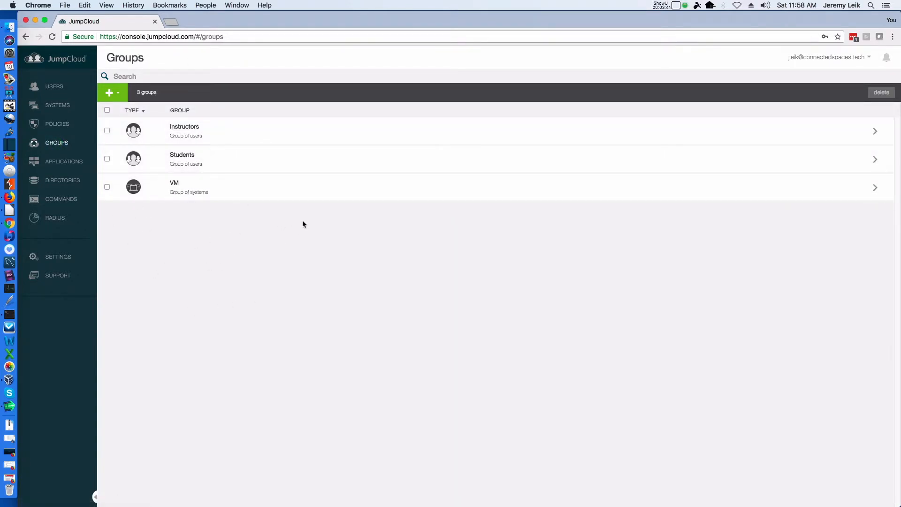
{"action": "mouse_move", "coordinate": [259, 240]}
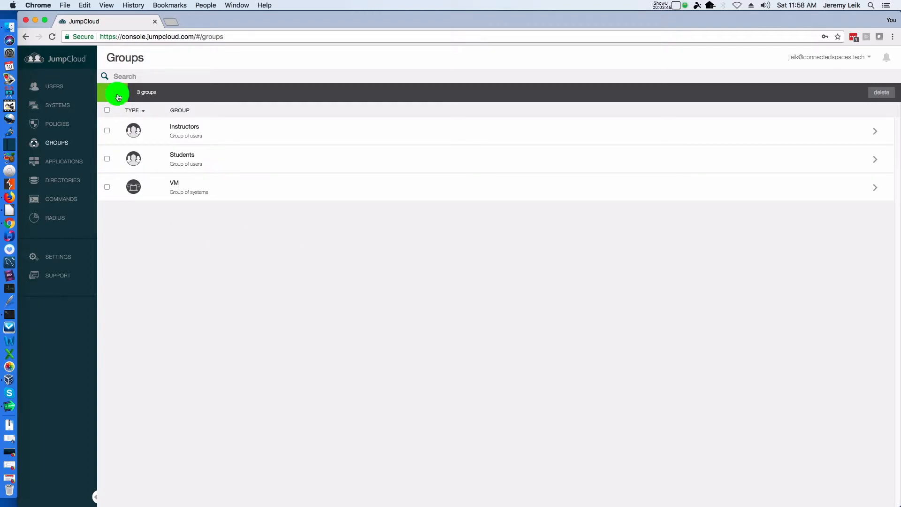
Step: Start a new system group named HomeLab
{"action": "left_click", "coordinate": [116, 95]}
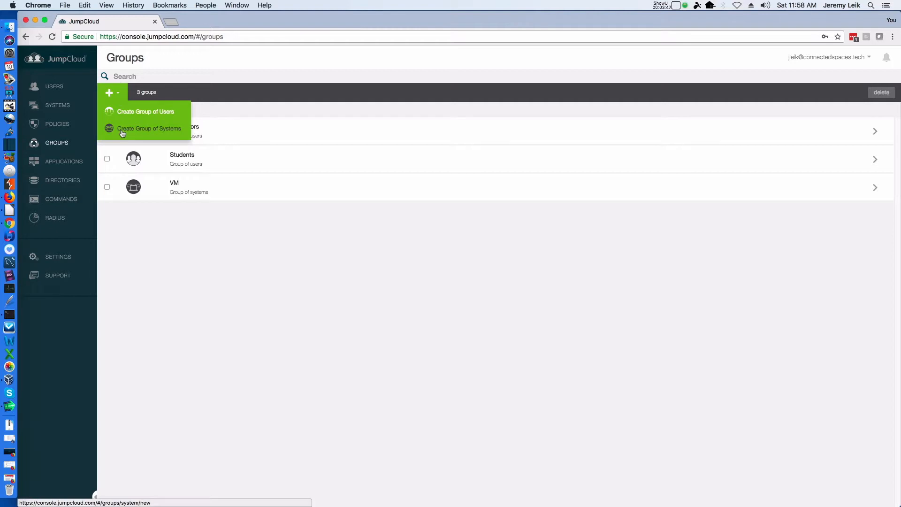
{"action": "left_click", "coordinate": [149, 129]}
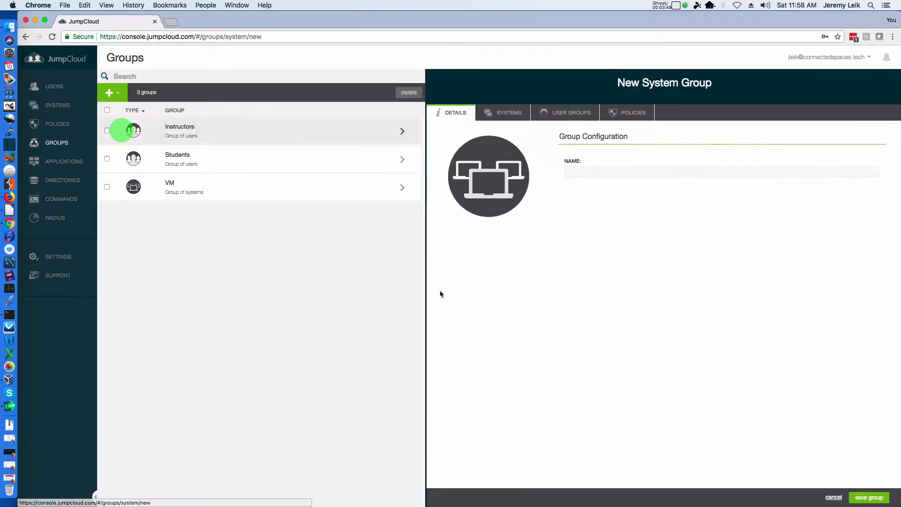
{"action": "left_click", "coordinate": [621, 172]}
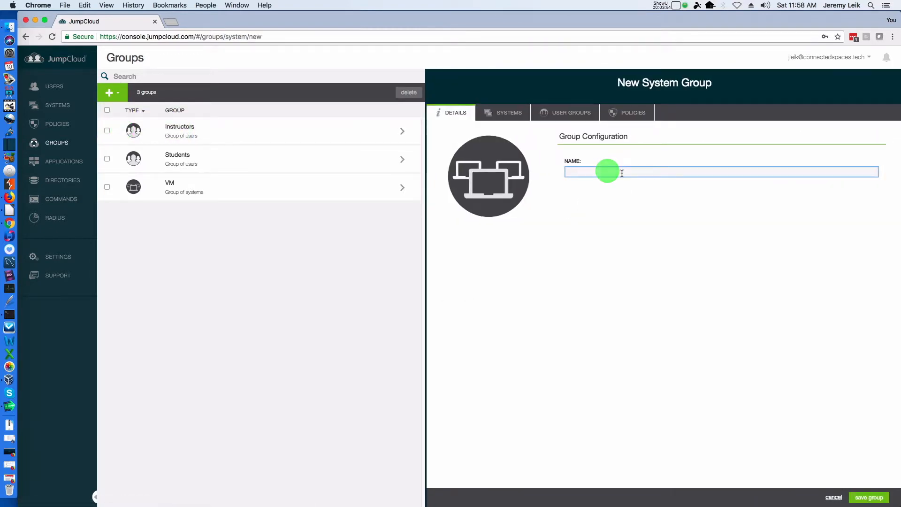
{"action": "type", "text": "HomeLab"}
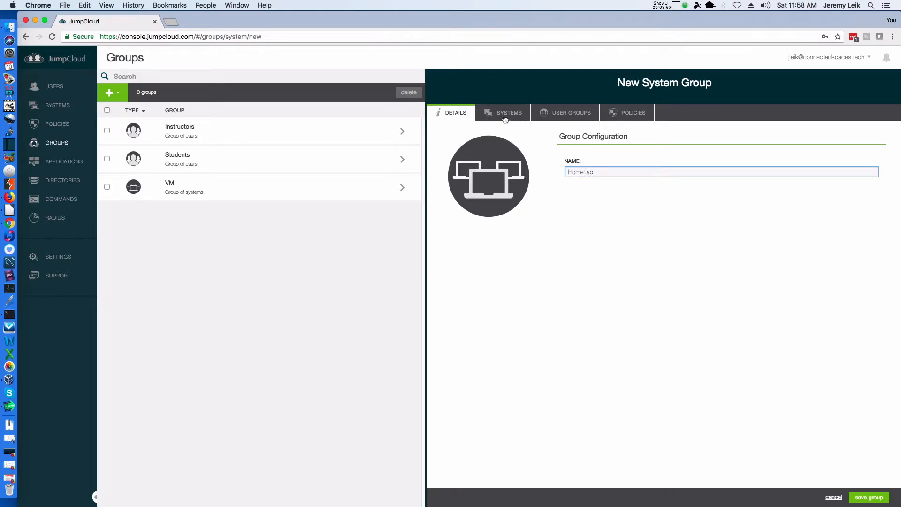
Step: Review the group's User Groups, Policies and Systems, then save HomeLab
{"action": "left_click", "coordinate": [565, 113]}
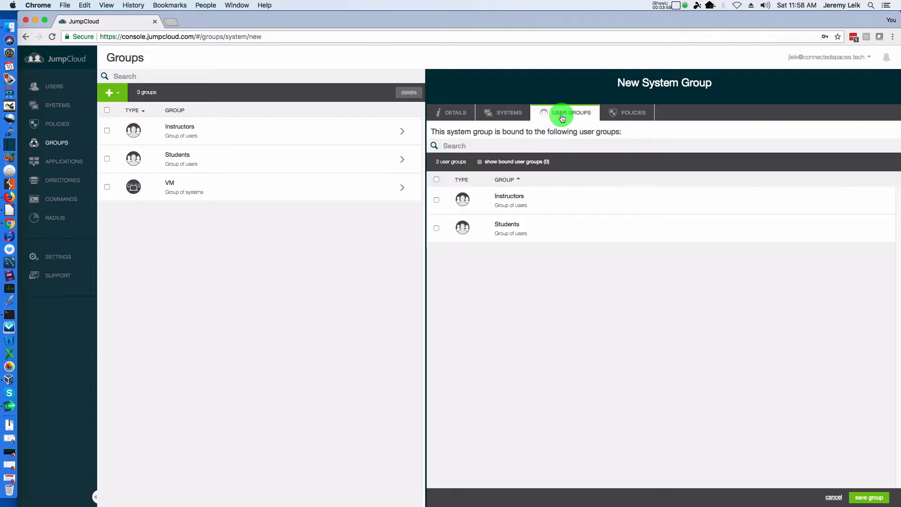
{"action": "mouse_move", "coordinate": [516, 119]}
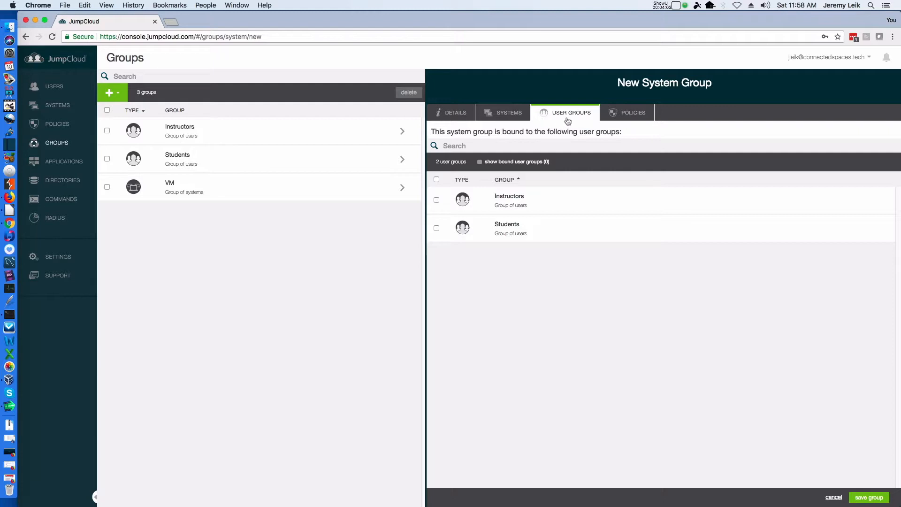
{"action": "mouse_move", "coordinate": [575, 265]}
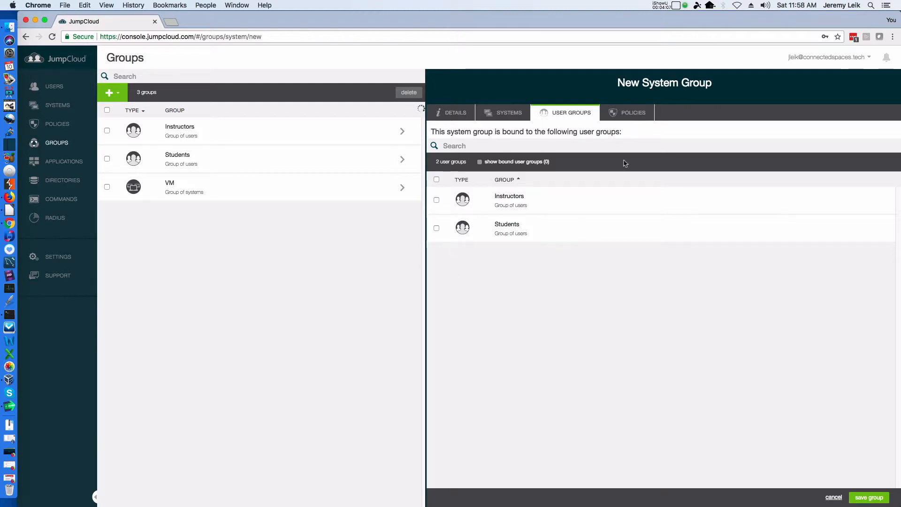
{"action": "left_click", "coordinate": [632, 113]}
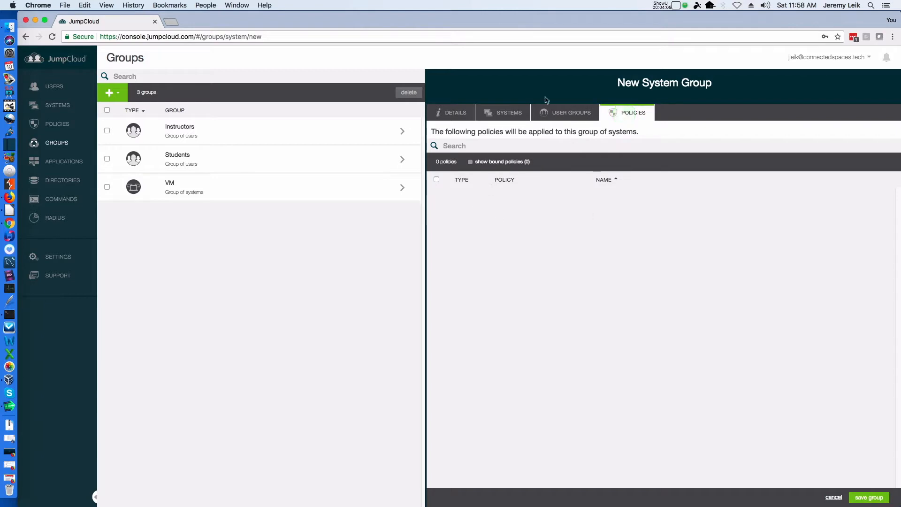
{"action": "left_click", "coordinate": [503, 112]}
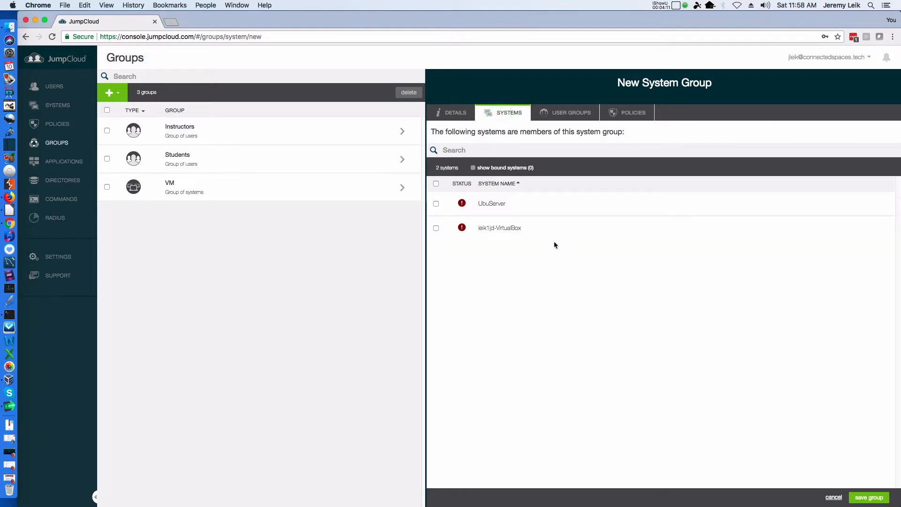
{"action": "mouse_move", "coordinate": [833, 497]}
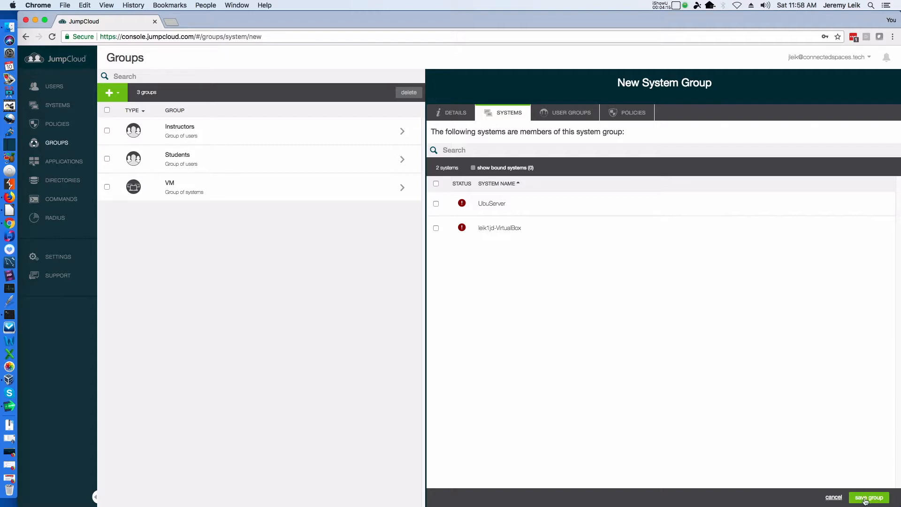
{"action": "left_click", "coordinate": [867, 499]}
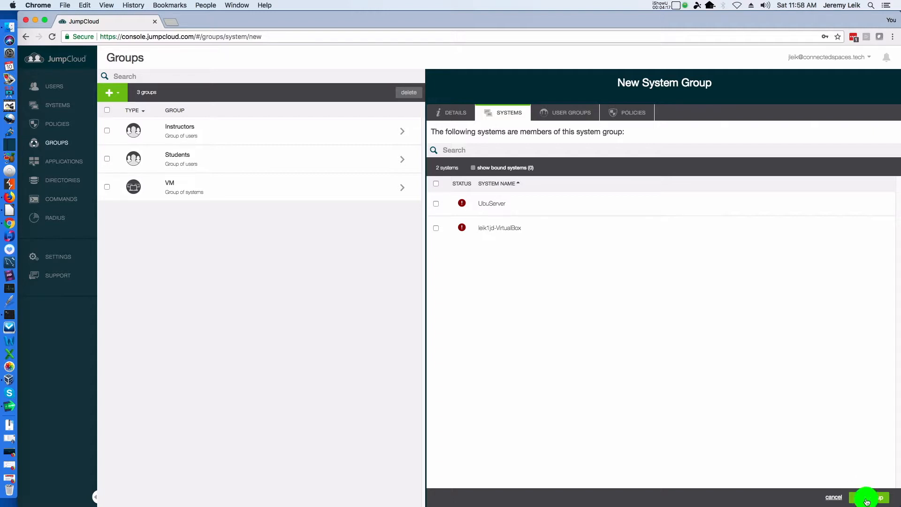
{"action": "left_click", "coordinate": [867, 497]}
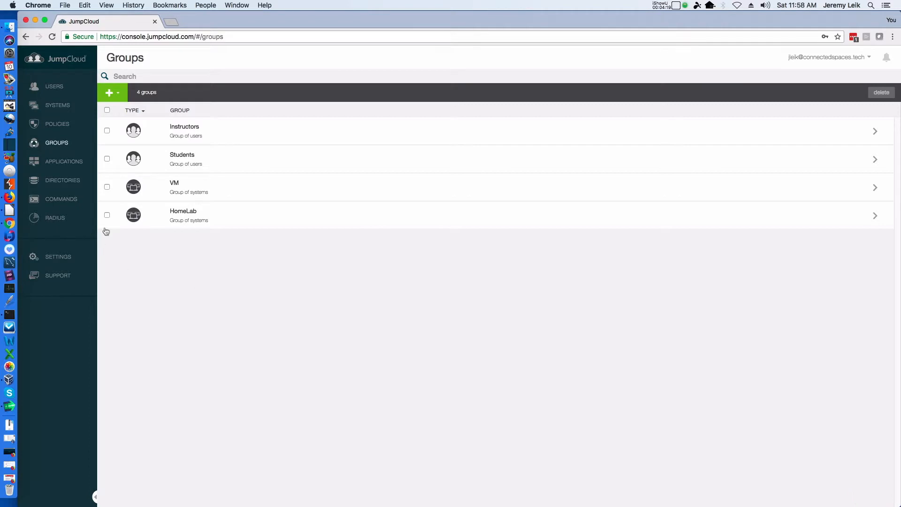
{"action": "mouse_move", "coordinate": [175, 261]}
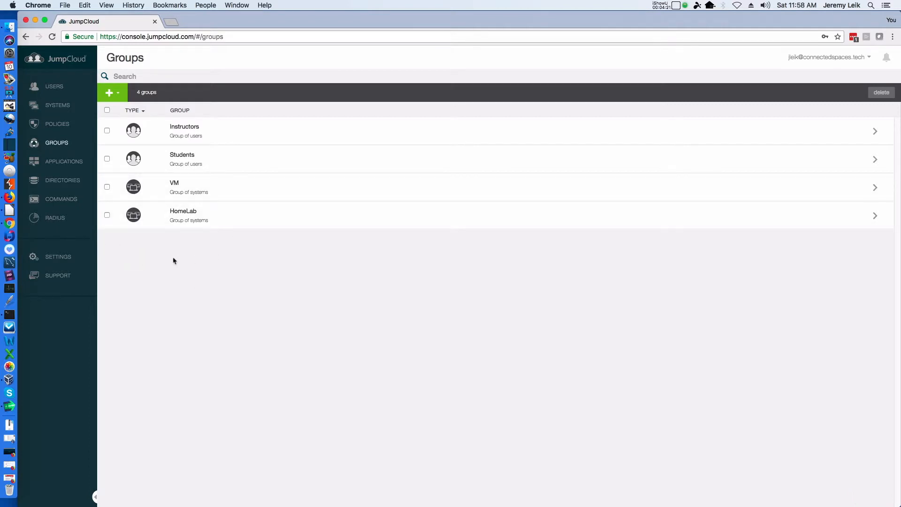
Step: View the empty Applications page, then the directories list with AD Bridge, G Suite, LDAP and Office 365
{"action": "left_click", "coordinate": [64, 162]}
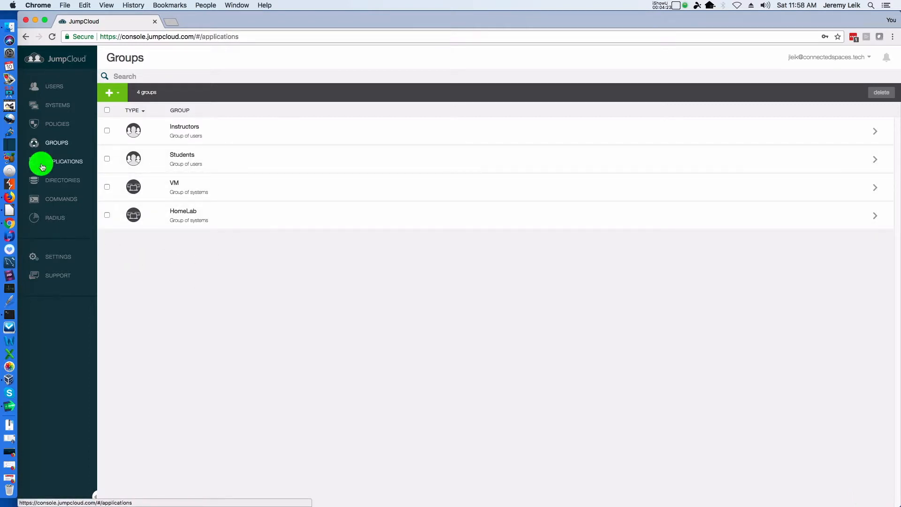
{"action": "left_click", "coordinate": [64, 161]}
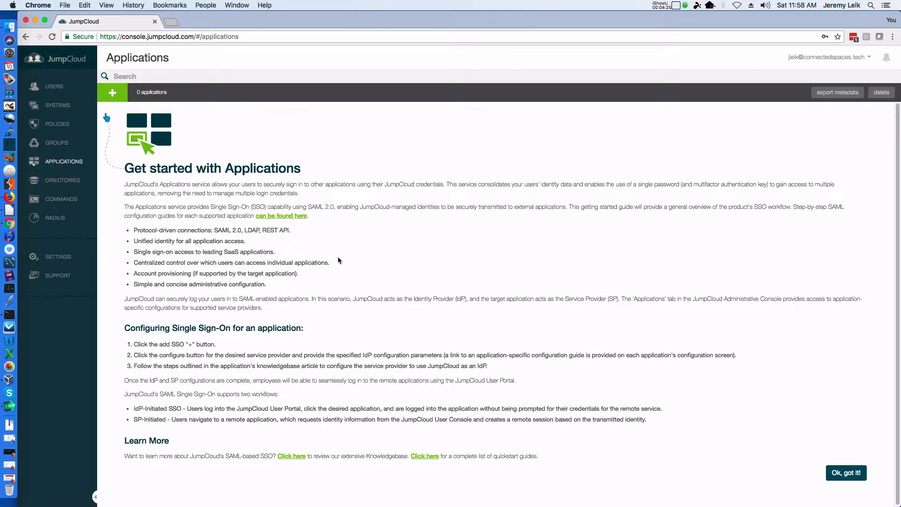
{"action": "mouse_move", "coordinate": [370, 257]}
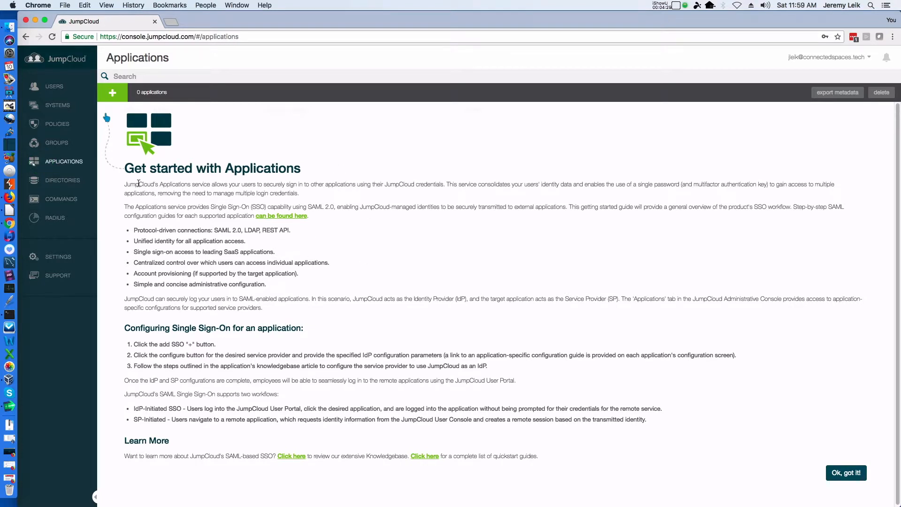
{"action": "left_click", "coordinate": [62, 180]}
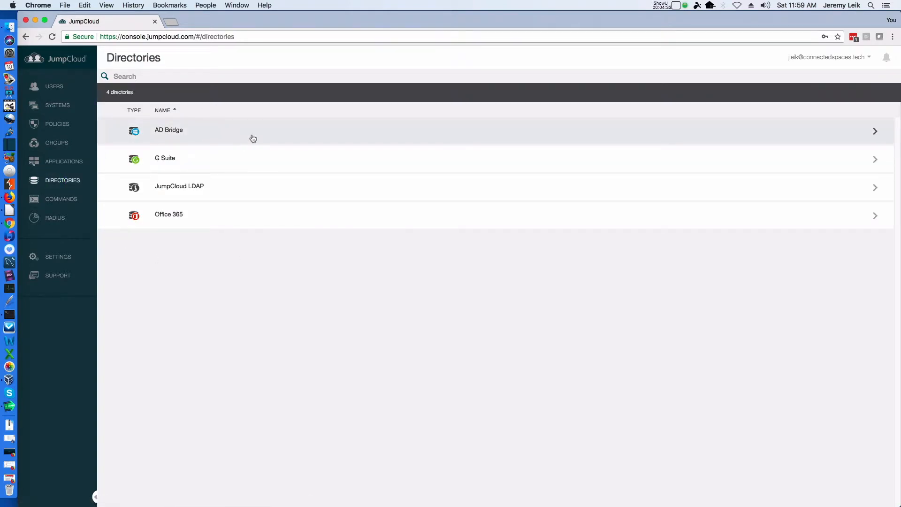
{"action": "mouse_move", "coordinate": [169, 227]}
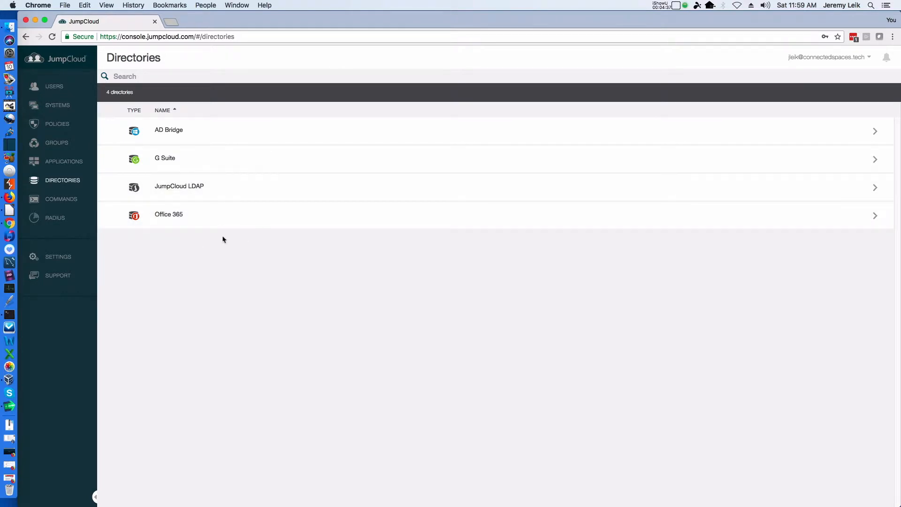
{"action": "mouse_move", "coordinate": [209, 250]}
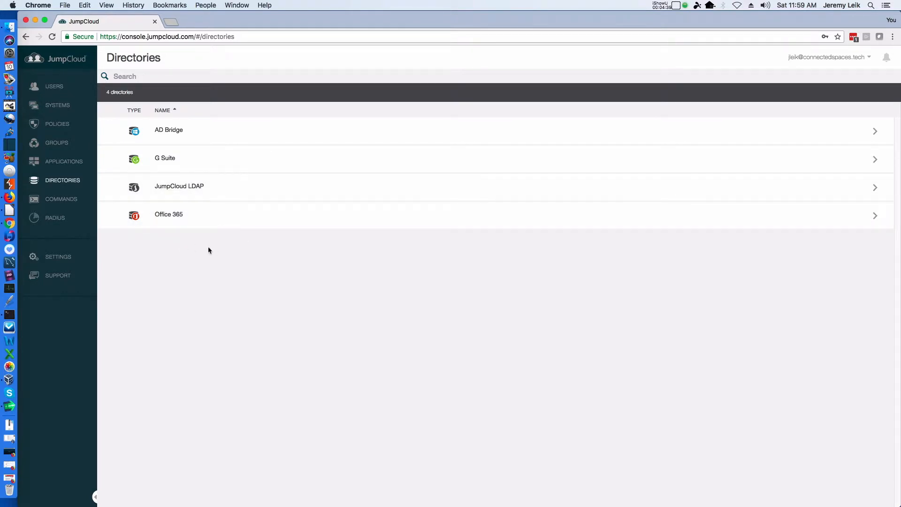
Step: Start a new command from the Commands section
{"action": "left_click", "coordinate": [61, 199]}
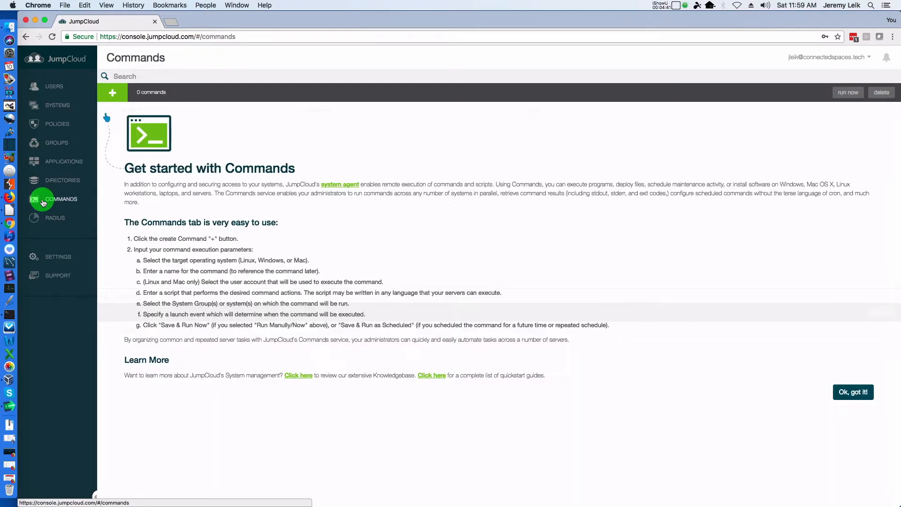
{"action": "mouse_move", "coordinate": [104, 112]}
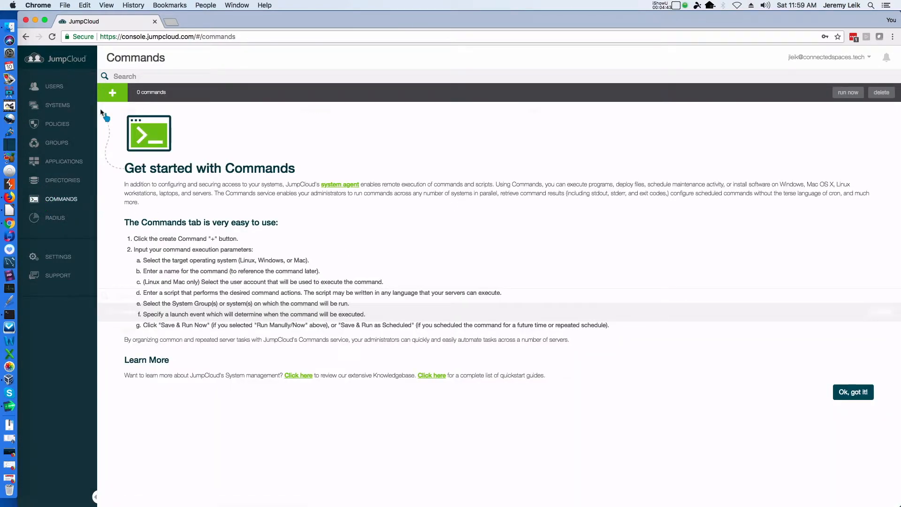
{"action": "left_click", "coordinate": [113, 92]}
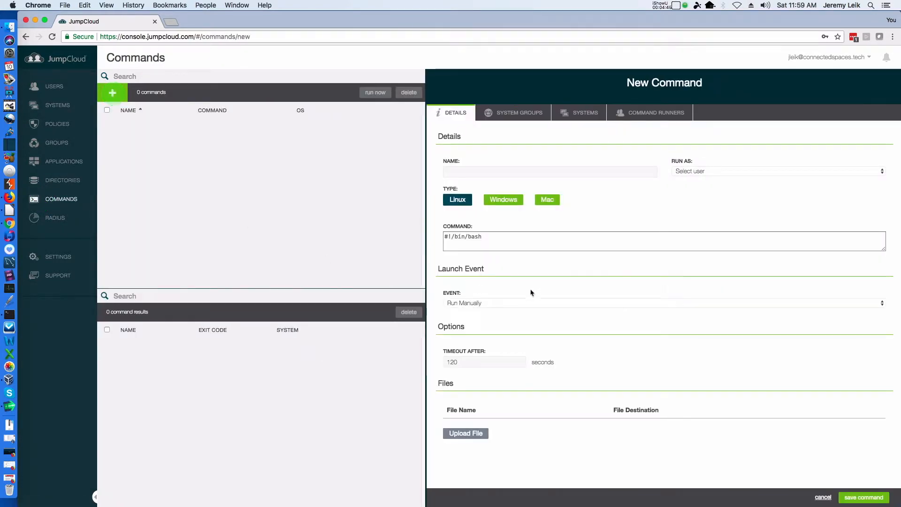
{"action": "mouse_move", "coordinate": [499, 218]}
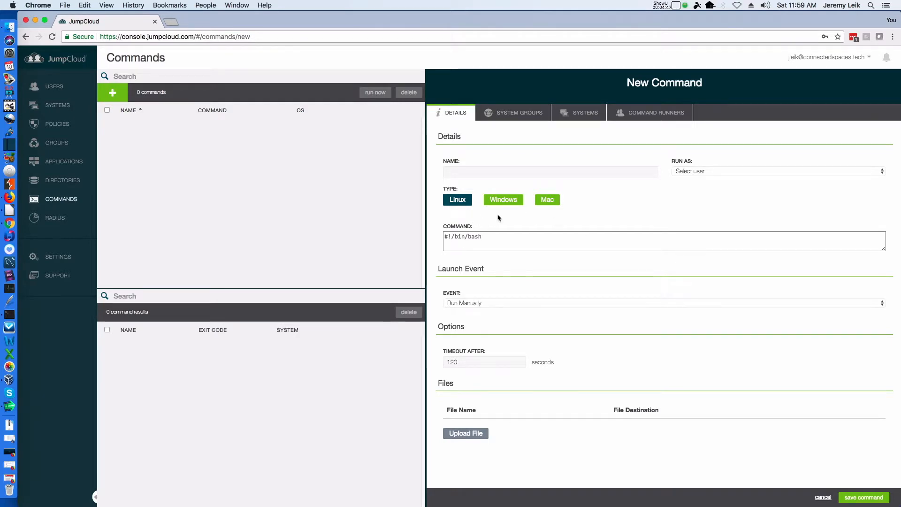
{"action": "mouse_move", "coordinate": [506, 214]}
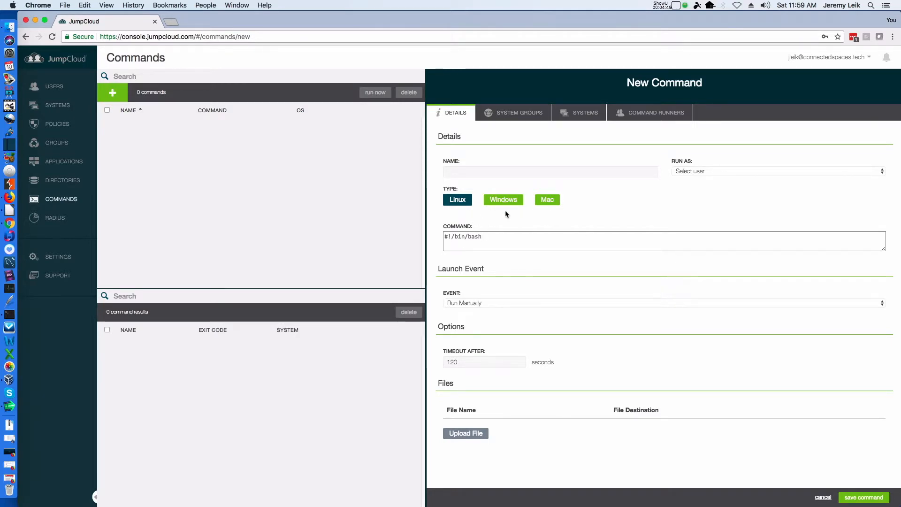
Step: Preview the Windows (with Powershell), Linux and Mac command types, then cancel without saving
{"action": "left_click", "coordinate": [502, 199]}
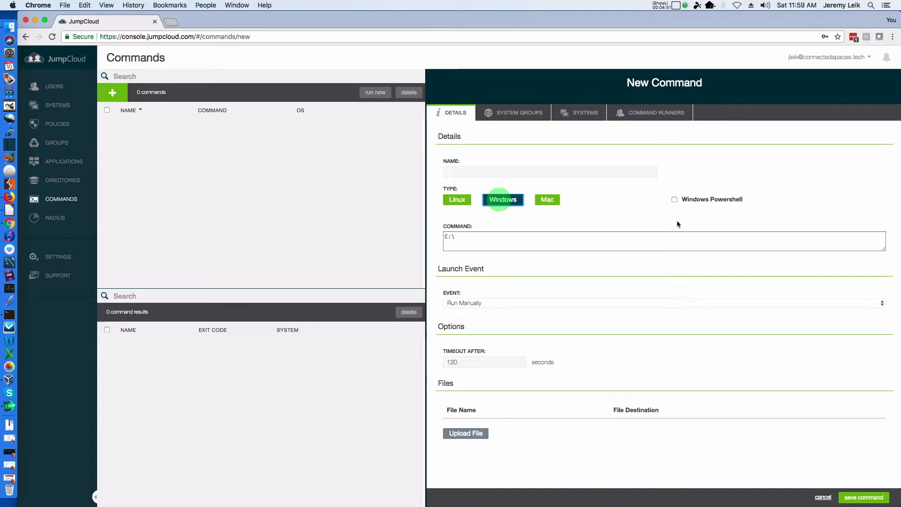
{"action": "left_click", "coordinate": [674, 199]}
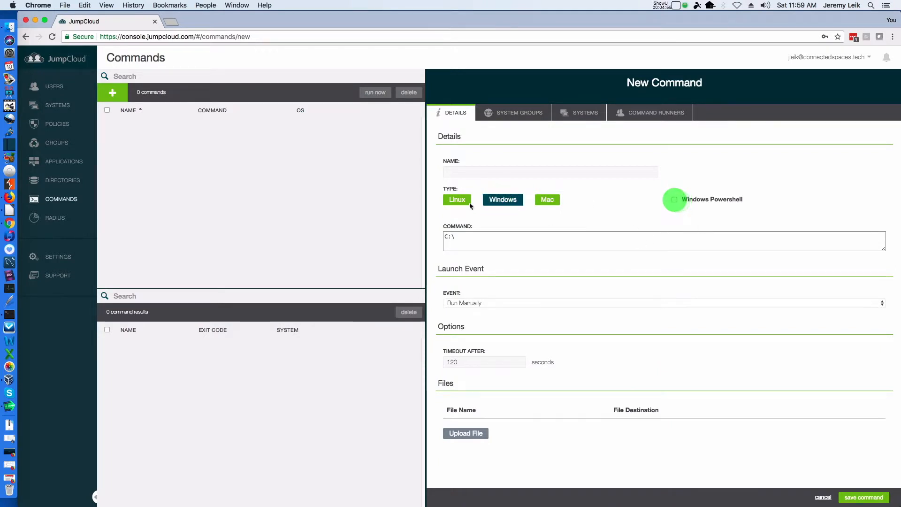
{"action": "left_click", "coordinate": [457, 199]}
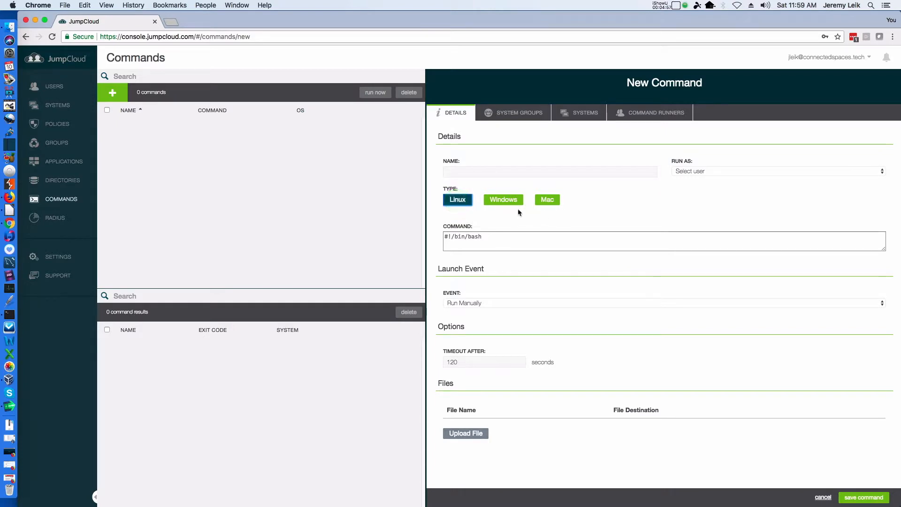
{"action": "left_click", "coordinate": [546, 199]}
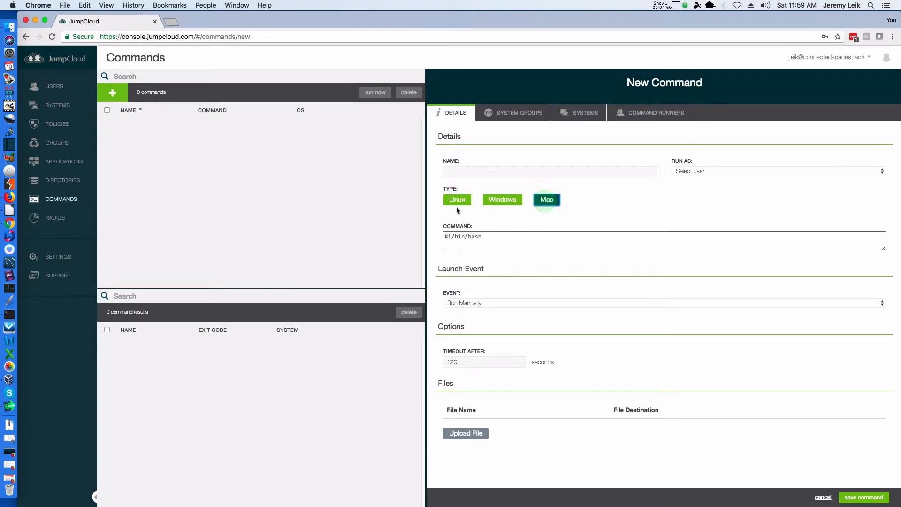
{"action": "mouse_move", "coordinate": [472, 218]}
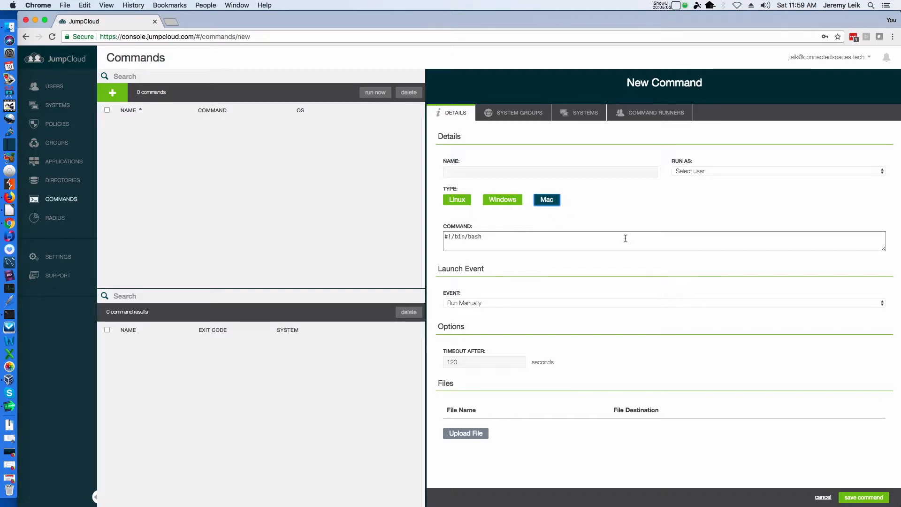
{"action": "mouse_move", "coordinate": [610, 144]}
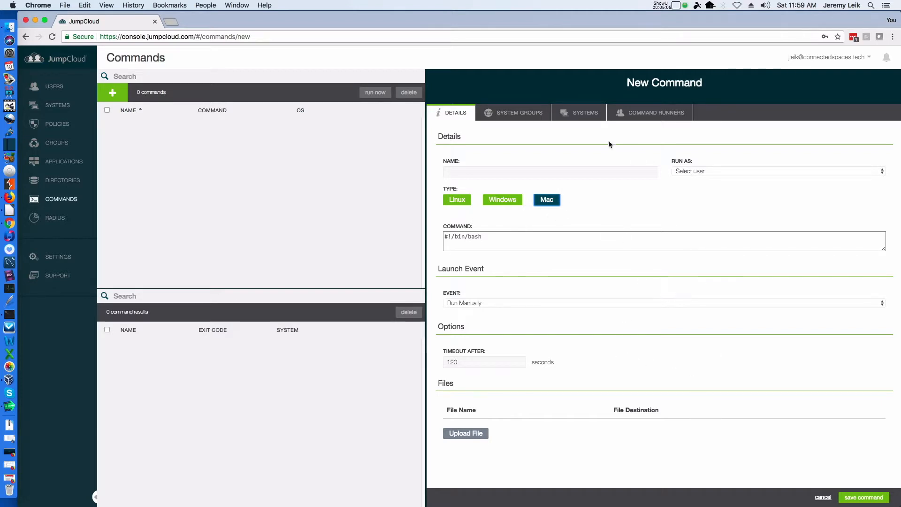
{"action": "mouse_move", "coordinate": [824, 502]}
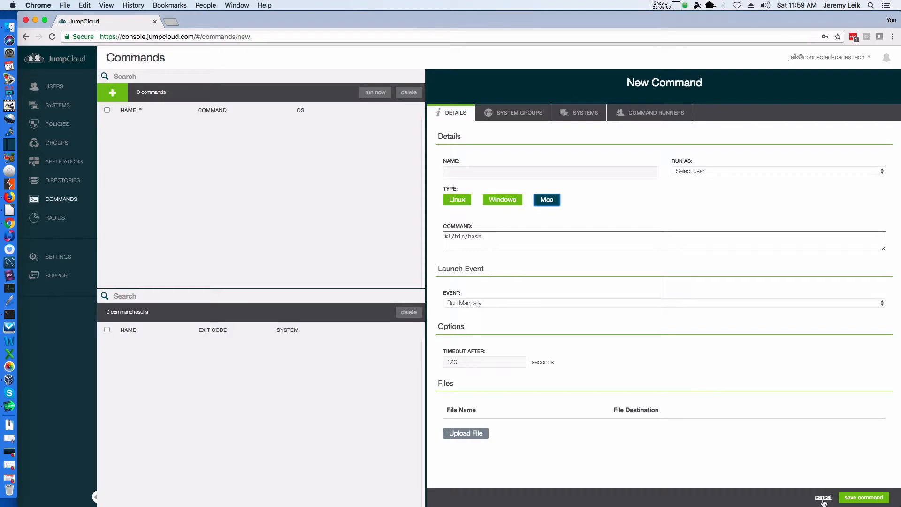
{"action": "left_click", "coordinate": [823, 497]}
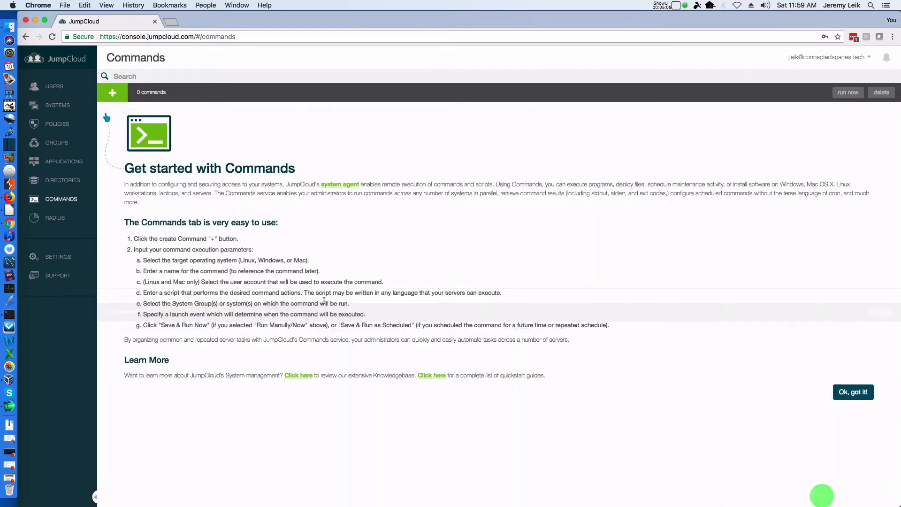
Step: Show the RADIUS servers page listing ConnectedSpaces at 24.35.21.44
{"action": "left_click", "coordinate": [55, 218]}
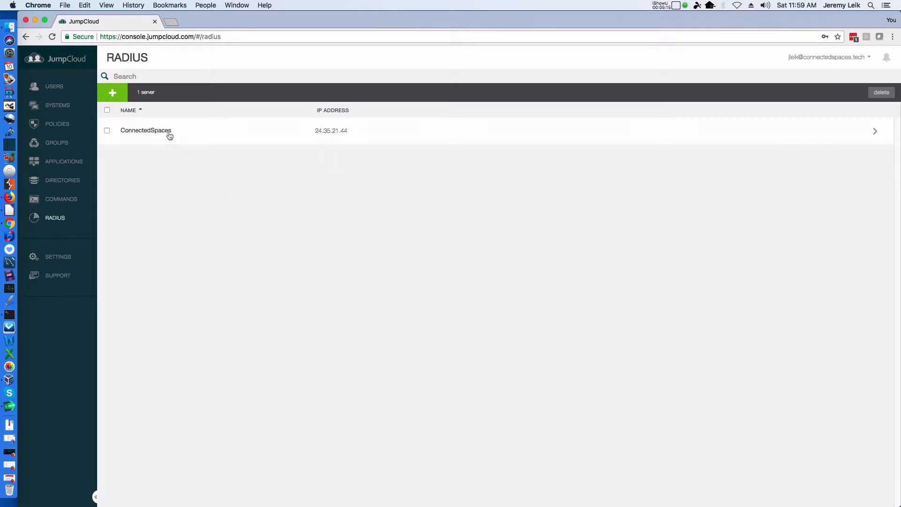
{"action": "mouse_move", "coordinate": [163, 196]}
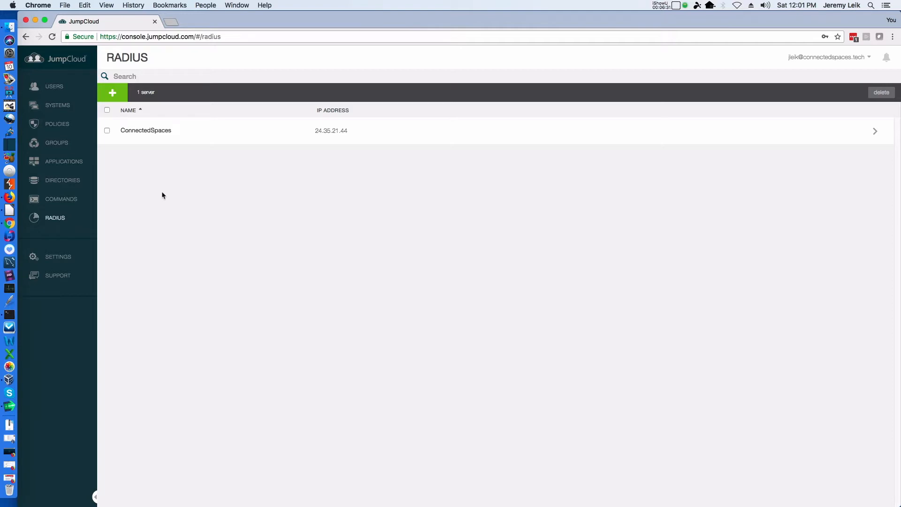
{"action": "mouse_move", "coordinate": [56, 283]}
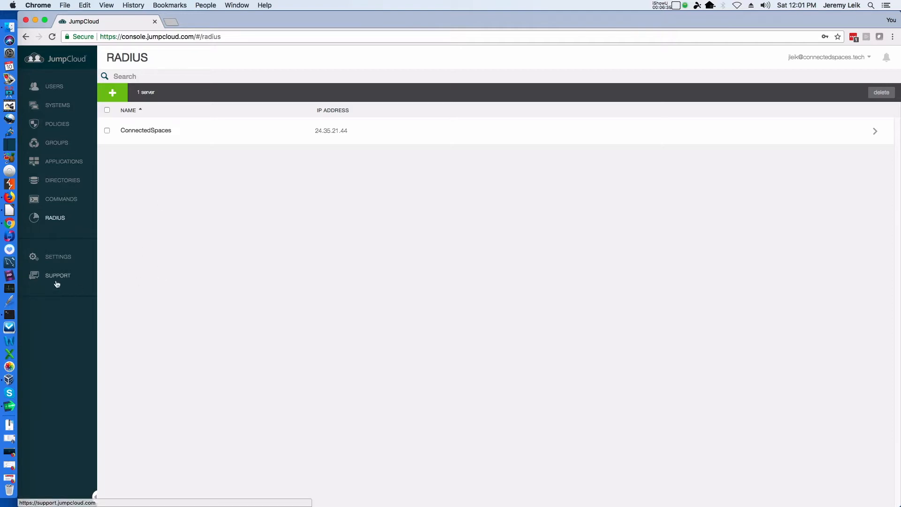
Step: Show the organization's Security password settings with the 12-character minimum length
{"action": "left_click", "coordinate": [58, 256]}
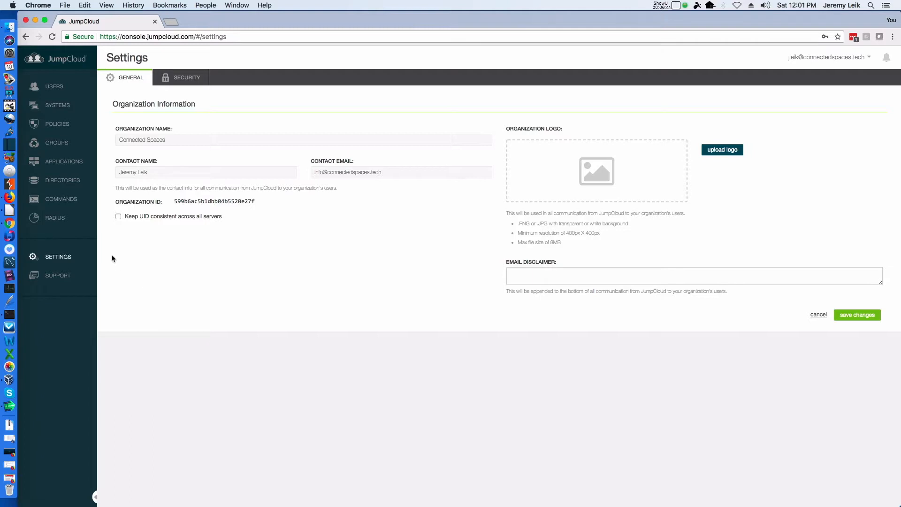
{"action": "mouse_move", "coordinate": [165, 61]}
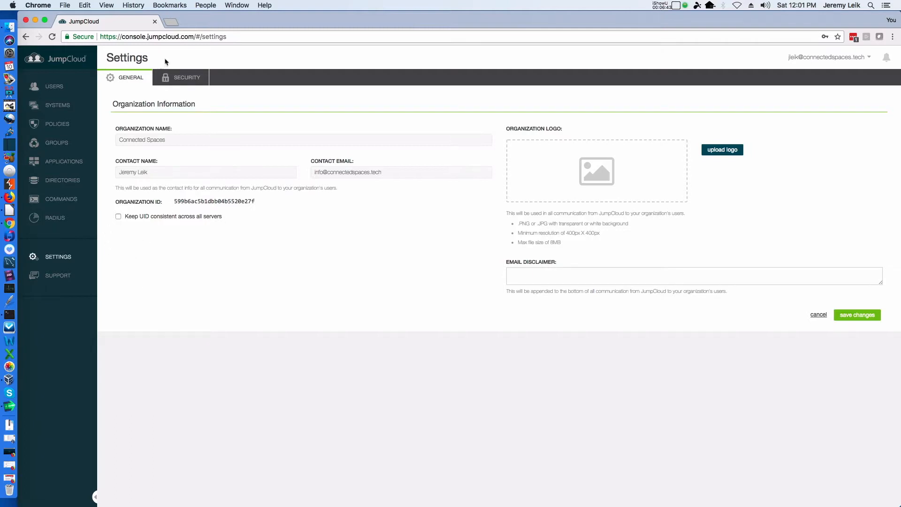
{"action": "left_click", "coordinate": [185, 77]}
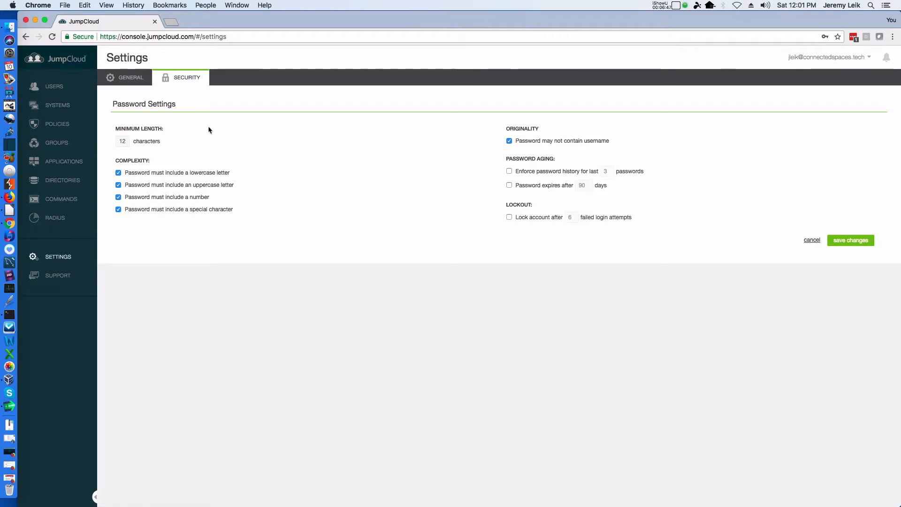
{"action": "mouse_move", "coordinate": [310, 329]}
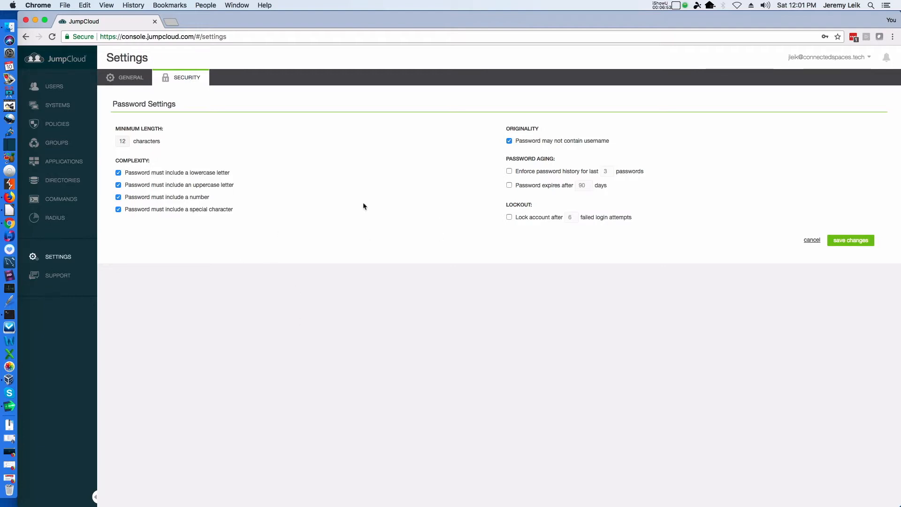
{"action": "mouse_move", "coordinate": [328, 191]}
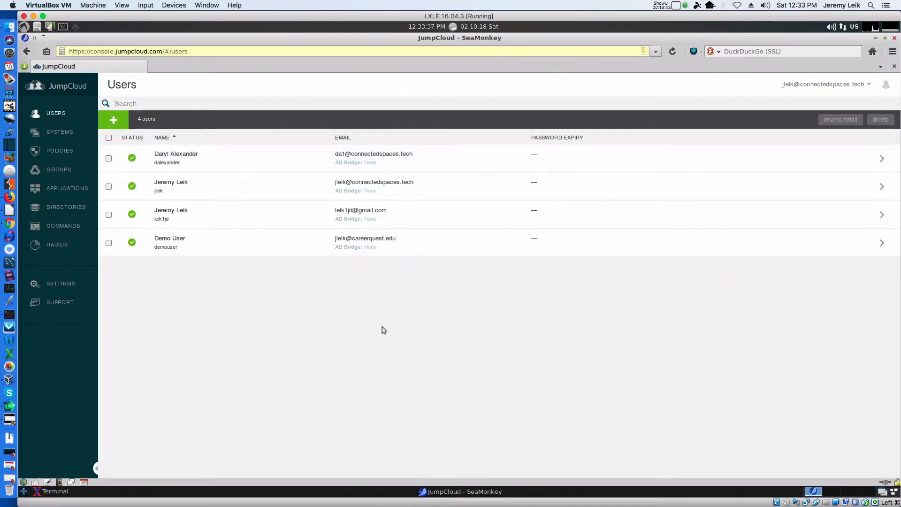
{"action": "mouse_move", "coordinate": [375, 321]}
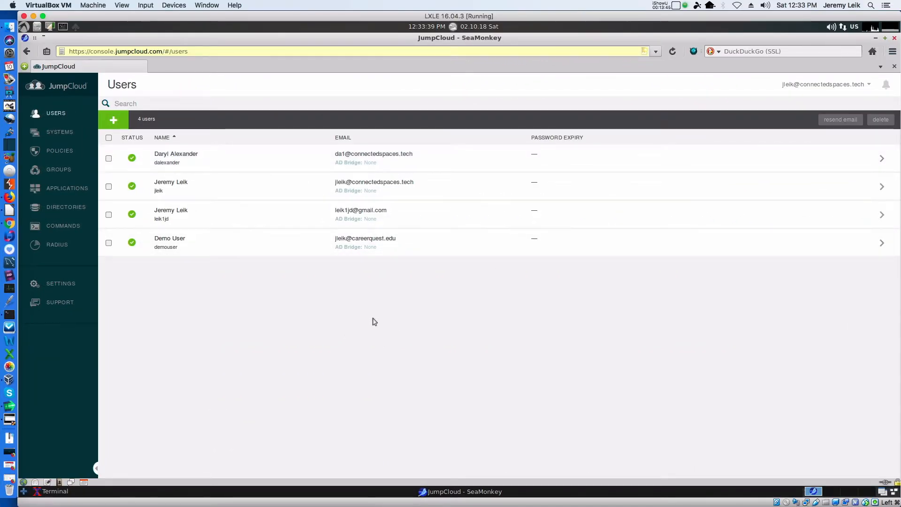
{"action": "mouse_move", "coordinate": [258, 310]}
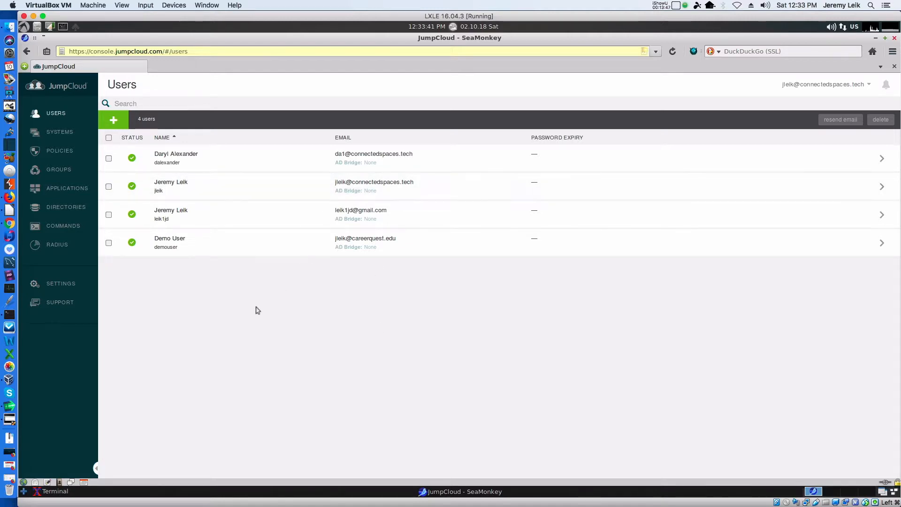
{"action": "mouse_move", "coordinate": [282, 326]}
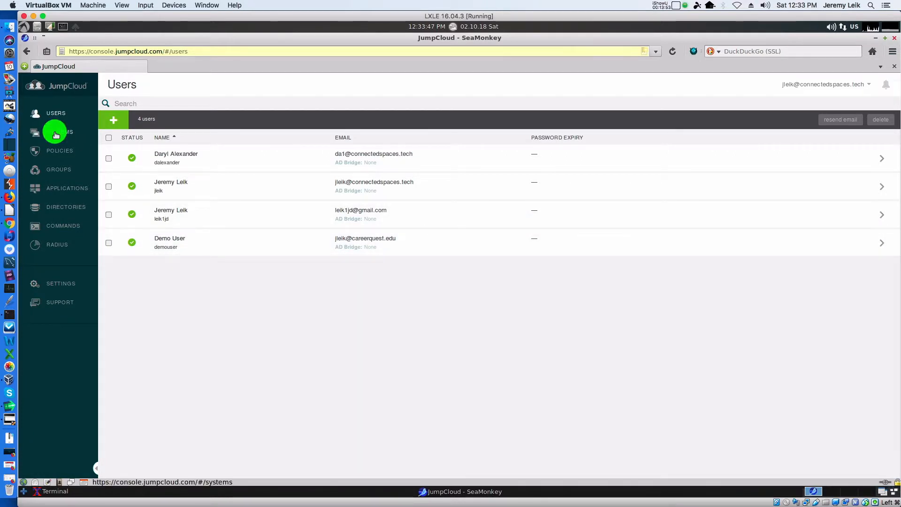
Step: Copy the Linux agent install command from the new-system instructions and move to Terminal
{"action": "left_click", "coordinate": [55, 134]}
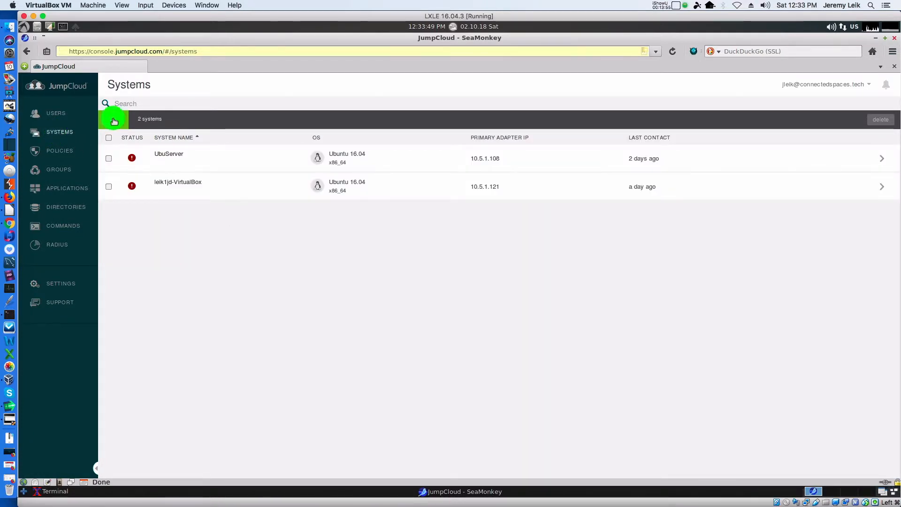
{"action": "left_click", "coordinate": [113, 120]}
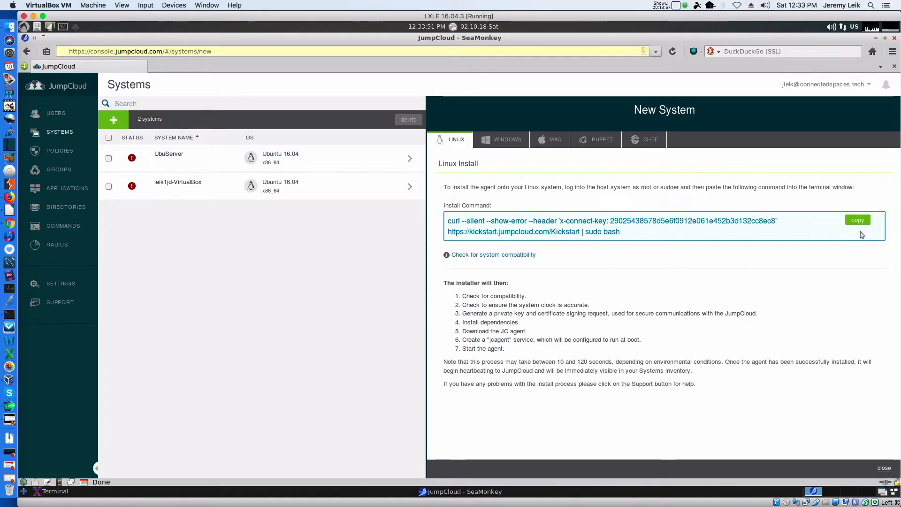
{"action": "left_click", "coordinate": [858, 219]}
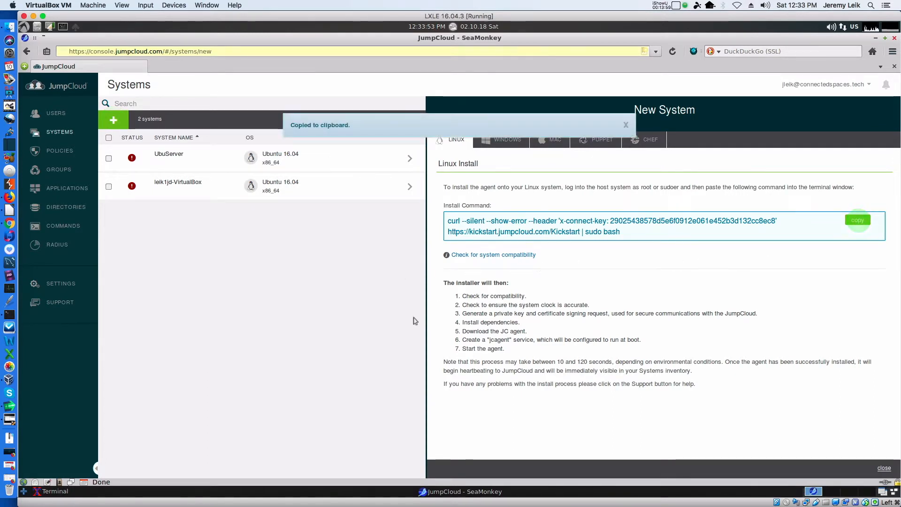
{"action": "left_click", "coordinate": [54, 492]}
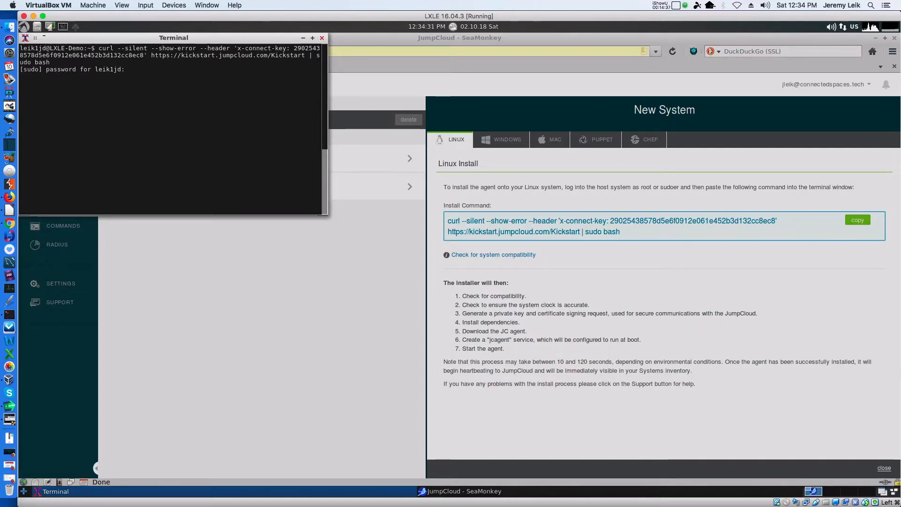
Step: Run the installer with the sudo password, then search running processes with 'ps -A | grep jc'
{"action": "key", "text": "Return"}
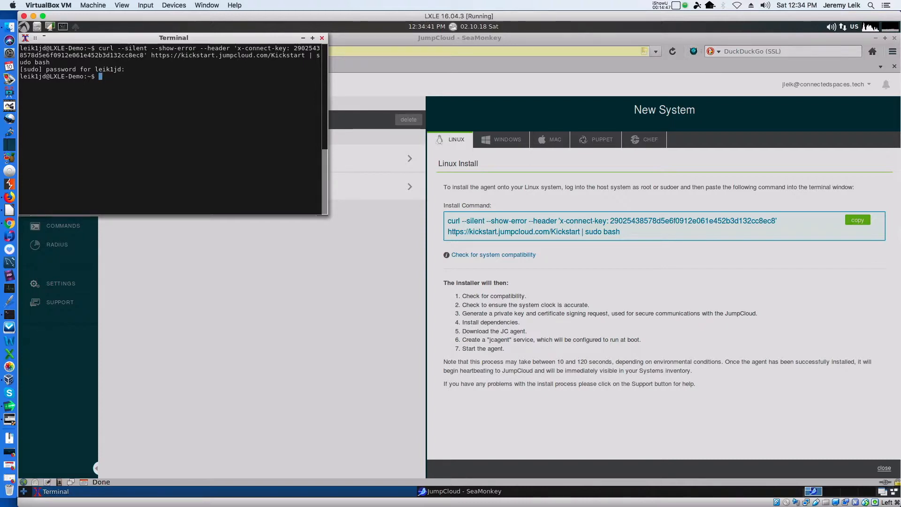
{"action": "type", "text": "ps"}
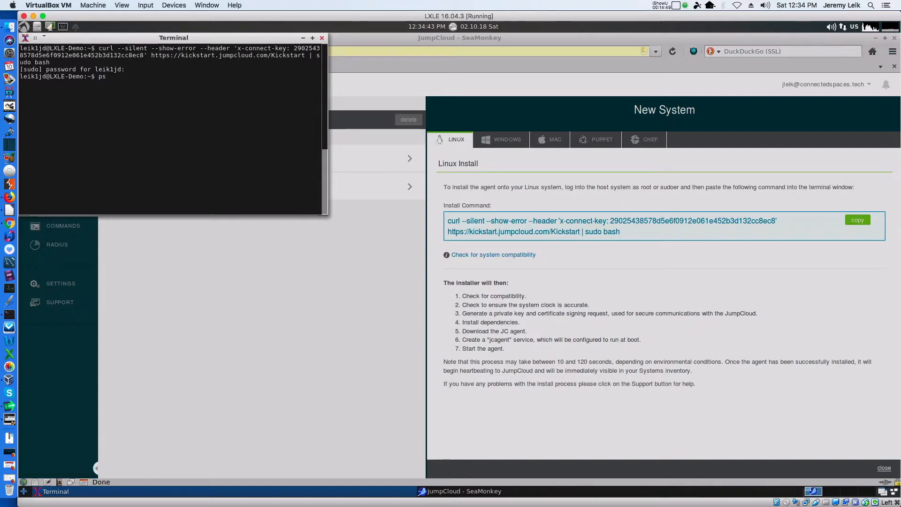
{"action": "type", "text": "-A"}
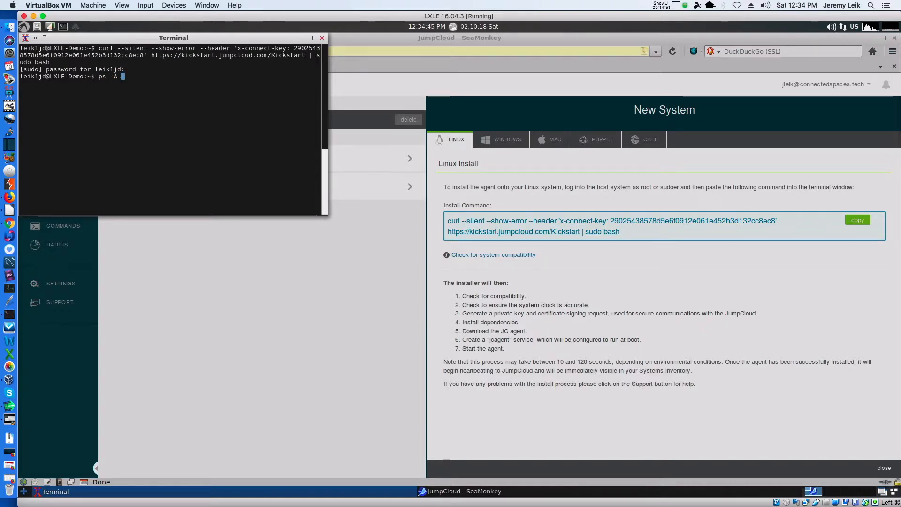
{"action": "type", "text": "| grep"}
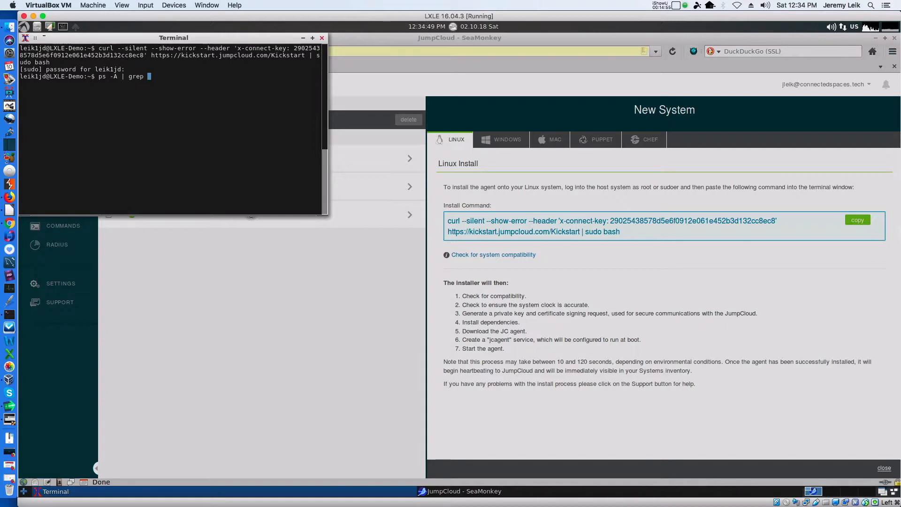
{"action": "type", "text": "jc"}
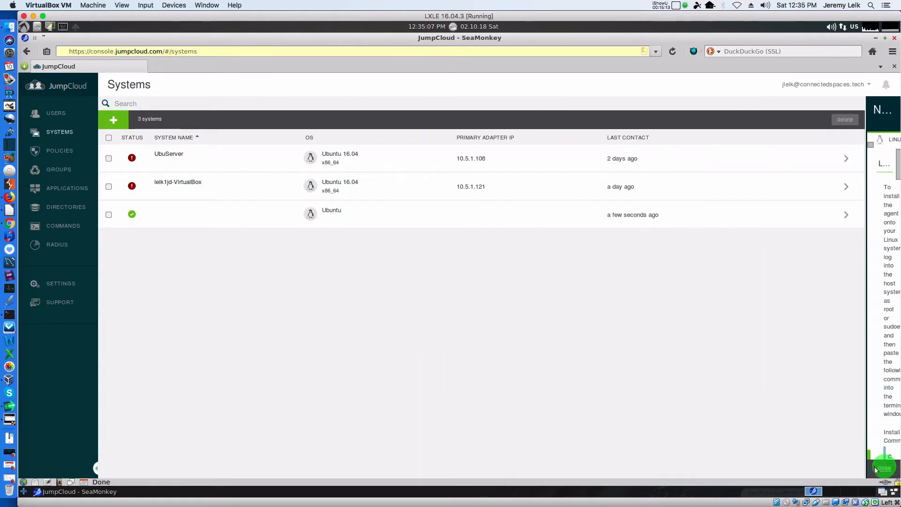
{"action": "left_click", "coordinate": [885, 467]}
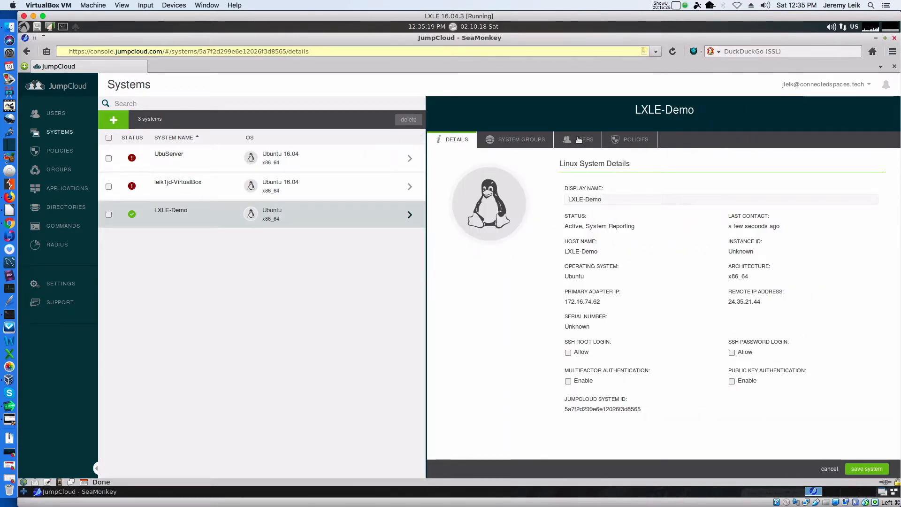
{"action": "left_click", "coordinate": [578, 139]}
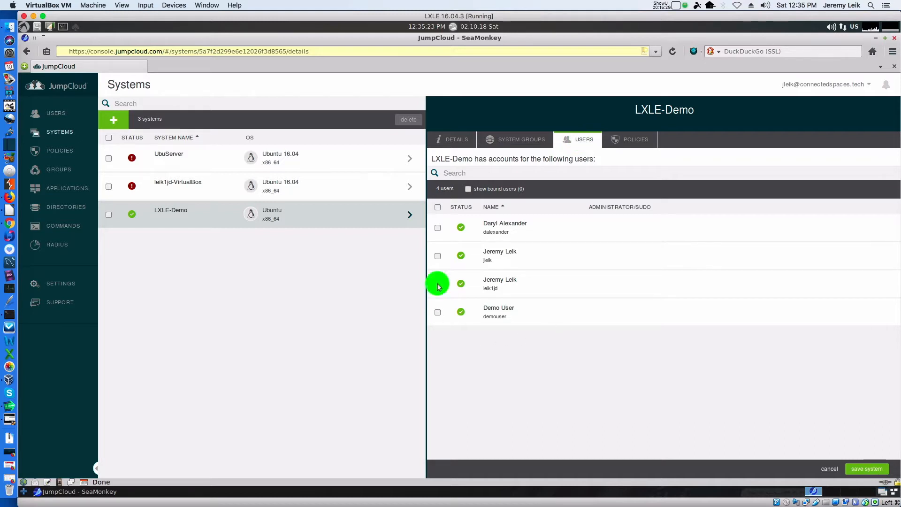
{"action": "left_click", "coordinate": [437, 313]}
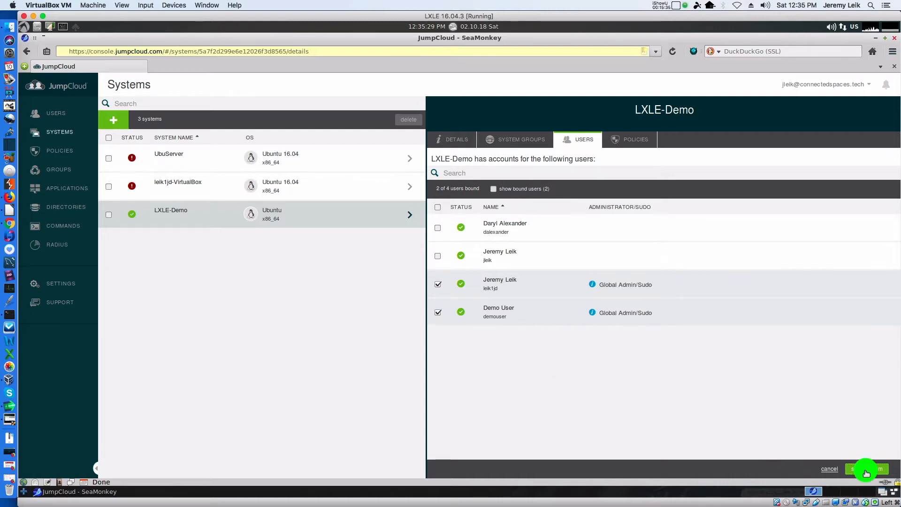
{"action": "left_click", "coordinate": [867, 470]}
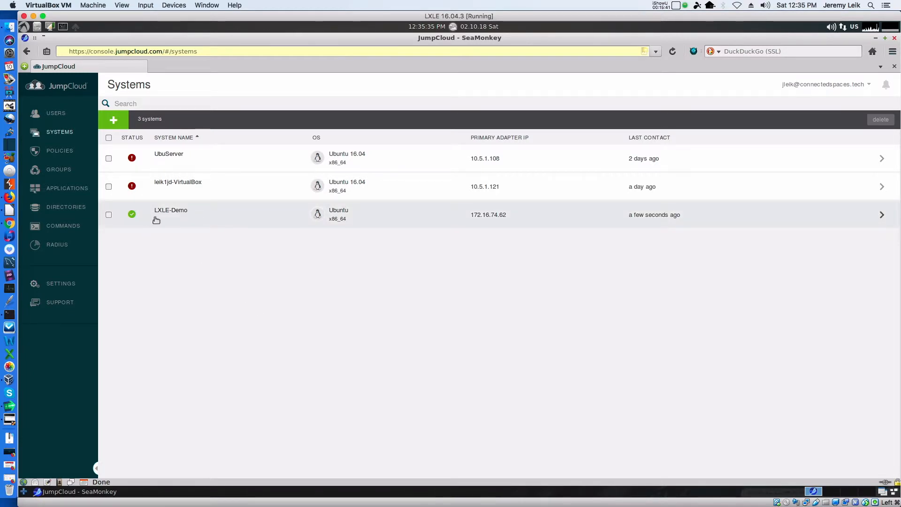
{"action": "mouse_move", "coordinate": [339, 233]}
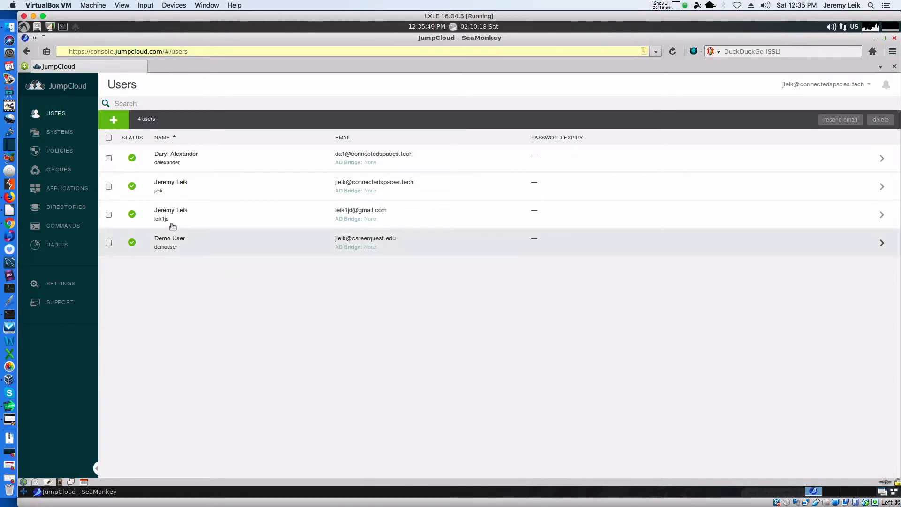
{"action": "left_click", "coordinate": [184, 214]}
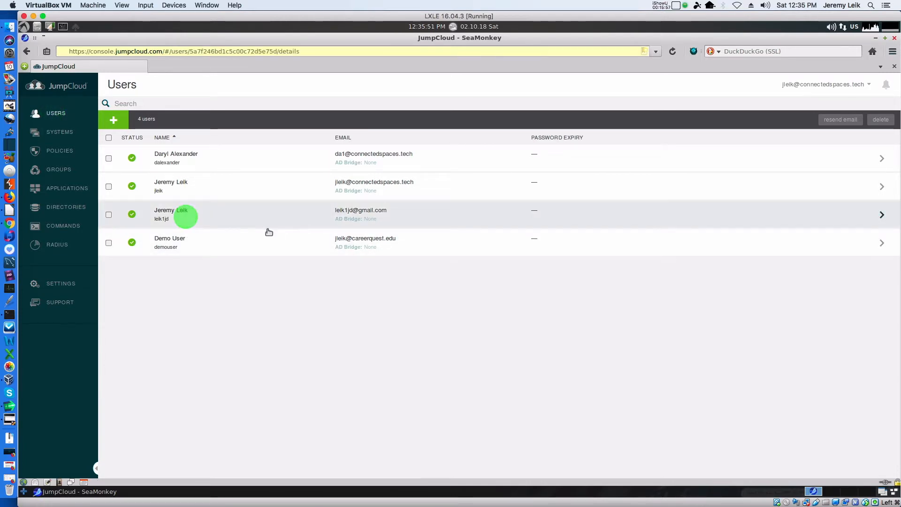
{"action": "left_click", "coordinate": [201, 214]}
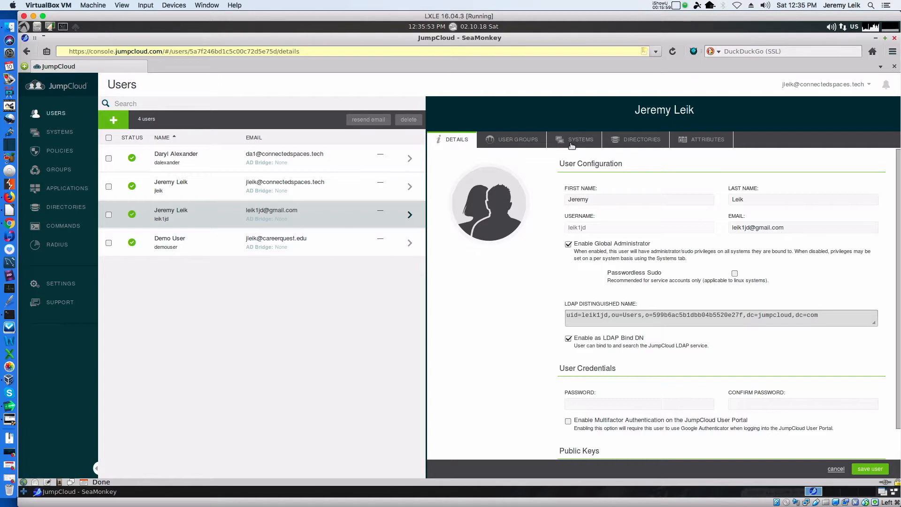
{"action": "left_click", "coordinate": [580, 139]}
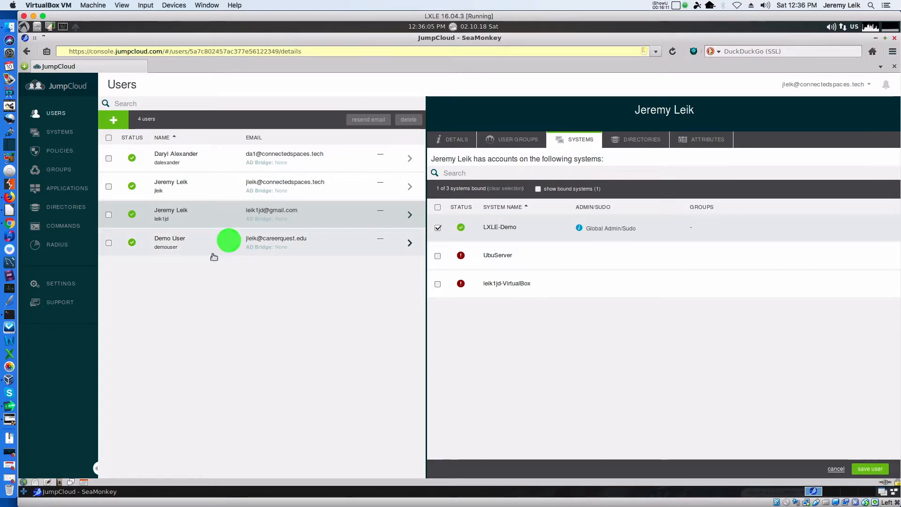
Step: Review Demo User's bound systems and JumpCloud LDAP directory, then close back to the users list
{"action": "left_click", "coordinate": [201, 242]}
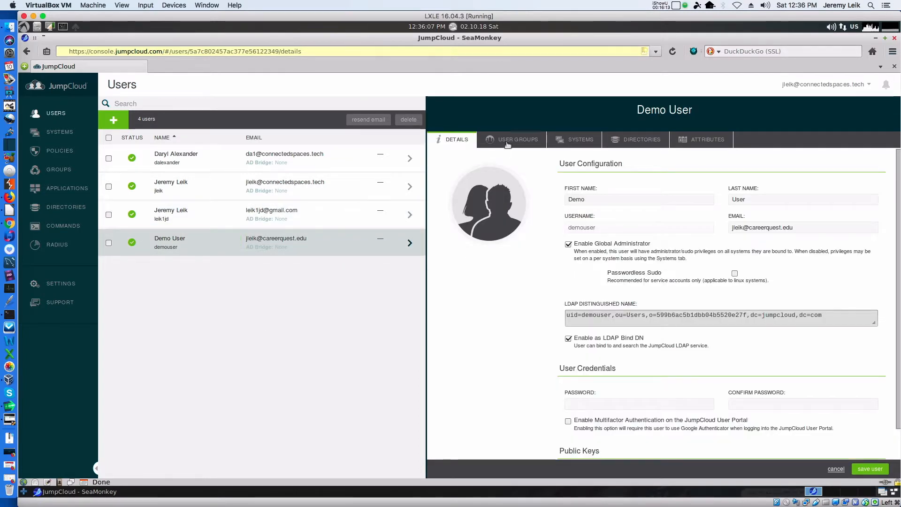
{"action": "left_click", "coordinate": [501, 140]}
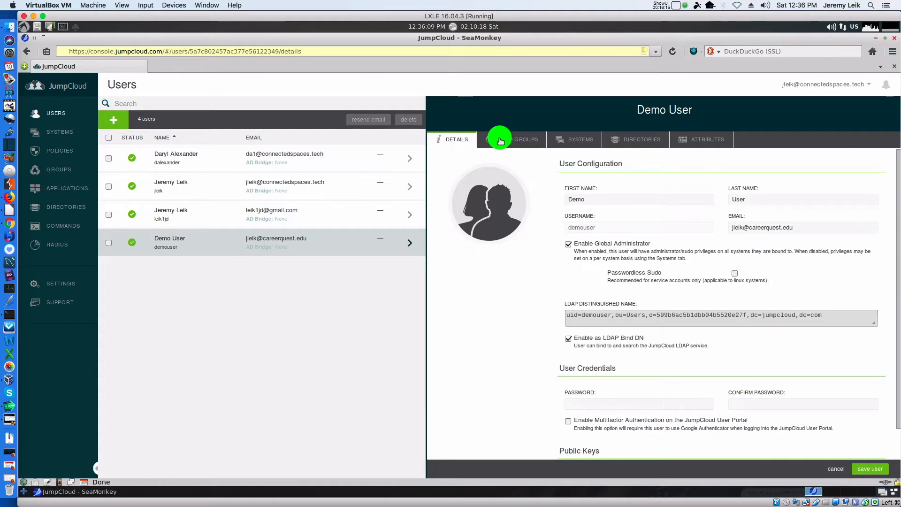
{"action": "left_click", "coordinate": [581, 139]}
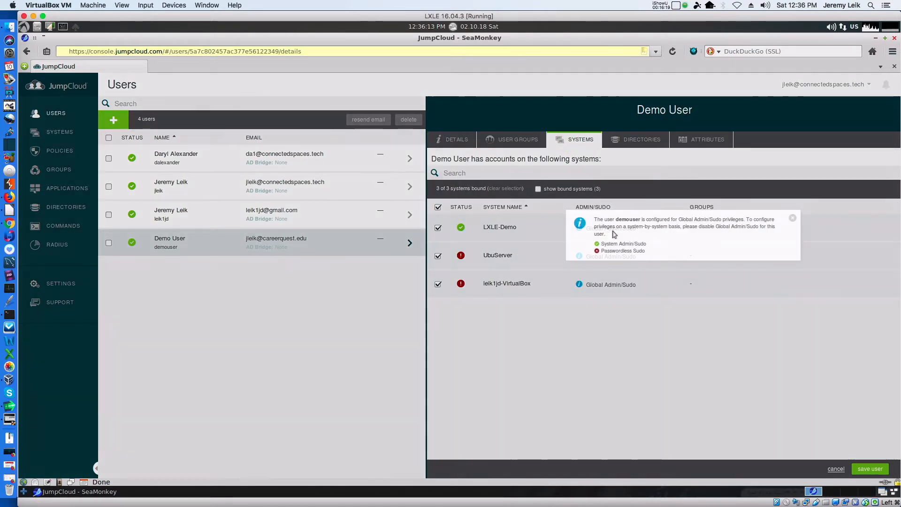
{"action": "left_click", "coordinate": [639, 139]}
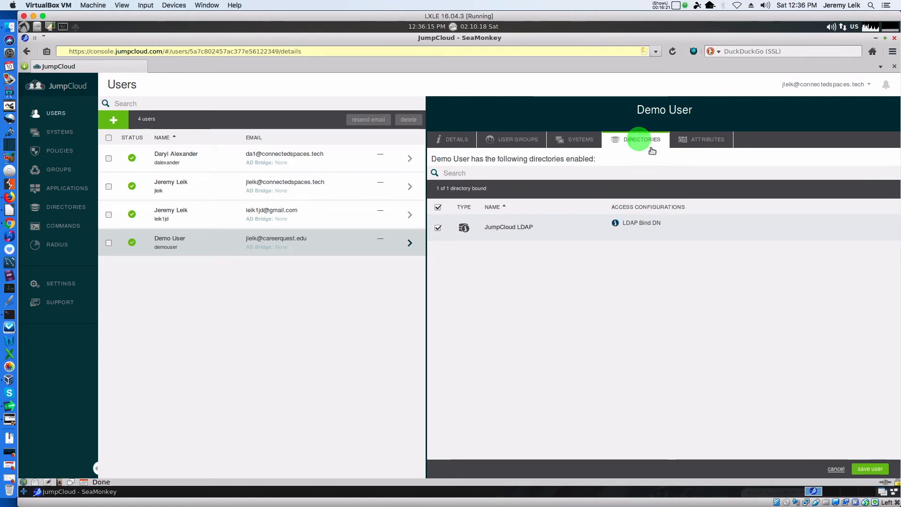
{"action": "mouse_move", "coordinate": [712, 156]}
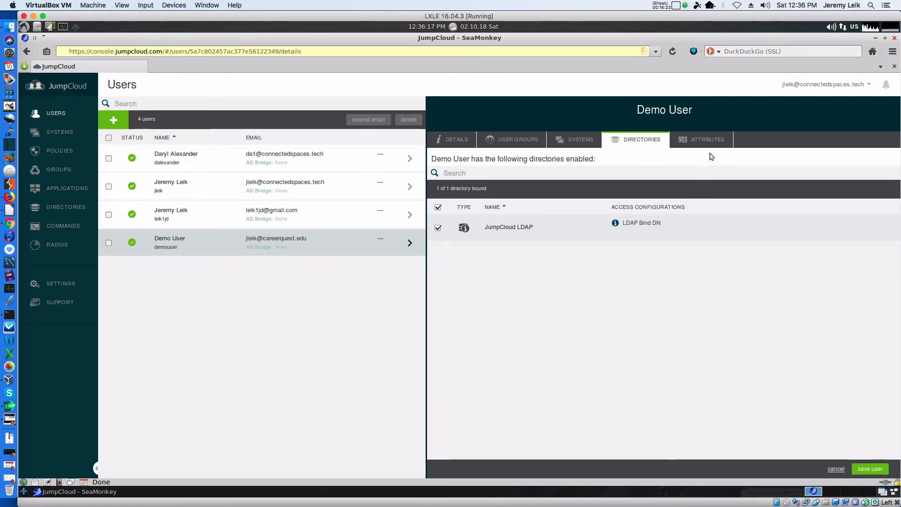
{"action": "left_click", "coordinate": [707, 139]}
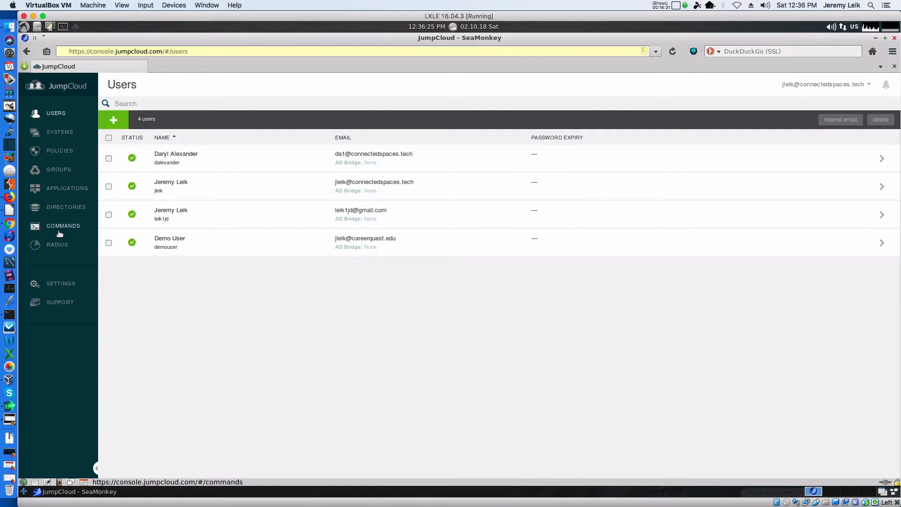
{"action": "mouse_move", "coordinate": [60, 240]}
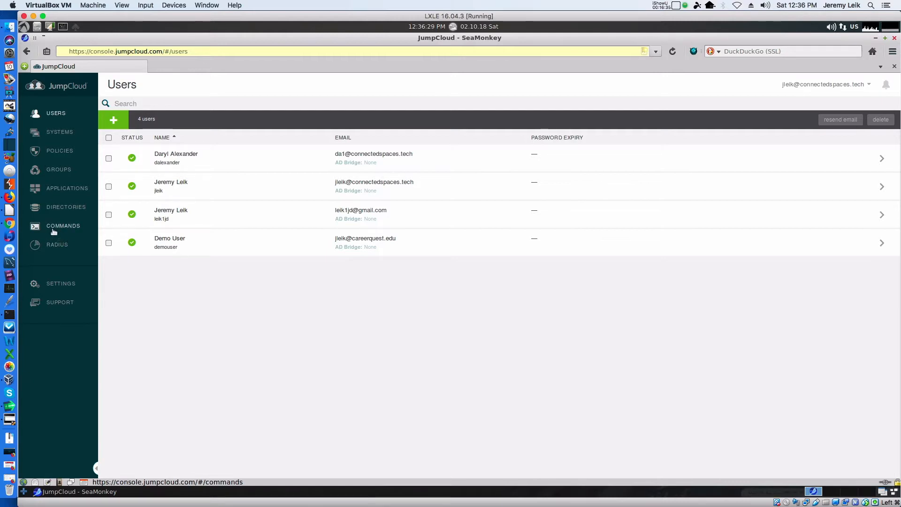
Step: Create a new Linux command named 'System Updates' running as leik1jd
{"action": "left_click", "coordinate": [63, 226]}
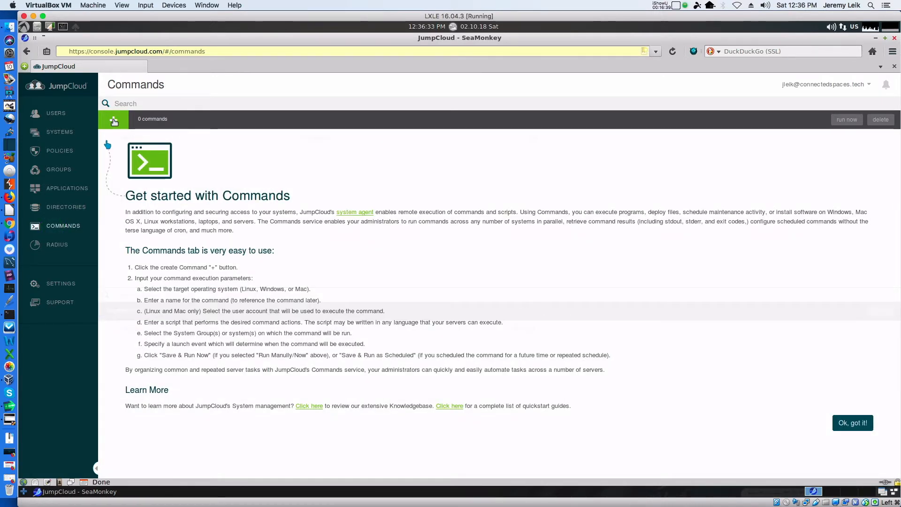
{"action": "left_click", "coordinate": [113, 120]}
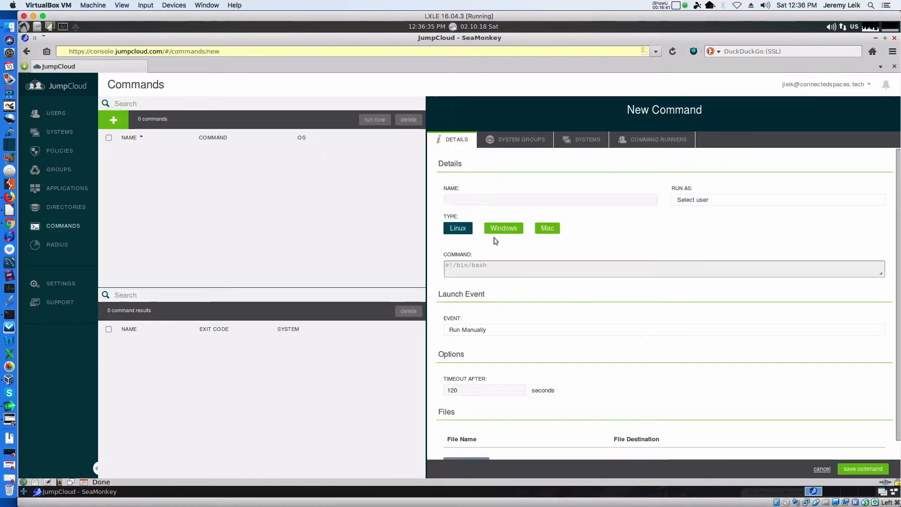
{"action": "left_click", "coordinate": [459, 228]}
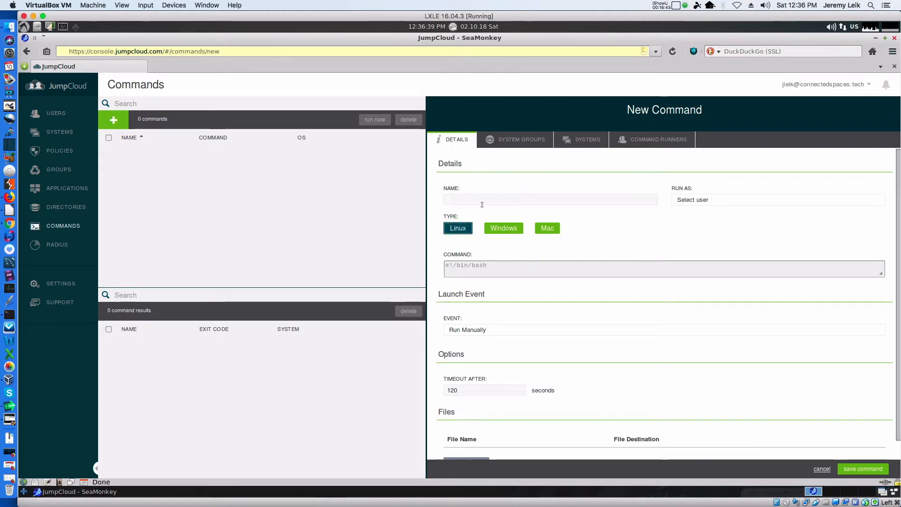
{"action": "mouse_move", "coordinate": [522, 212]}
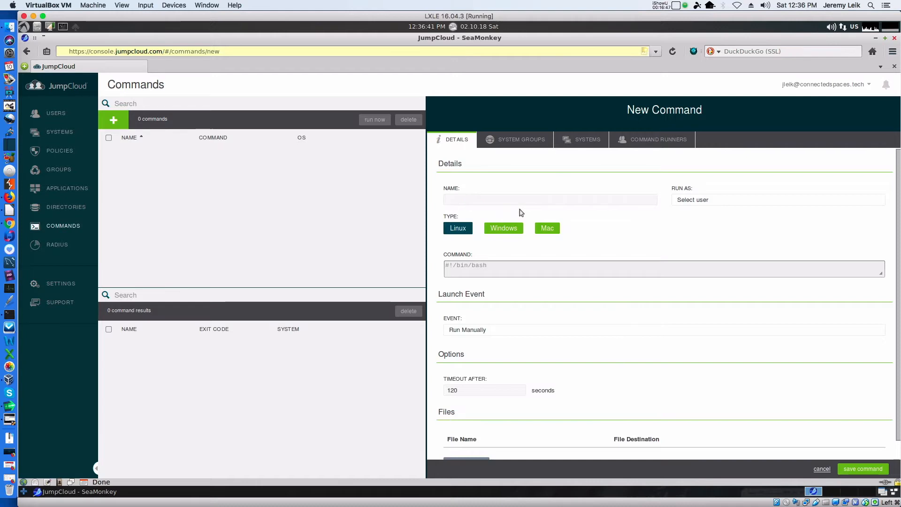
{"action": "type", "text": "System Up"}
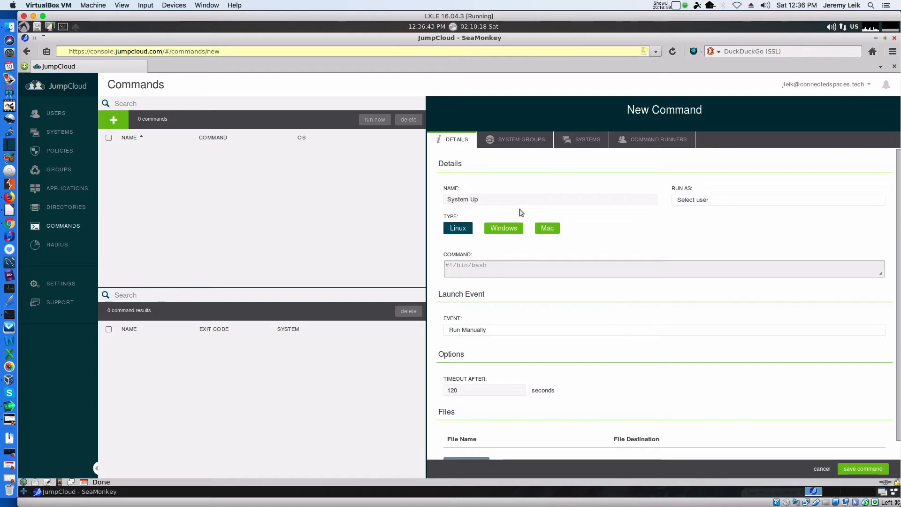
{"action": "type", "text": "dates"}
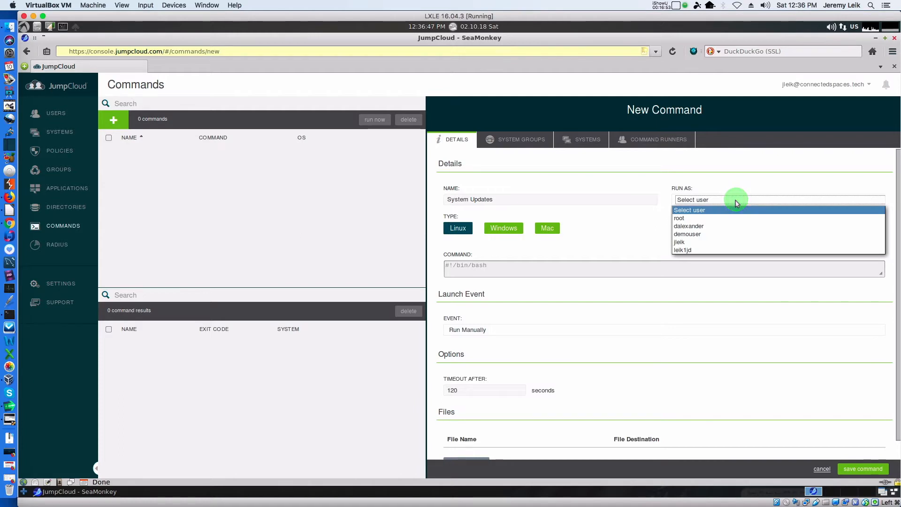
{"action": "left_click", "coordinate": [681, 250]}
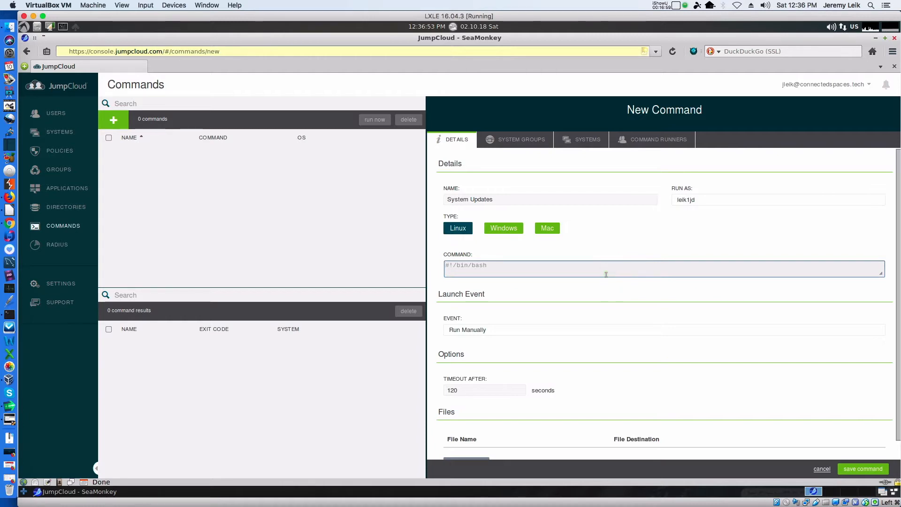
Step: Enter the script 'sudo apt-get update, apt-get upgrade -y, autoremove -y' for the command
{"action": "type", "text": "sudo"}
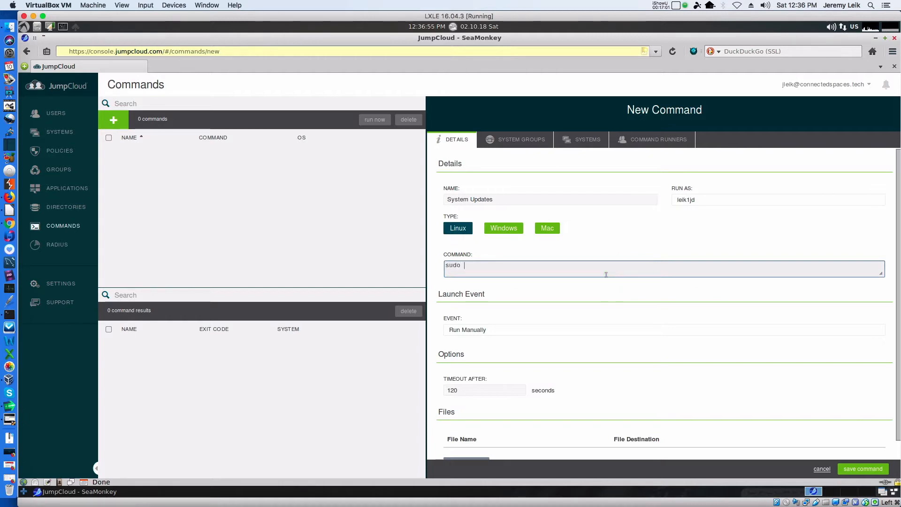
{"action": "type", "text": "apt-get update ; sudo"}
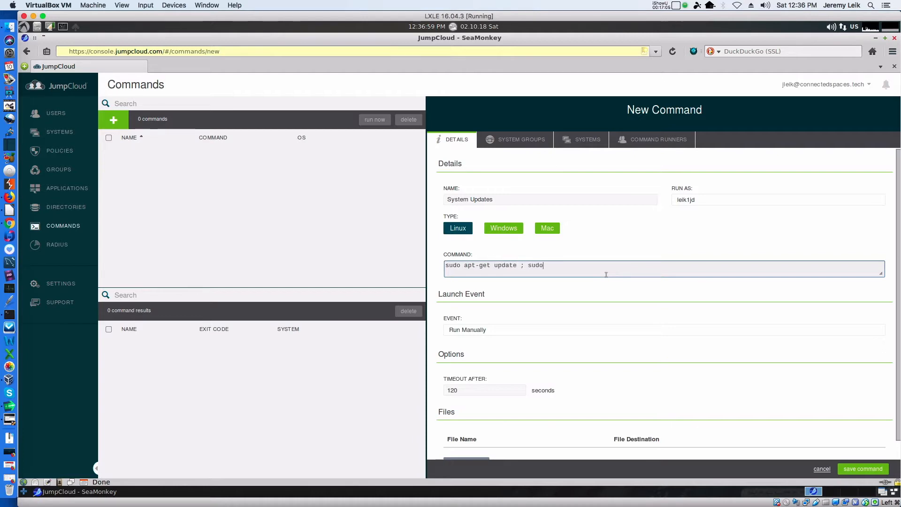
{"action": "type", "text": "apt-get u"}
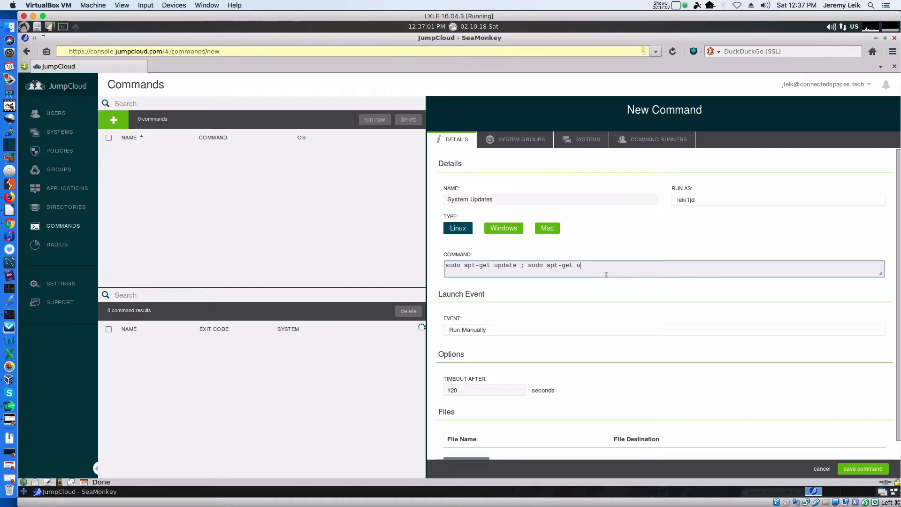
{"action": "type", "text": "pgrade -y ; sudo apt-get au"}
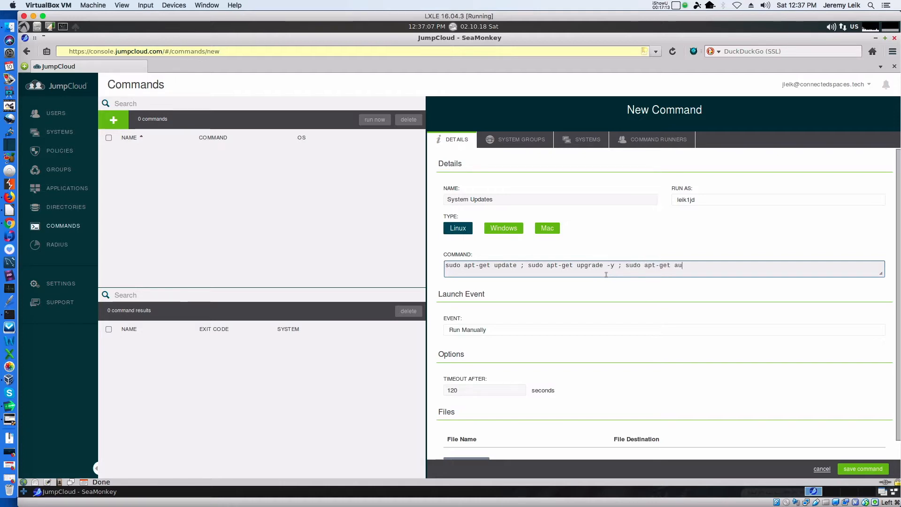
{"action": "type", "text": "toremove"}
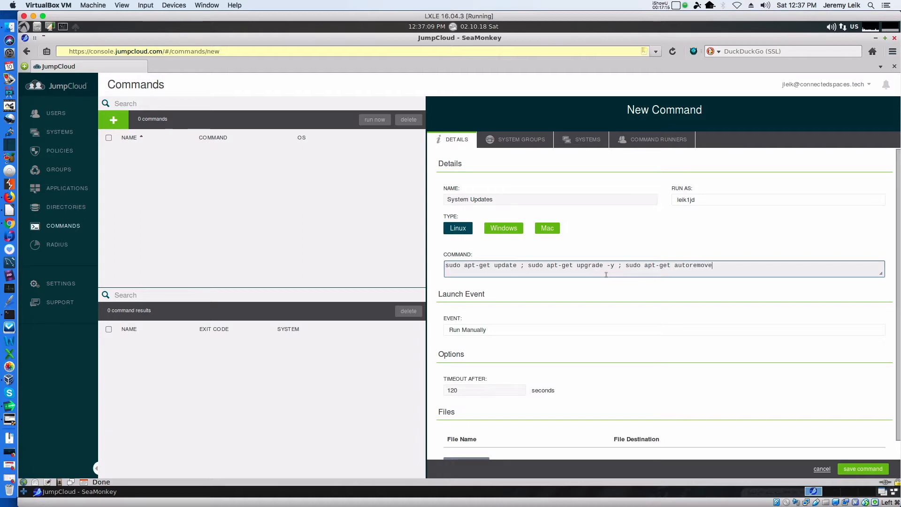
{"action": "type", "text": "-y"}
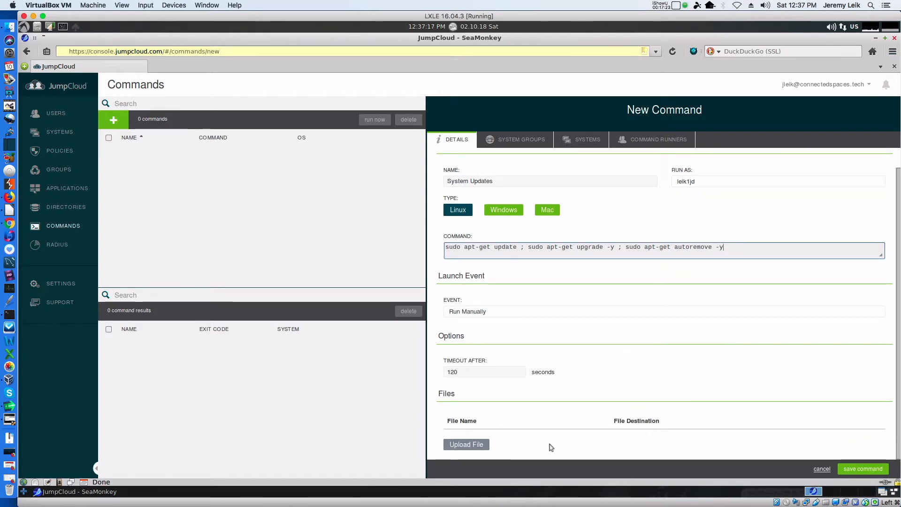
{"action": "left_click", "coordinate": [522, 138]}
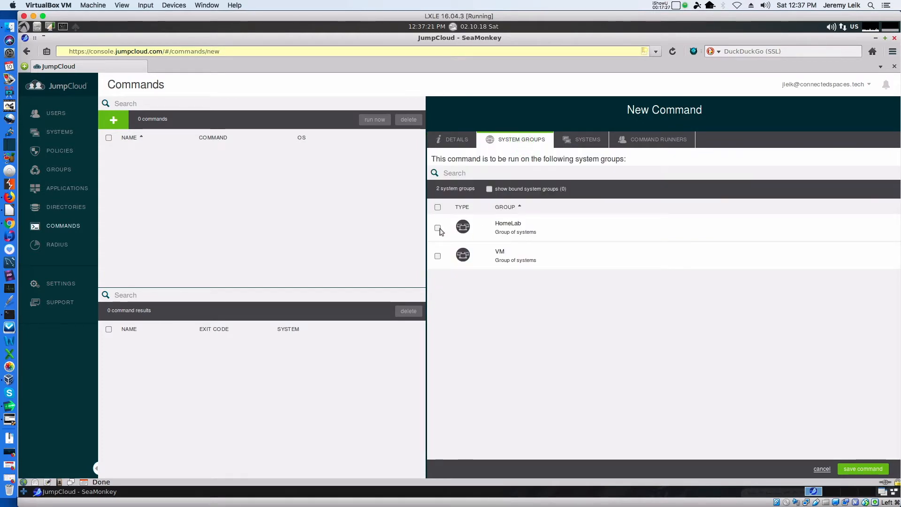
Step: Bind the command to the HomeLab group and the LXLE-Demo system
{"action": "left_click", "coordinate": [438, 227]}
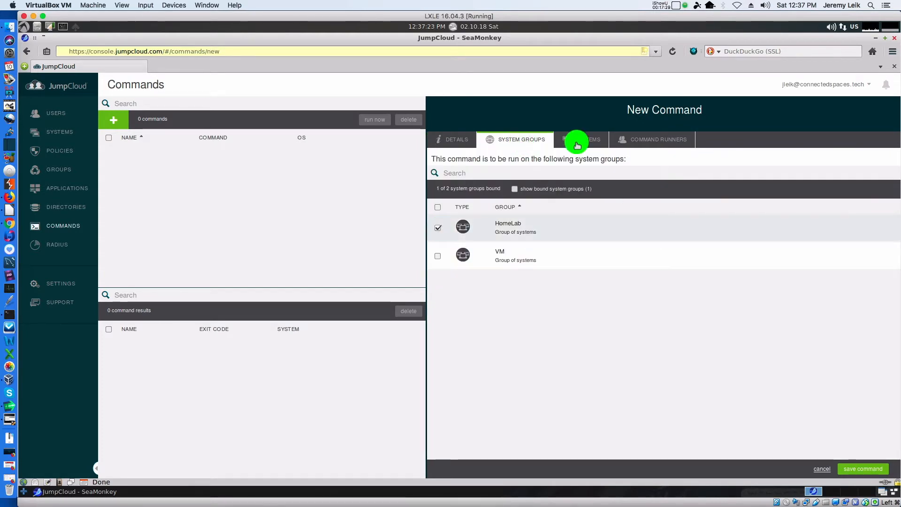
{"action": "left_click", "coordinate": [581, 139]}
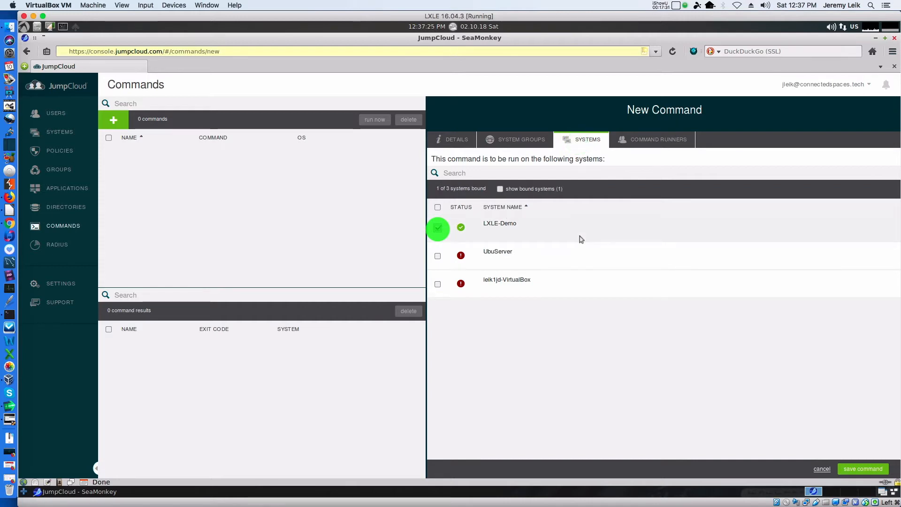
{"action": "left_click", "coordinate": [438, 227]}
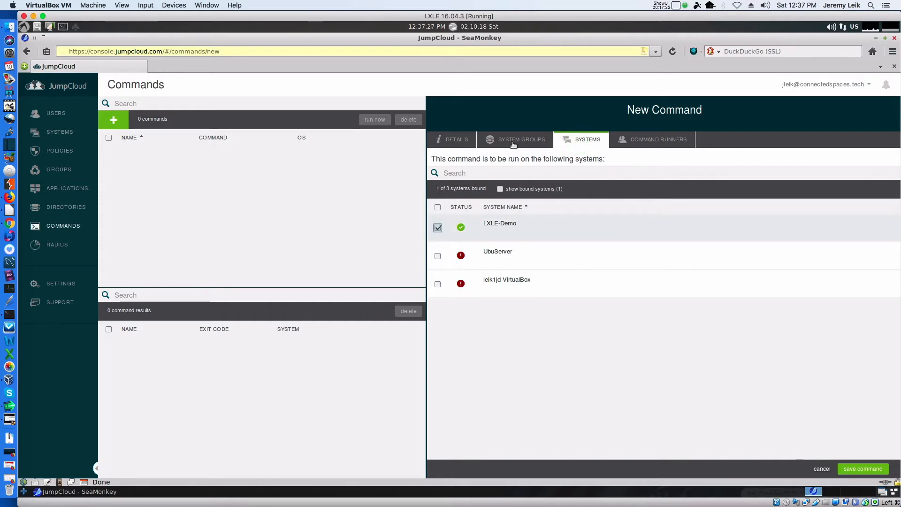
{"action": "left_click", "coordinate": [521, 139]}
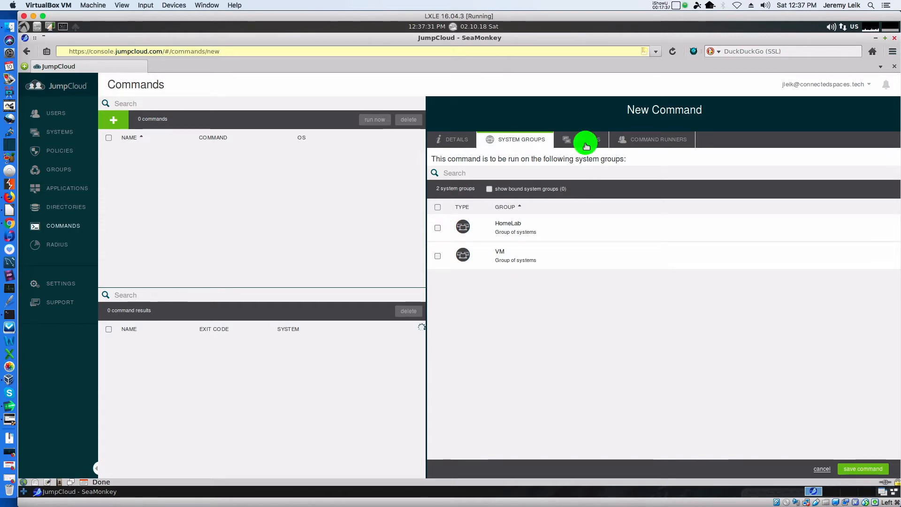
{"action": "left_click", "coordinate": [586, 139]}
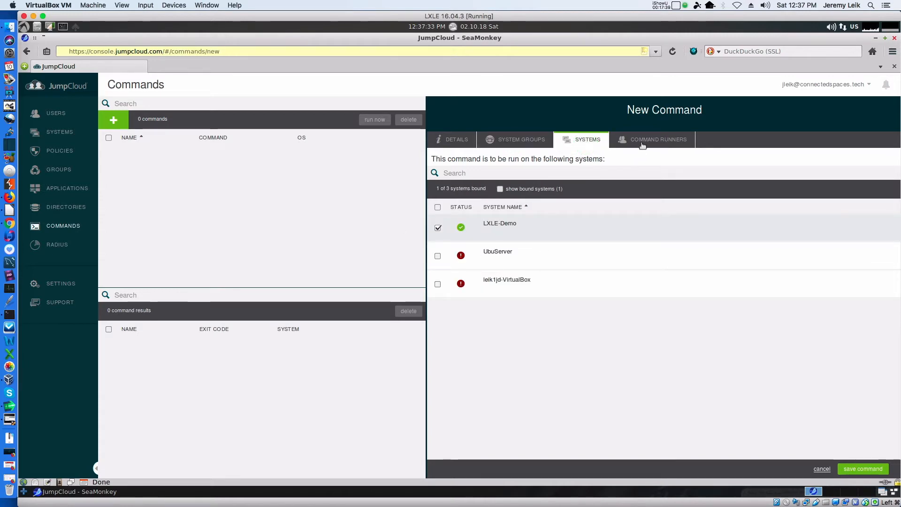
Step: Allow the administrator as command runner and save the System Updates command
{"action": "left_click", "coordinate": [658, 139]}
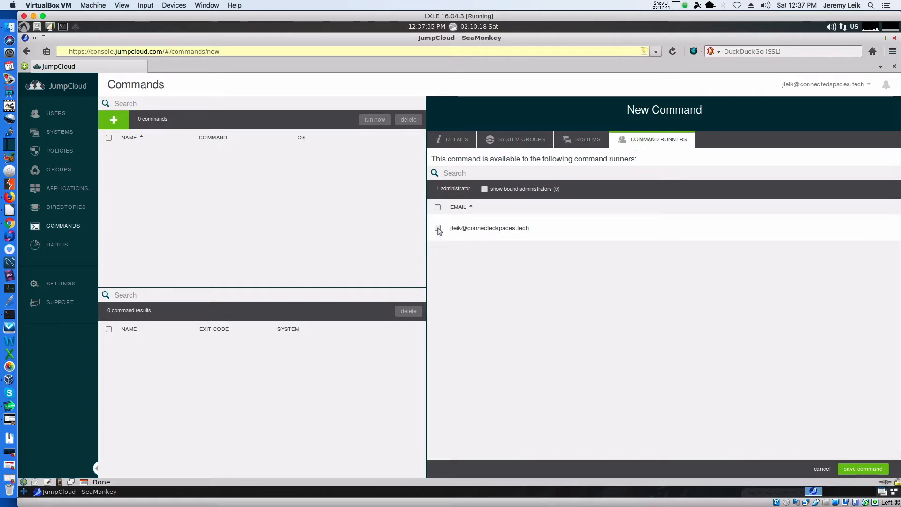
{"action": "left_click", "coordinate": [438, 227]}
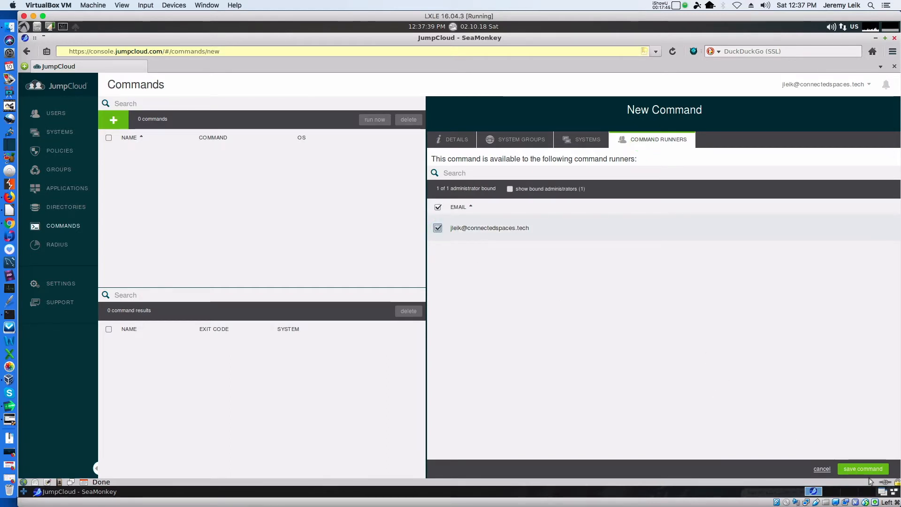
{"action": "left_click", "coordinate": [864, 470]}
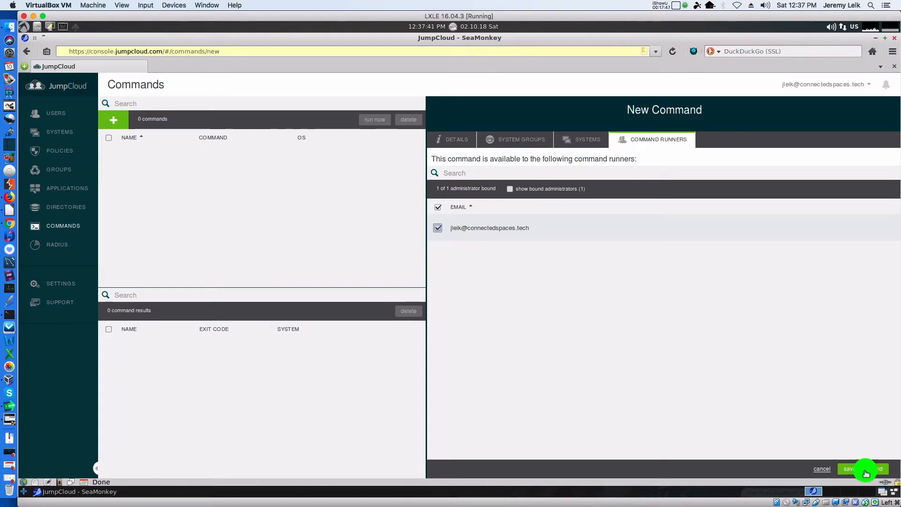
{"action": "left_click", "coordinate": [866, 468]}
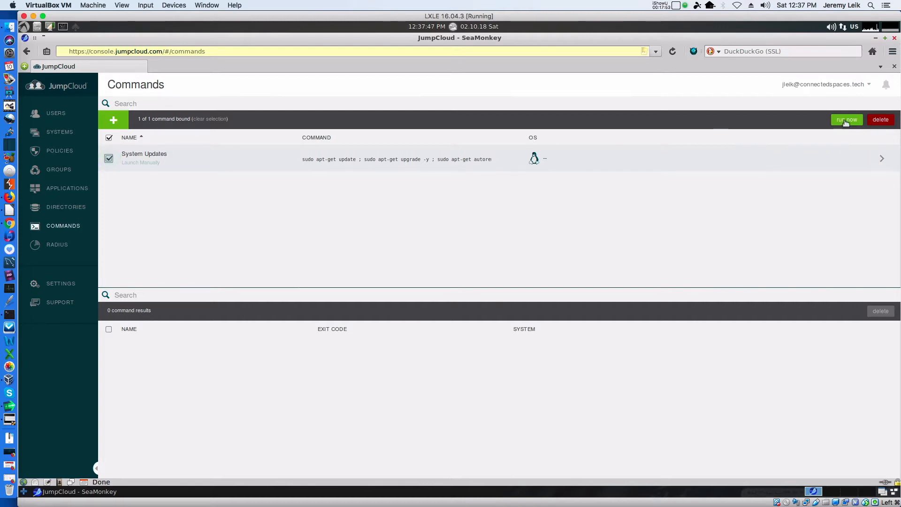
Step: Run System Updates on LXLE-Demo and view the result showing exit code 1, sudo needing a tty
{"action": "left_click", "coordinate": [847, 119]}
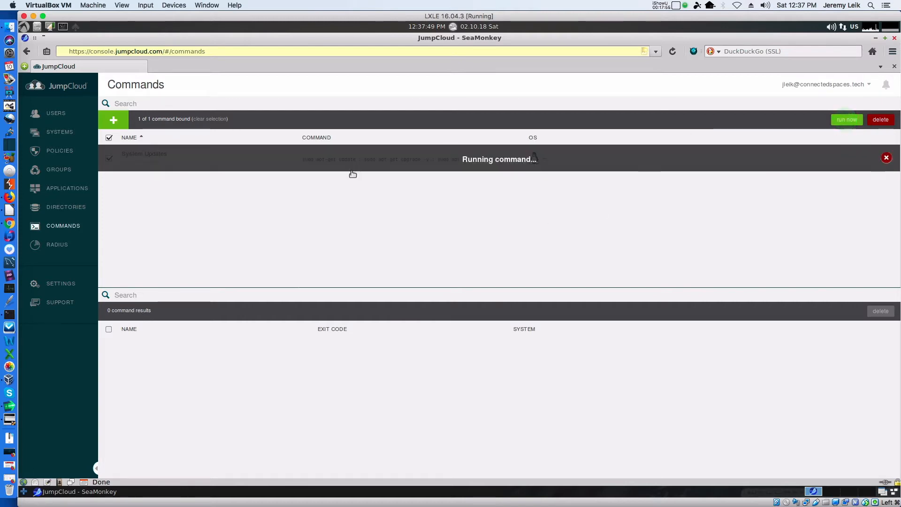
{"action": "mouse_move", "coordinate": [450, 300]}
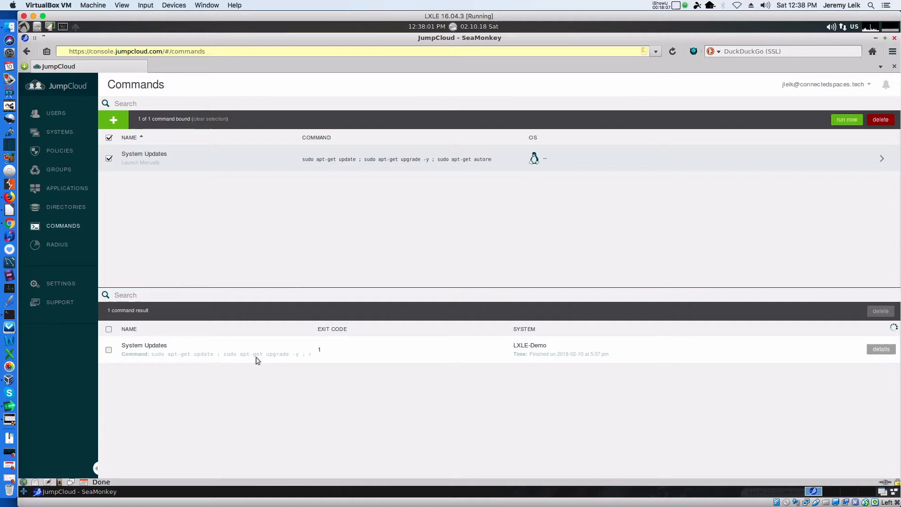
{"action": "left_click", "coordinate": [880, 349]}
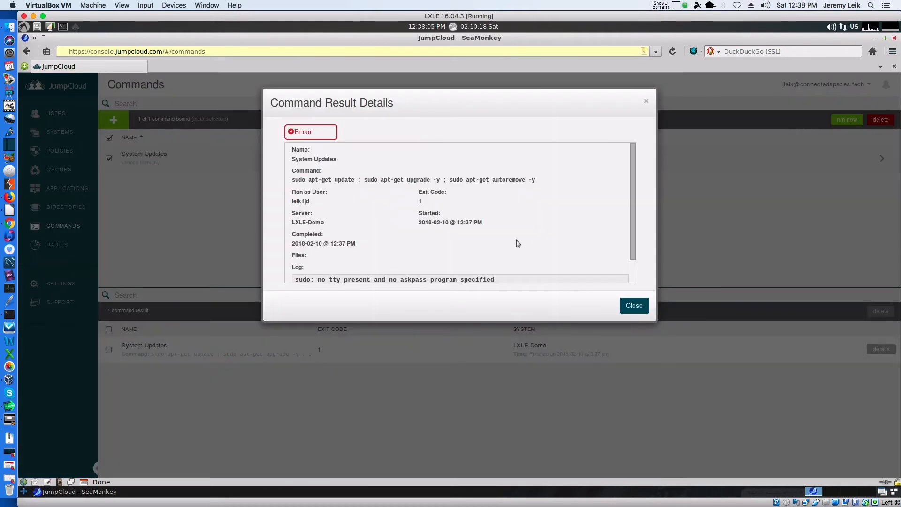
Step: Review the sudo errors in the failed run's result log, then close the details
{"action": "scroll", "scroll_direction": "down", "scroll_amount": 3}
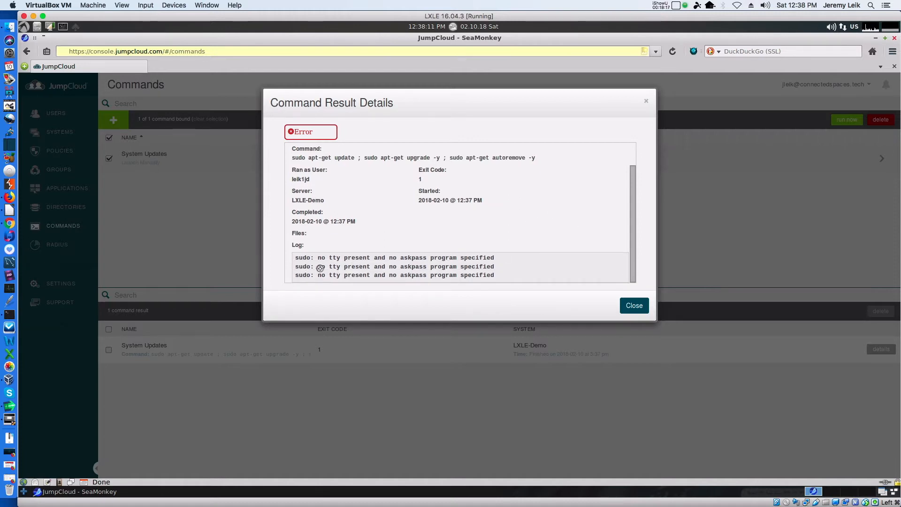
{"action": "mouse_move", "coordinate": [434, 266]}
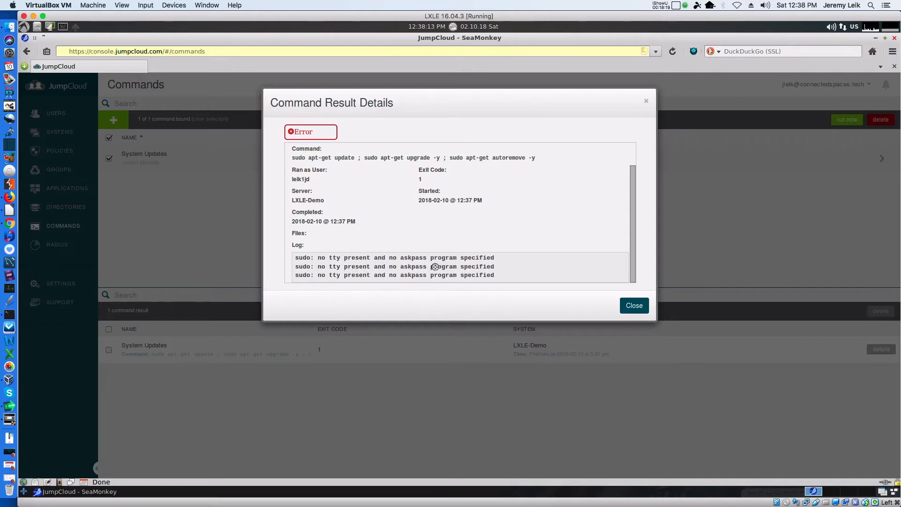
{"action": "mouse_move", "coordinate": [517, 217]}
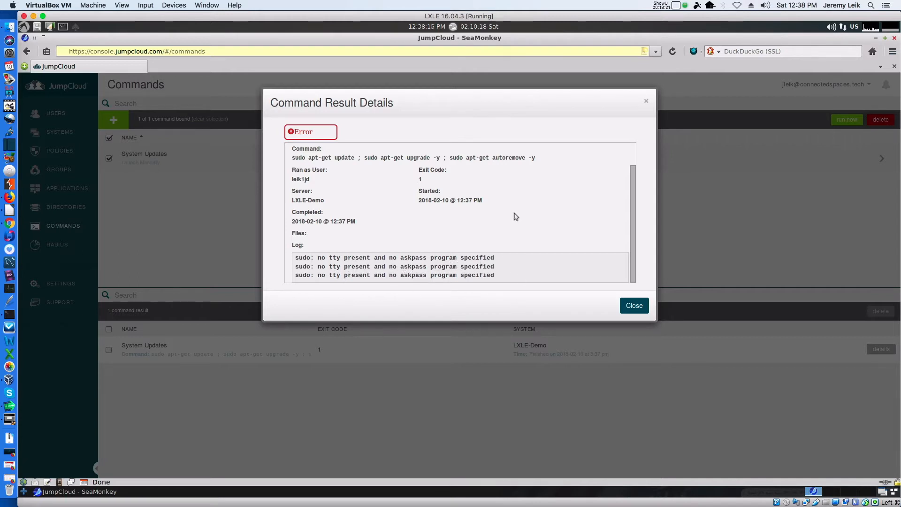
{"action": "mouse_move", "coordinate": [628, 214]}
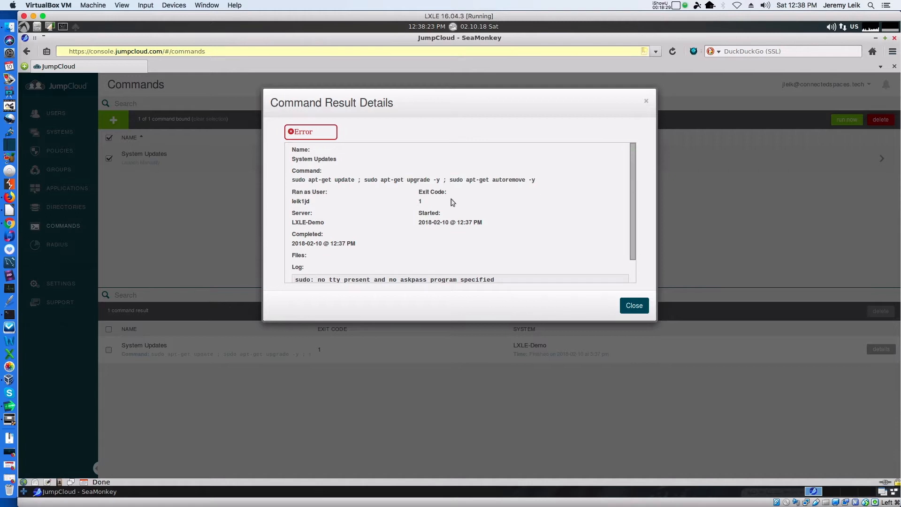
{"action": "mouse_move", "coordinate": [609, 224]}
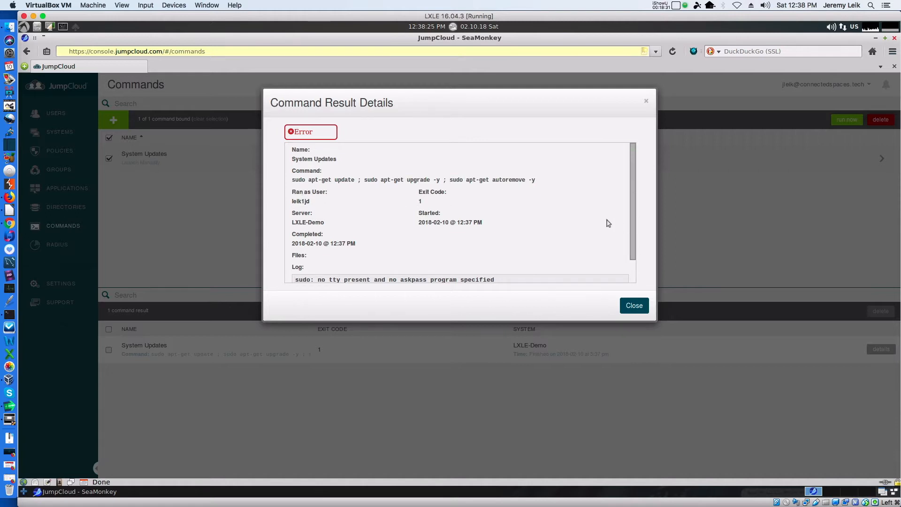
{"action": "mouse_move", "coordinate": [506, 210]}
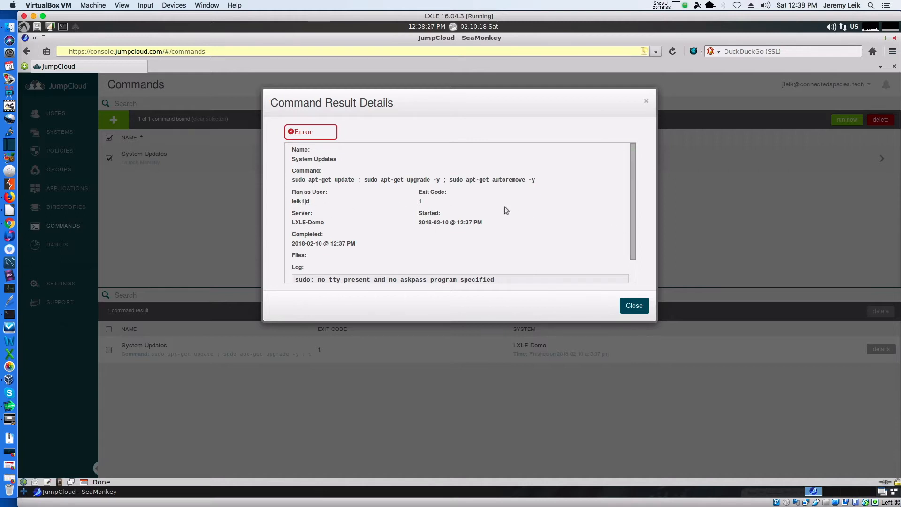
{"action": "mouse_move", "coordinate": [536, 235]}
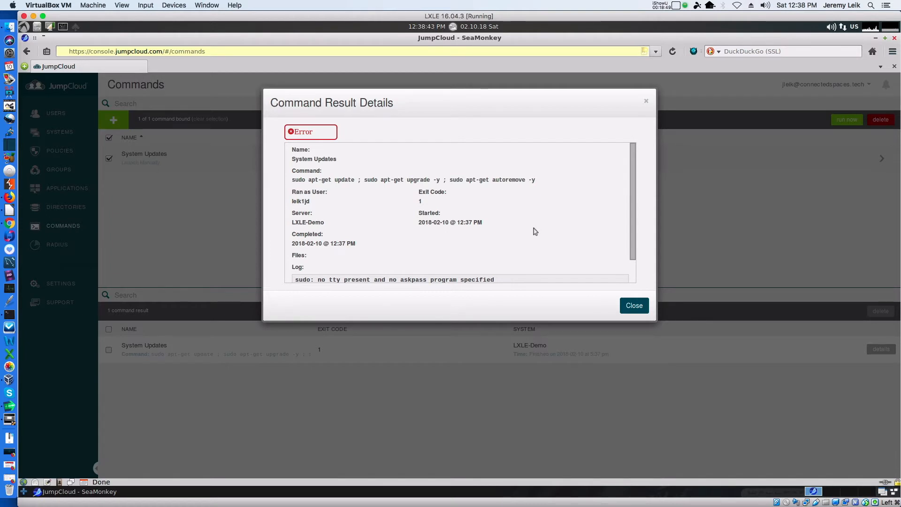
{"action": "scroll", "scroll_direction": "down", "scroll_amount": 3}
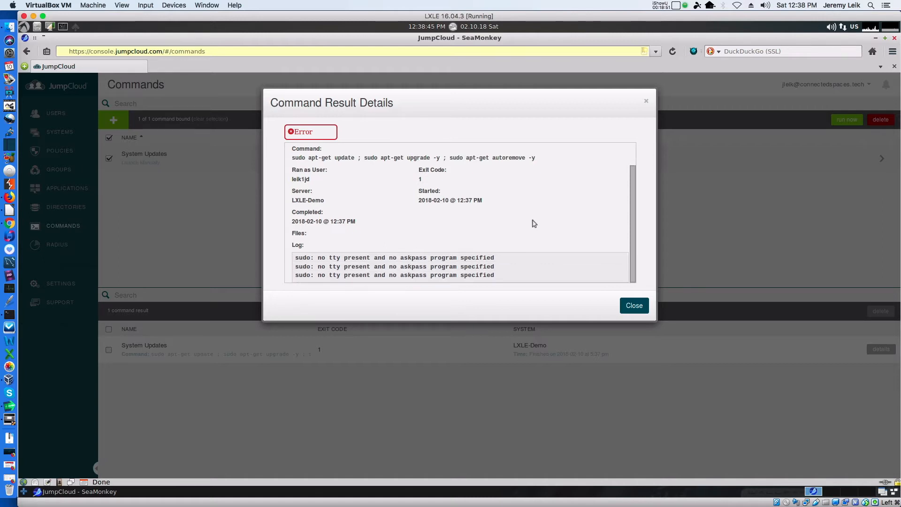
{"action": "mouse_move", "coordinate": [339, 188]}
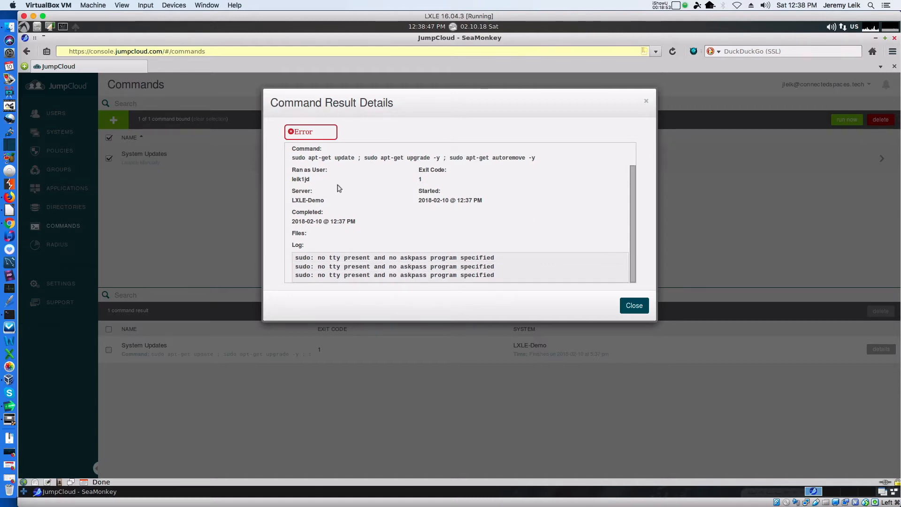
{"action": "mouse_move", "coordinate": [619, 222]}
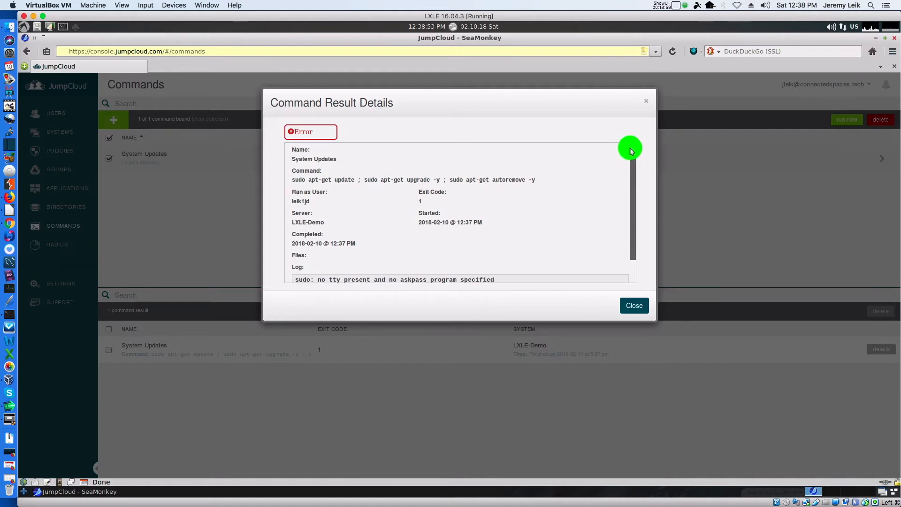
{"action": "mouse_move", "coordinate": [591, 291]}
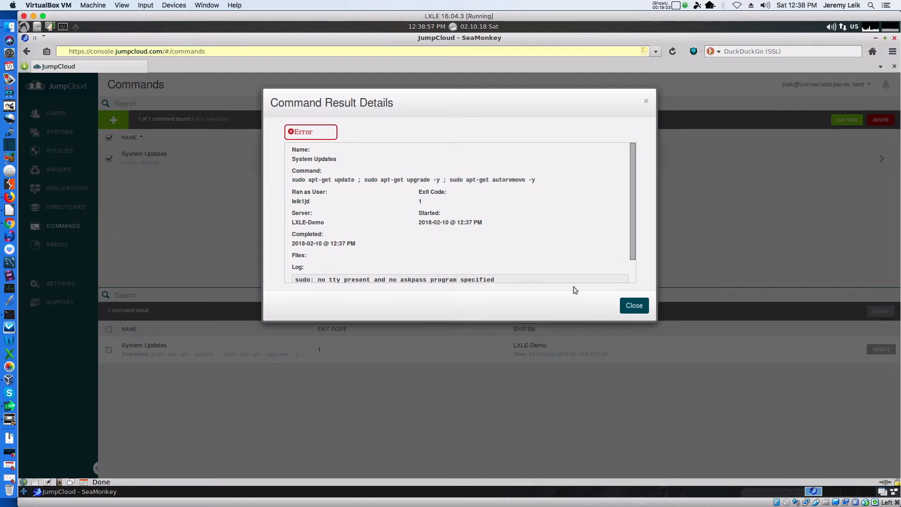
{"action": "mouse_move", "coordinate": [511, 312]}
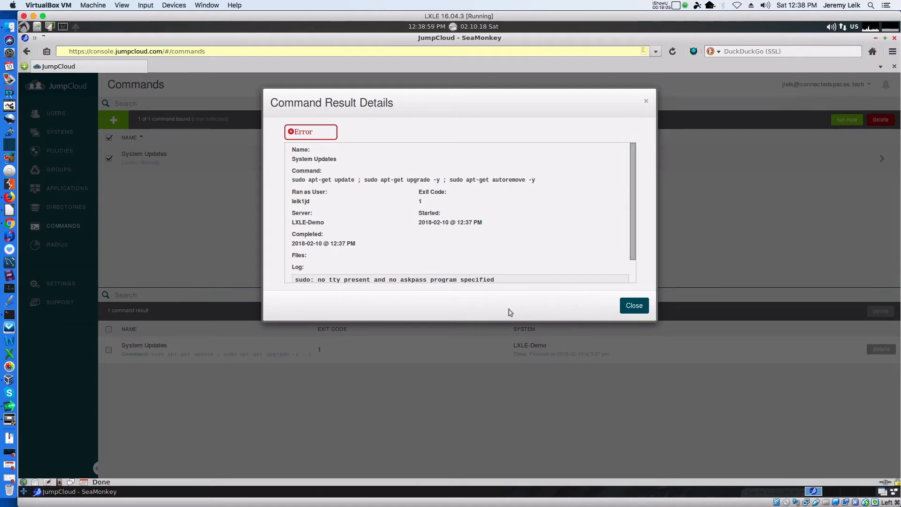
{"action": "mouse_move", "coordinate": [533, 309]}
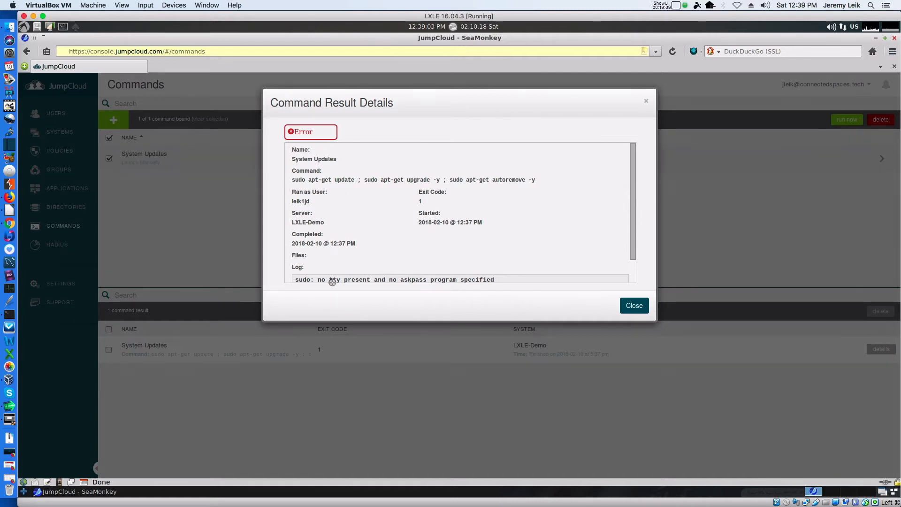
{"action": "mouse_move", "coordinate": [545, 307]}
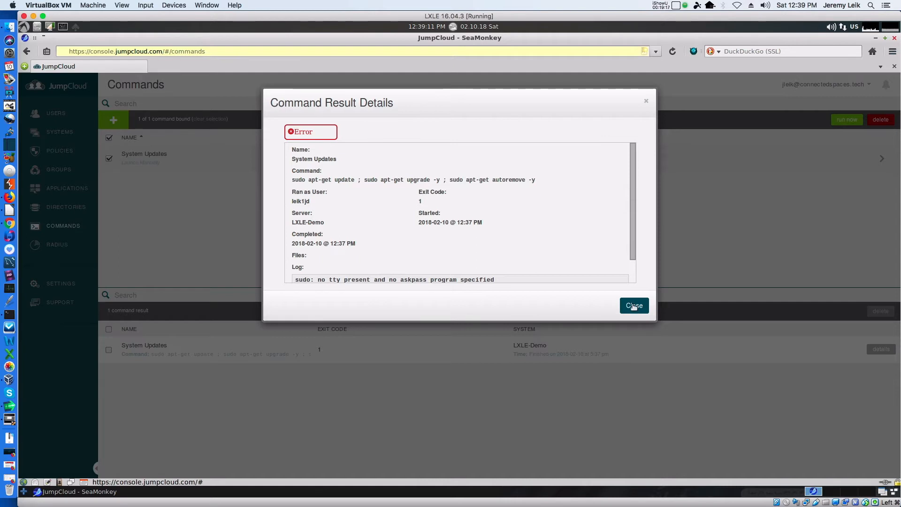
{"action": "left_click", "coordinate": [635, 306]}
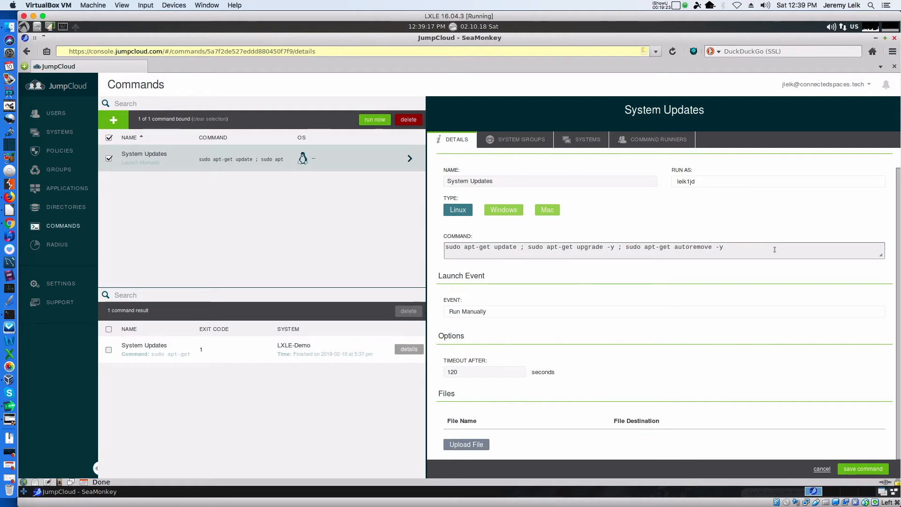
Step: Edit the command to 'apt-get update | sudo bash', save it, and run it now
{"action": "double_click", "coordinate": [719, 247]}
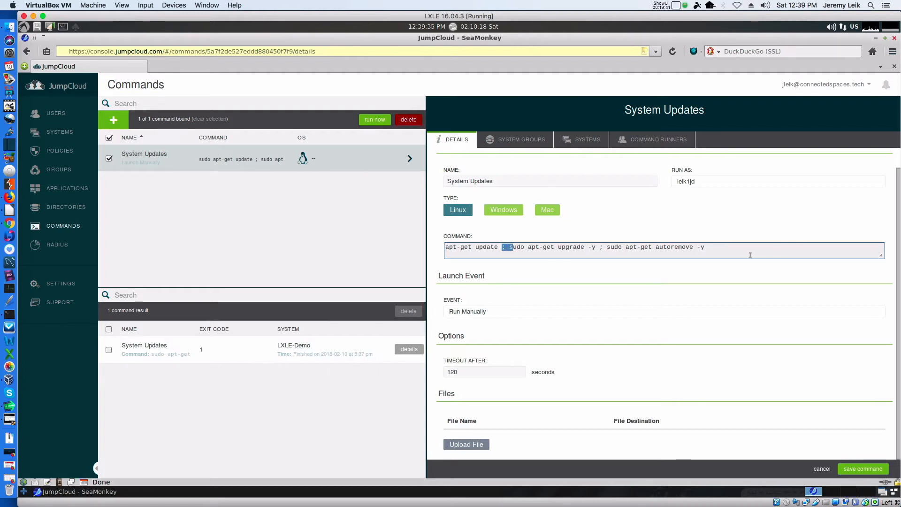
{"action": "key", "text": "Delete"}
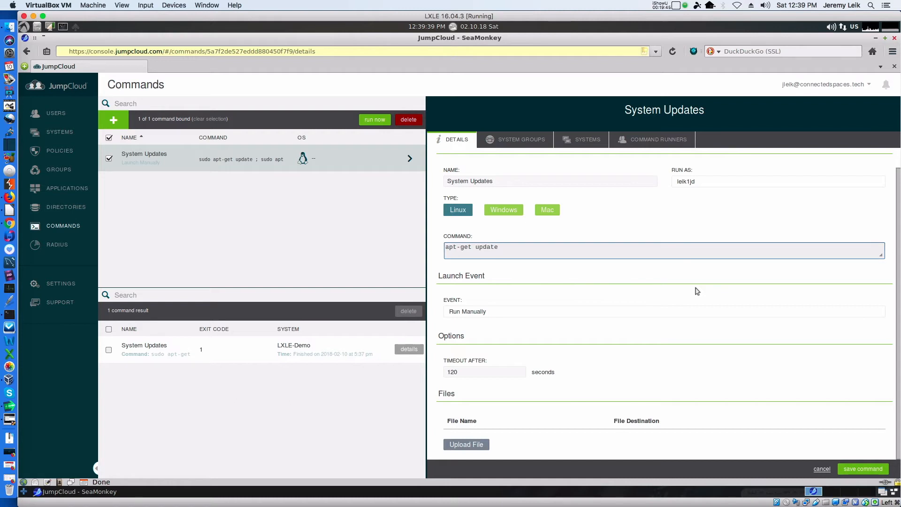
{"action": "type", "text": "| sudo bash"}
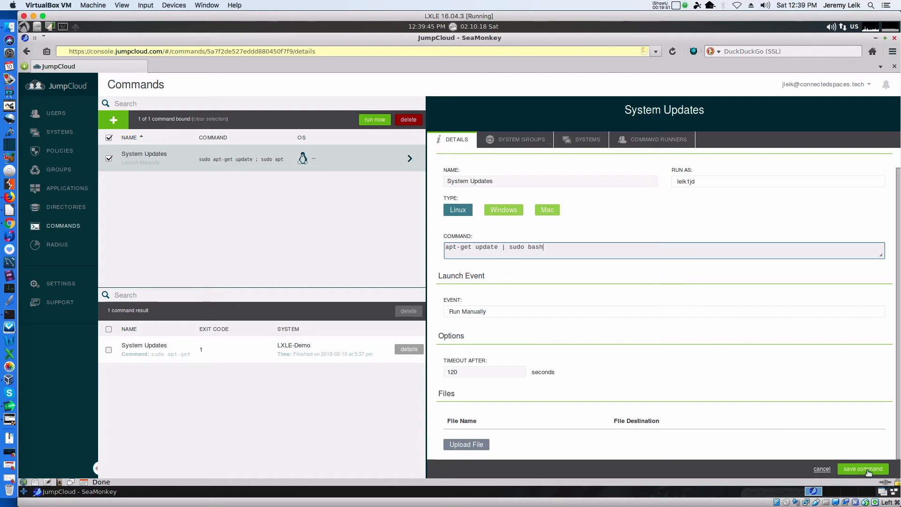
{"action": "left_click", "coordinate": [863, 468]}
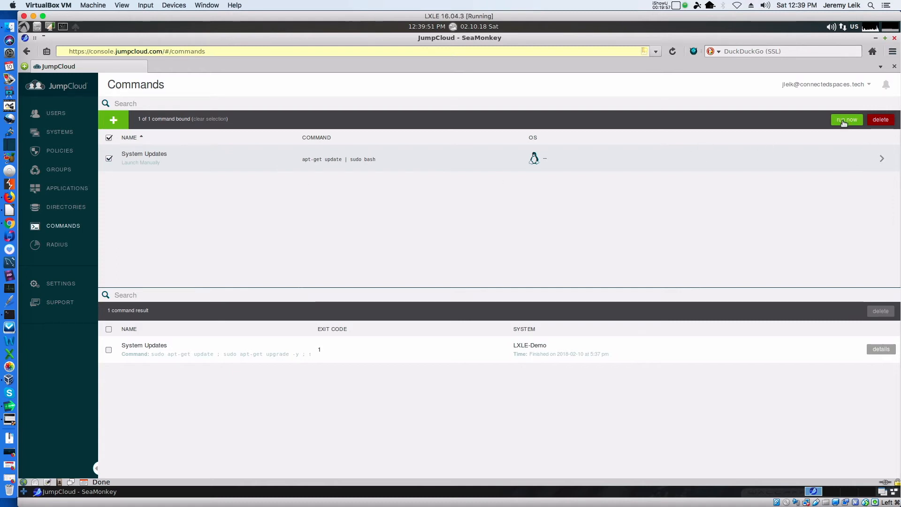
{"action": "left_click", "coordinate": [847, 119]}
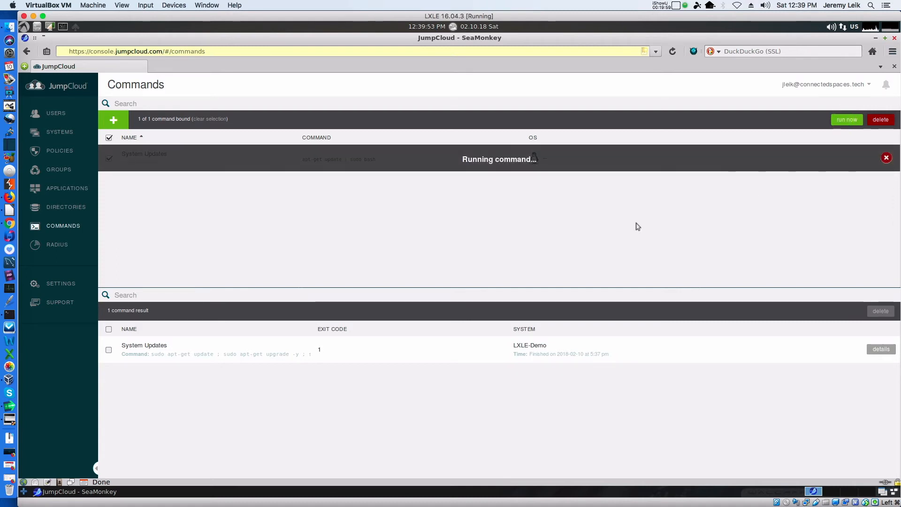
{"action": "mouse_move", "coordinate": [618, 241]}
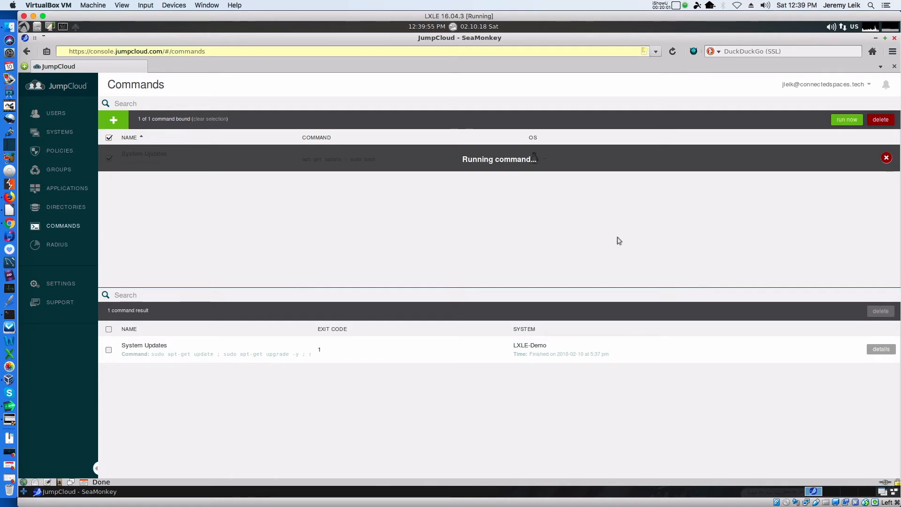
{"action": "mouse_move", "coordinate": [613, 245]}
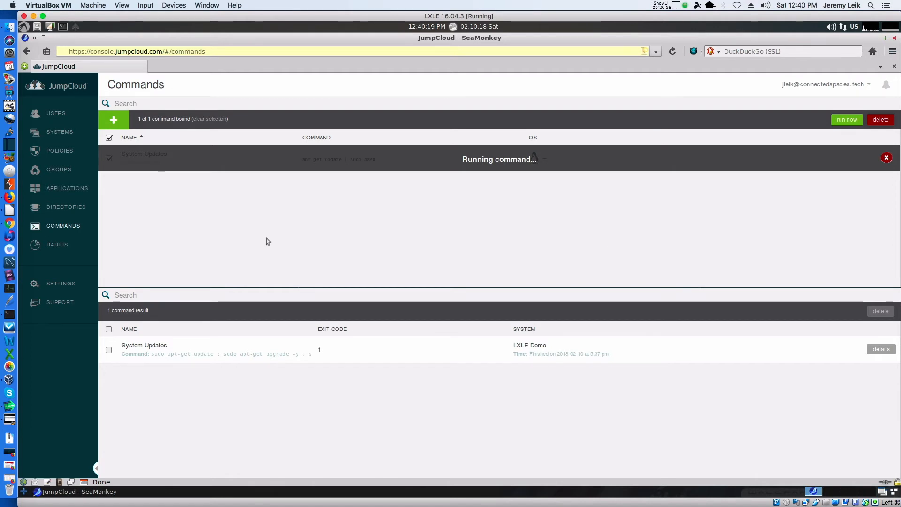
{"action": "mouse_move", "coordinate": [273, 238]}
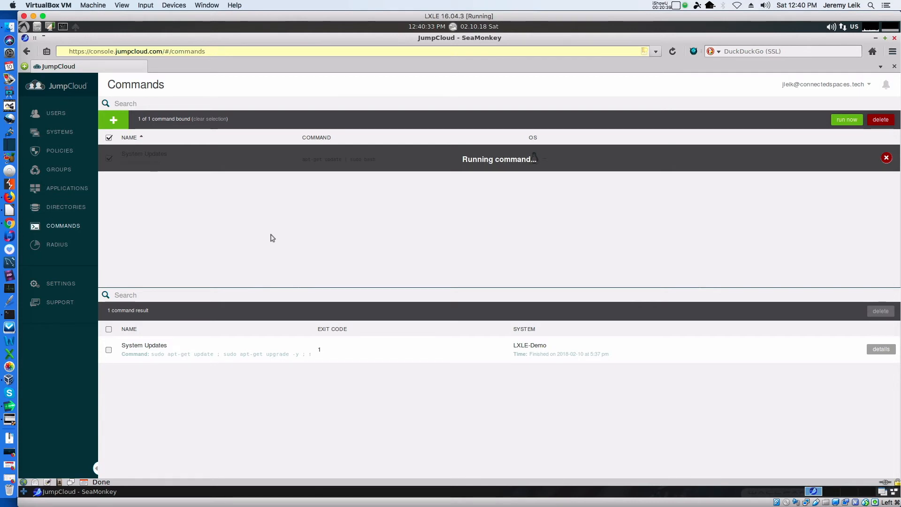
{"action": "mouse_move", "coordinate": [224, 248]}
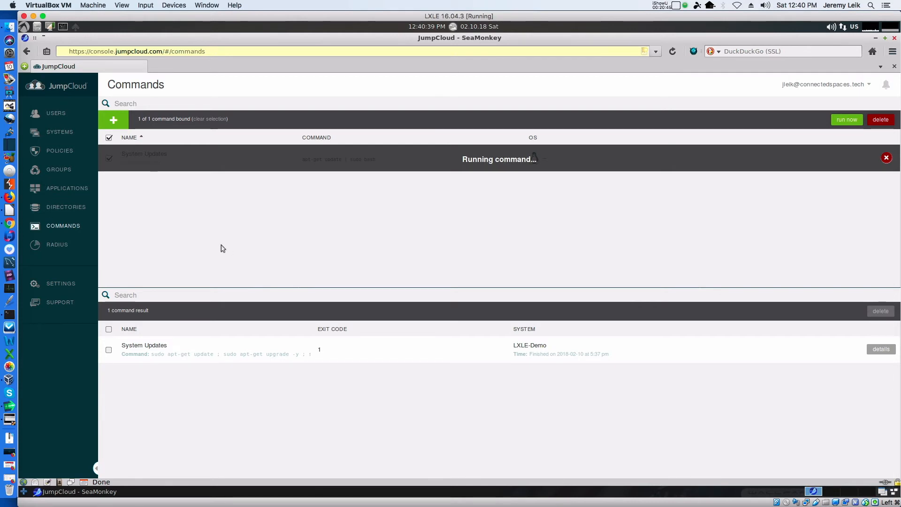
{"action": "mouse_move", "coordinate": [306, 244]}
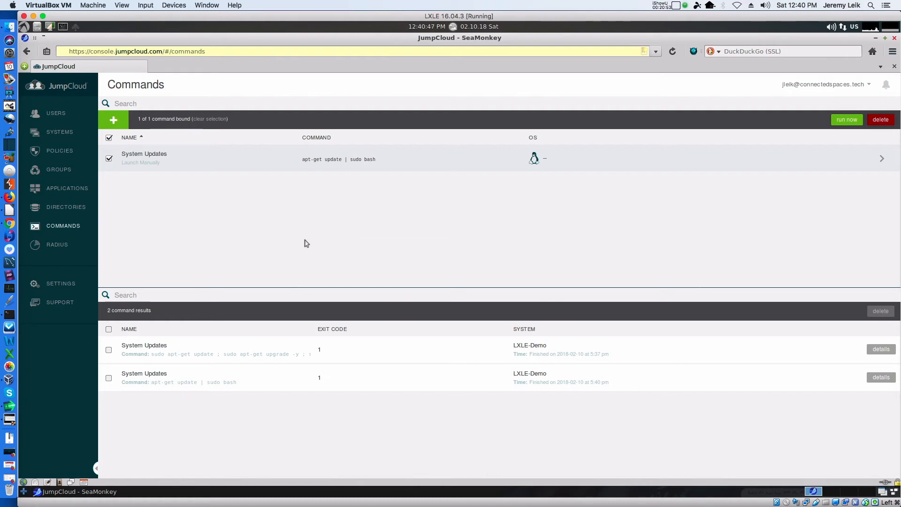
{"action": "mouse_move", "coordinate": [343, 301]}
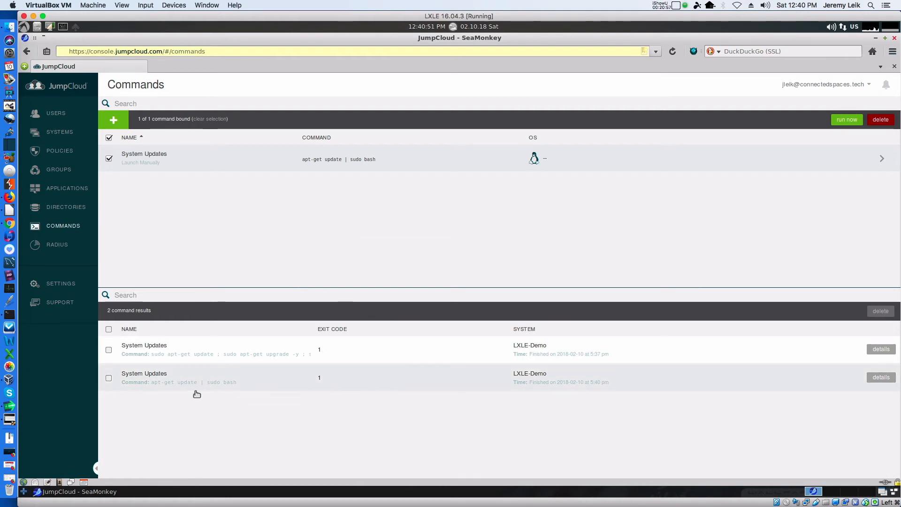
{"action": "left_click", "coordinate": [252, 382]}
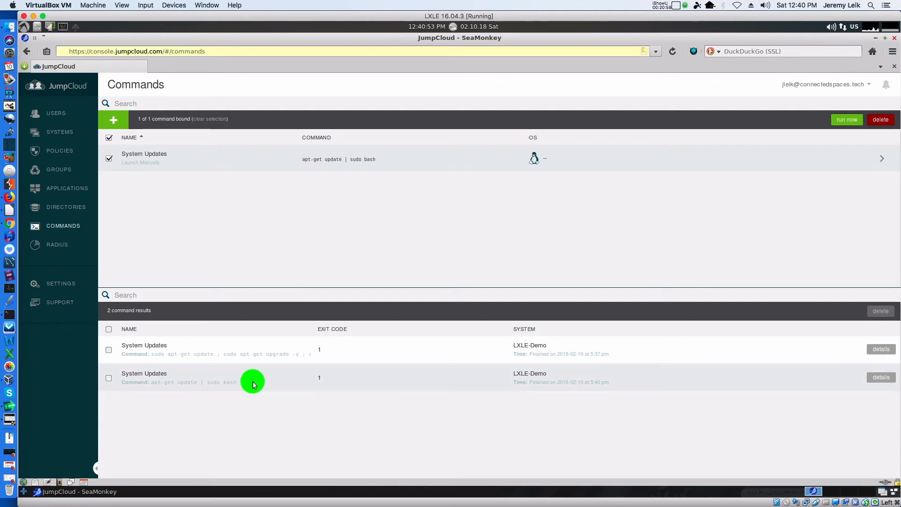
{"action": "left_click", "coordinate": [881, 377]}
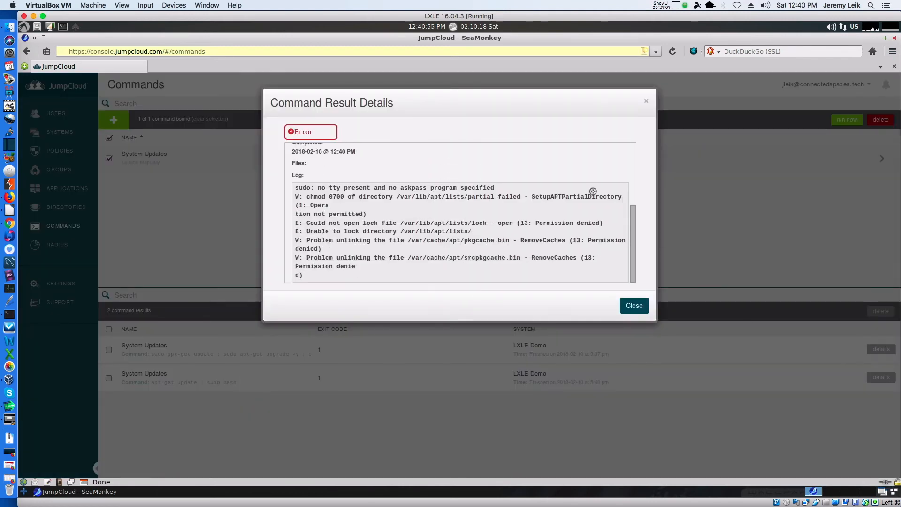
{"action": "mouse_move", "coordinate": [387, 263]}
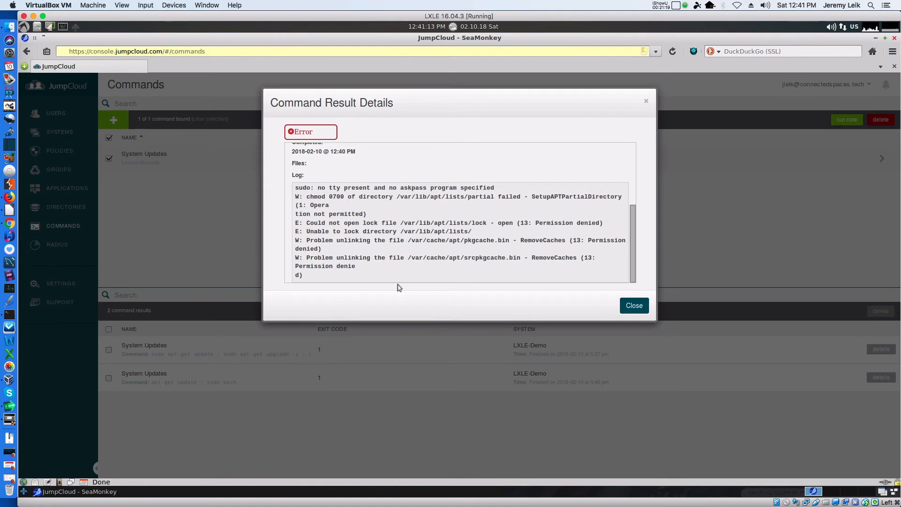
{"action": "mouse_move", "coordinate": [595, 265]}
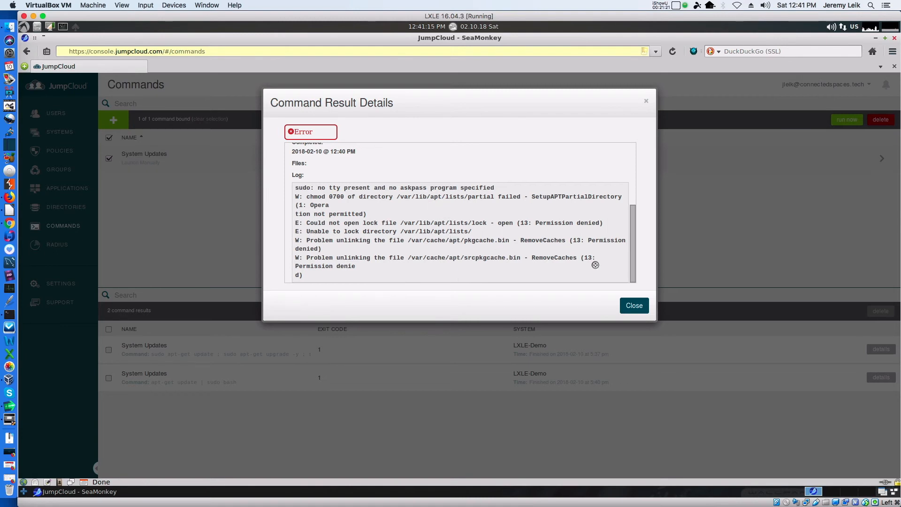
{"action": "left_click", "coordinate": [635, 306]}
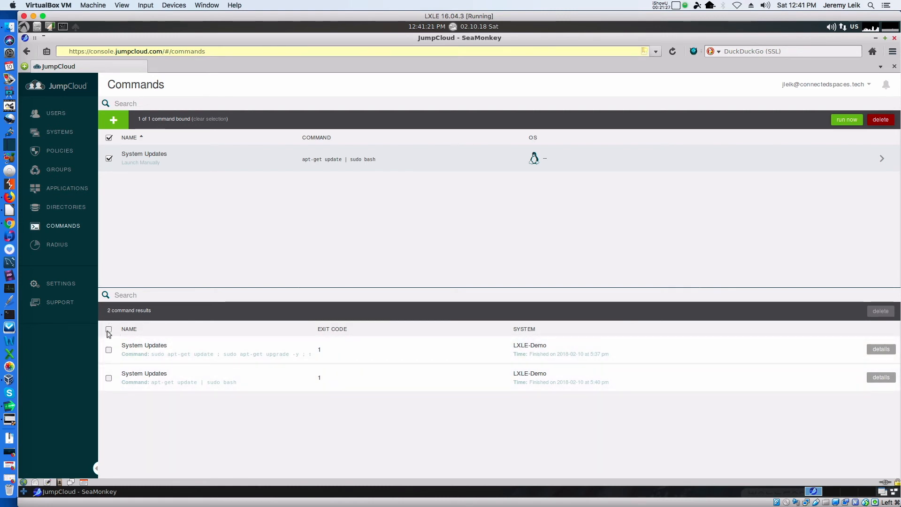
Step: Select all System Updates command results and delete them with confirmation
{"action": "left_click", "coordinate": [109, 330]}
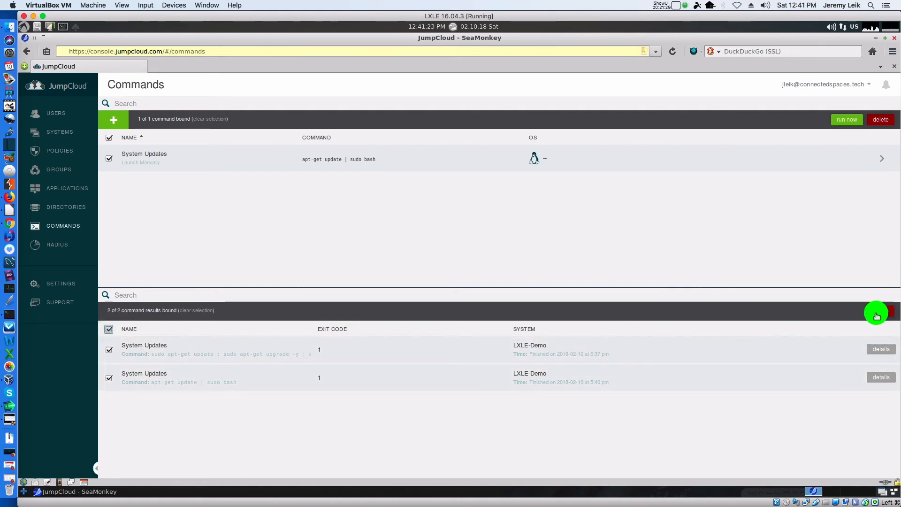
{"action": "left_click", "coordinate": [891, 312]}
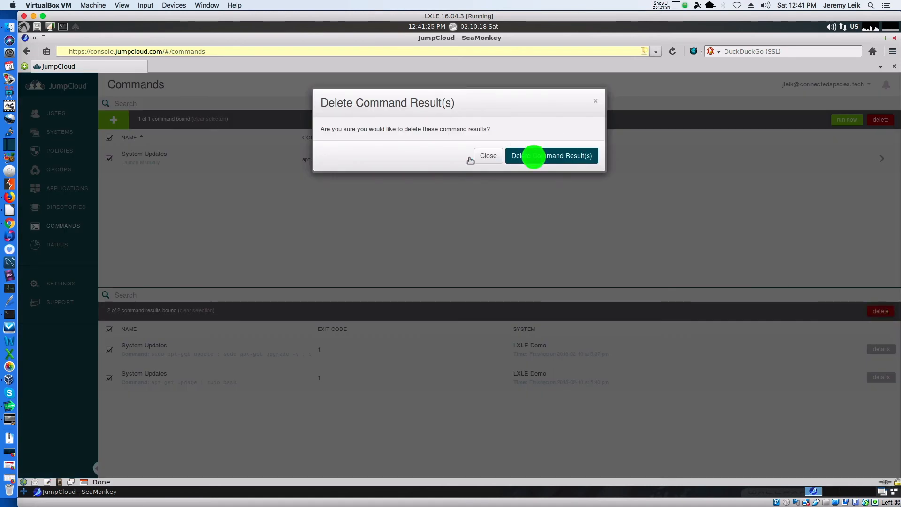
{"action": "left_click", "coordinate": [552, 156]}
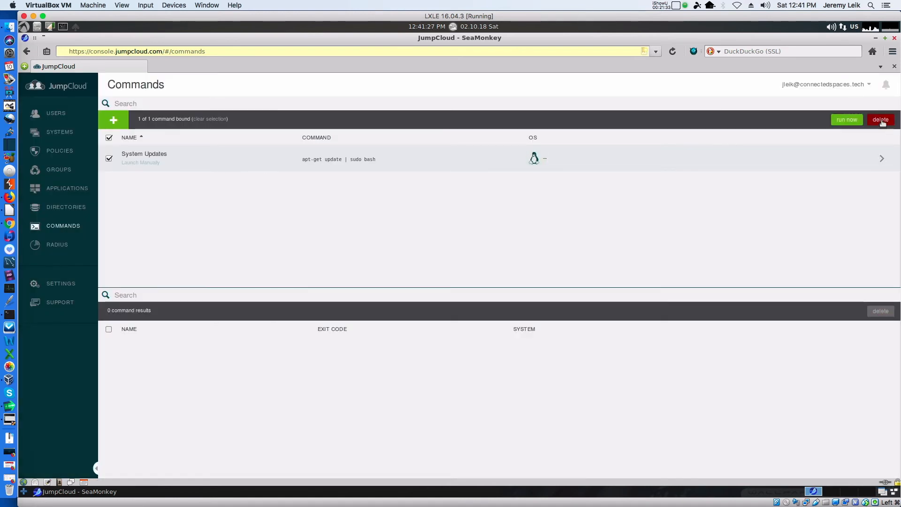
Step: Delete the System Updates command itself and confirm the removal
{"action": "left_click", "coordinate": [880, 119]}
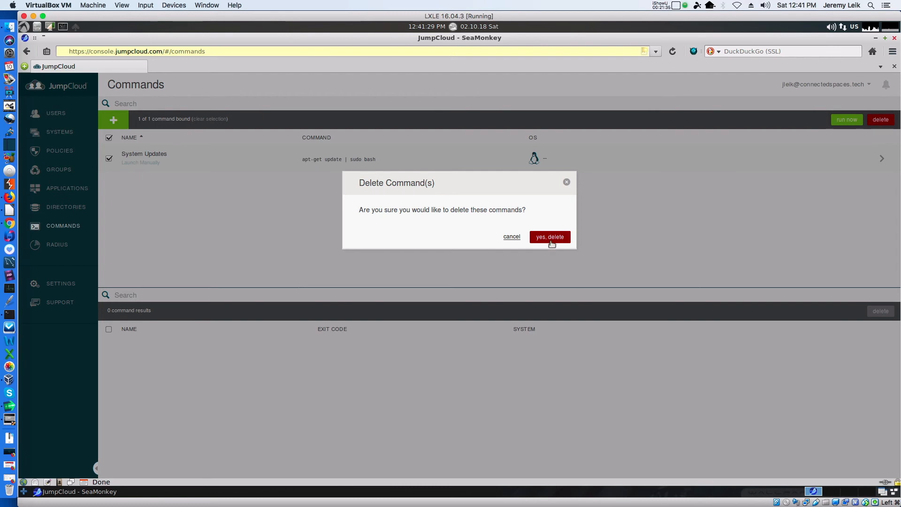
{"action": "left_click", "coordinate": [551, 236]}
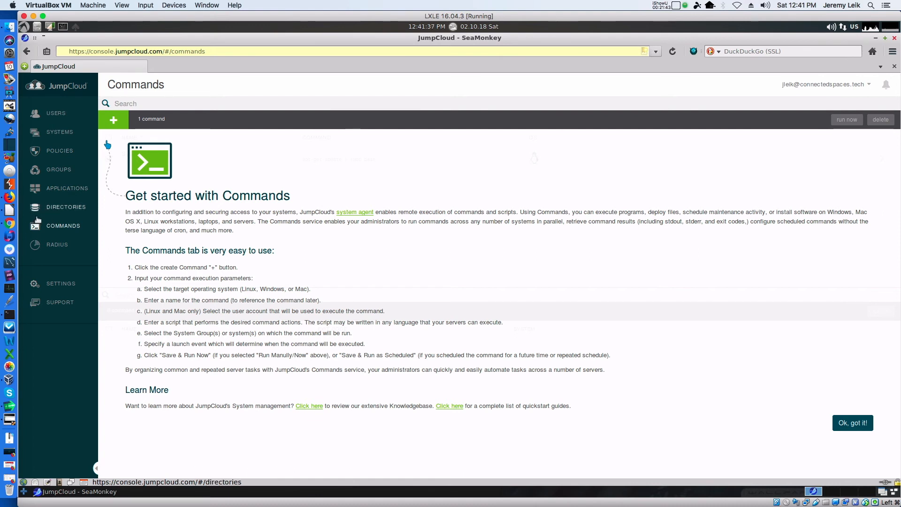
{"action": "mouse_move", "coordinate": [633, 146]}
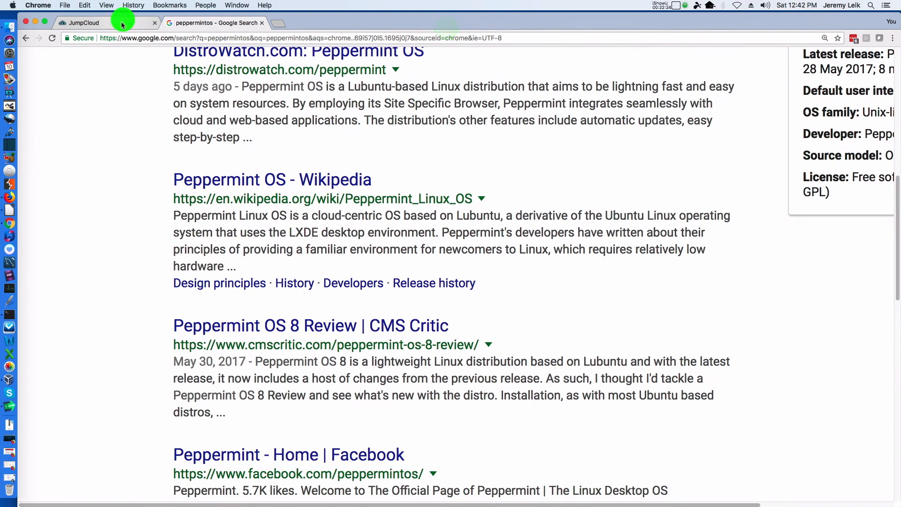
Step: Log in as administrator and show the systems list with LXLE-Demo, UbuServer and leik1jd-VirtualBox
{"action": "left_click", "coordinate": [99, 22]}
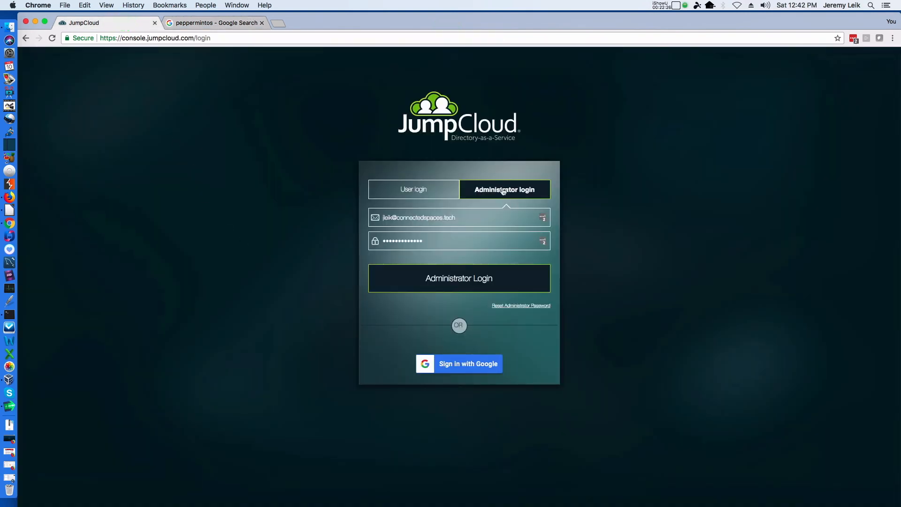
{"action": "left_click", "coordinate": [482, 278]}
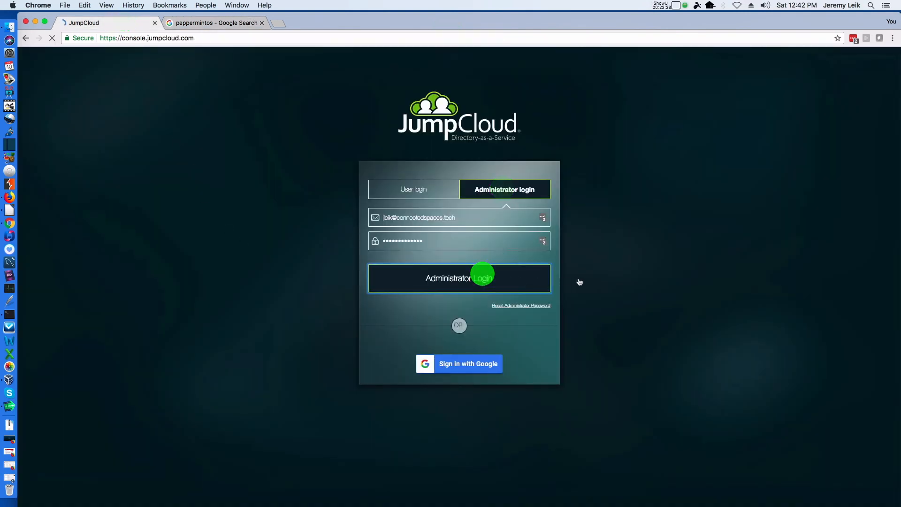
{"action": "left_click", "coordinate": [459, 278]}
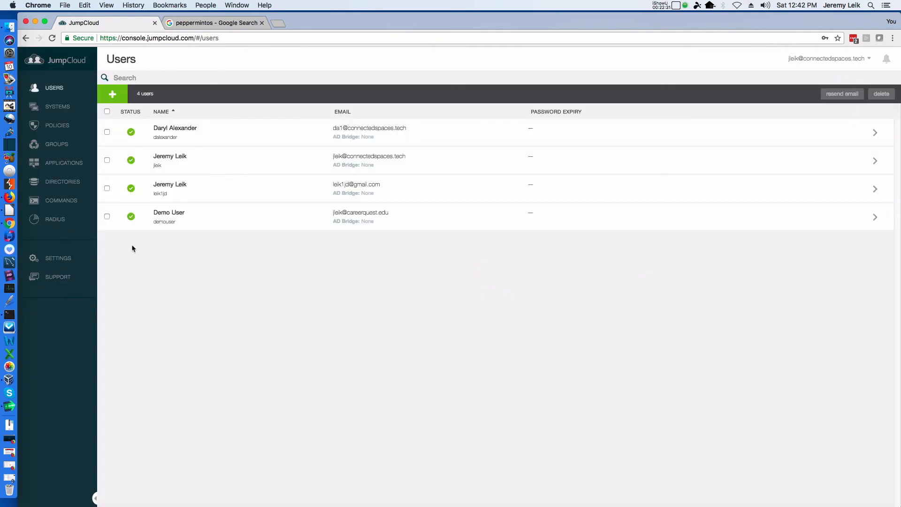
{"action": "mouse_move", "coordinate": [192, 128]}
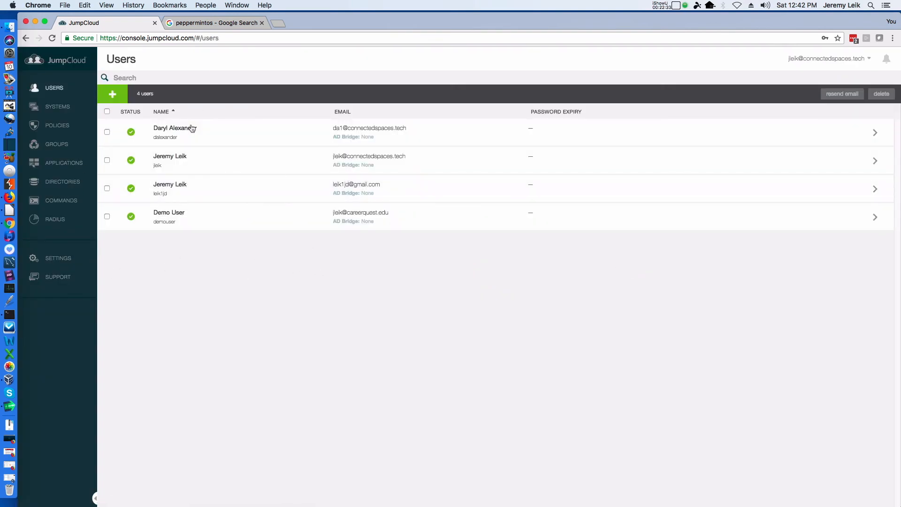
{"action": "left_click", "coordinate": [57, 106]}
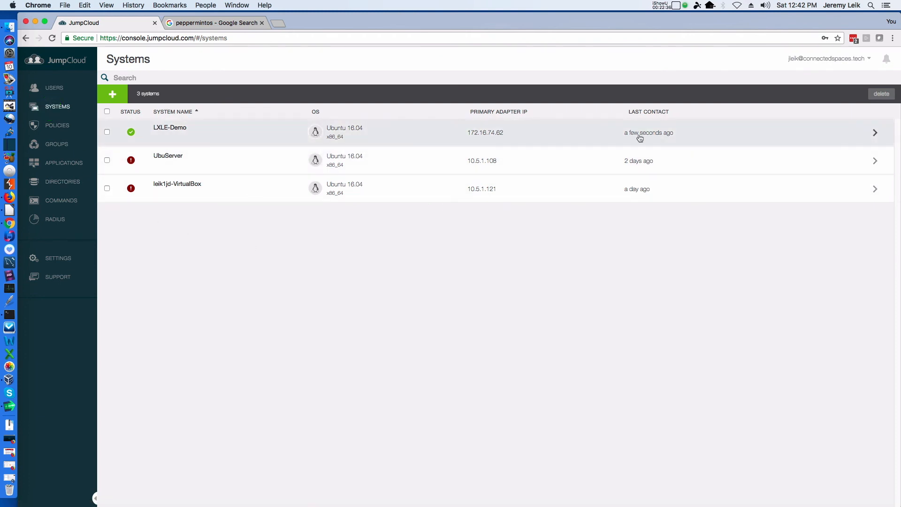
{"action": "mouse_move", "coordinate": [66, 169]}
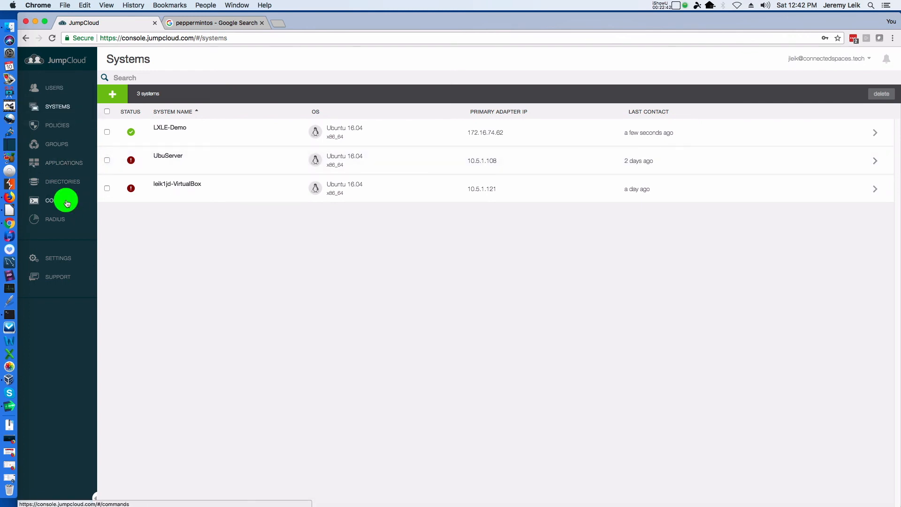
Step: Browse the empty Commands page, then Directories and Applications
{"action": "left_click", "coordinate": [61, 200]}
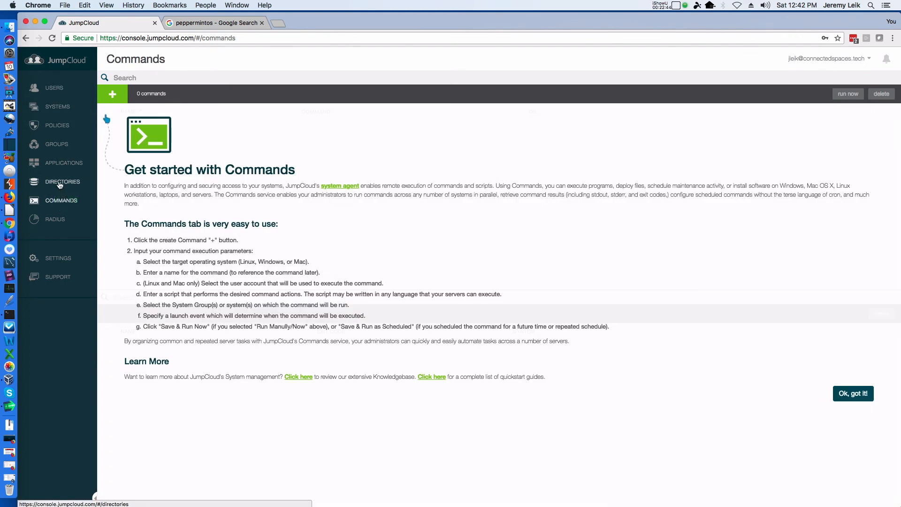
{"action": "left_click", "coordinate": [62, 182]}
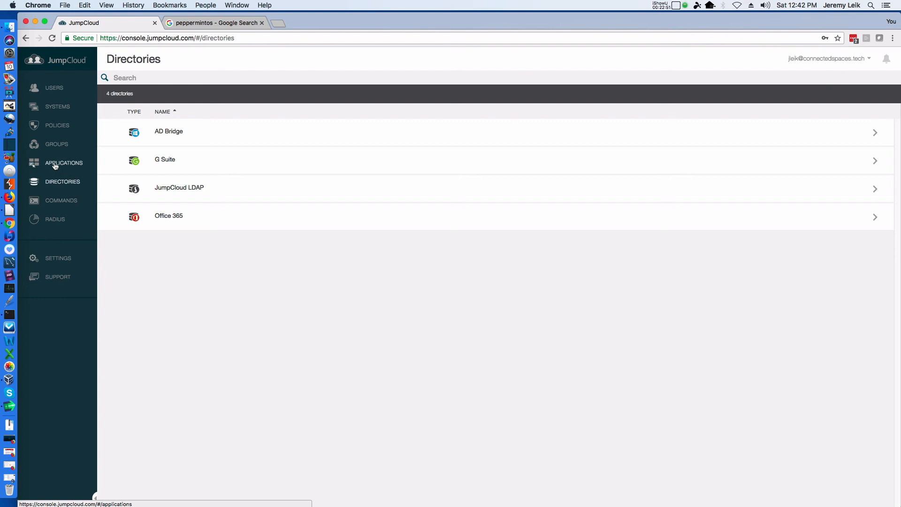
{"action": "mouse_move", "coordinate": [54, 166]}
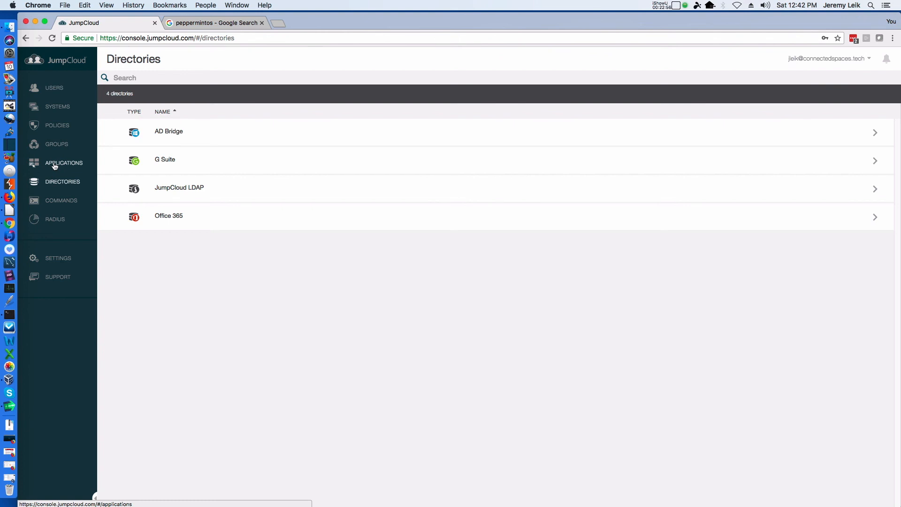
{"action": "left_click", "coordinate": [54, 164]}
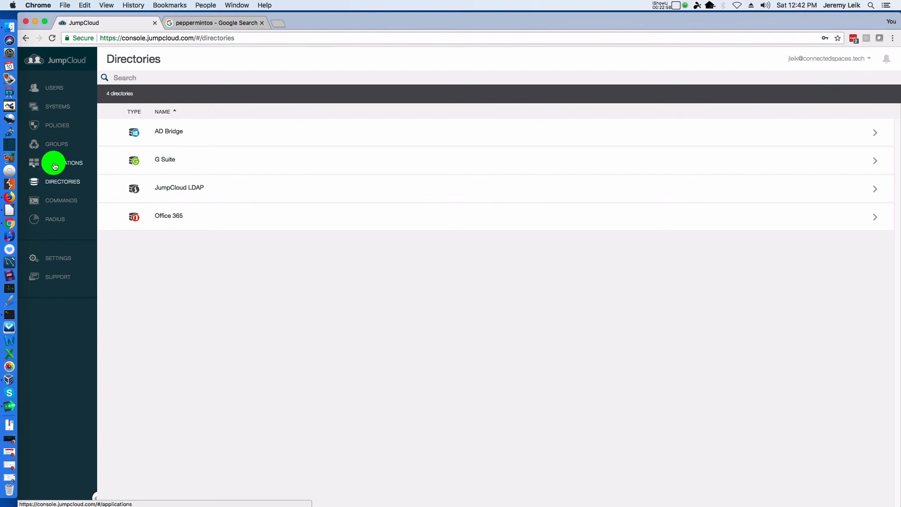
Step: Browse Groups and Policies, ending on the Connected Spaces organization Settings
{"action": "left_click", "coordinate": [56, 145]}
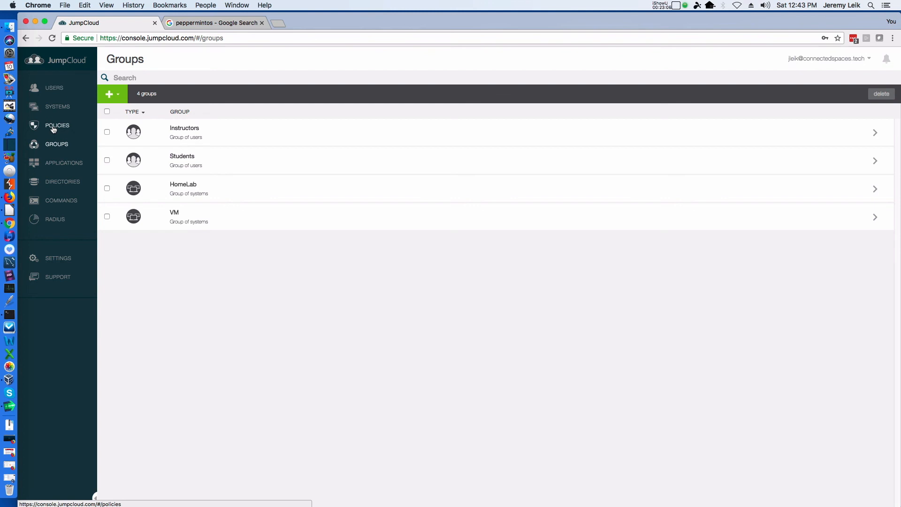
{"action": "left_click", "coordinate": [56, 126]}
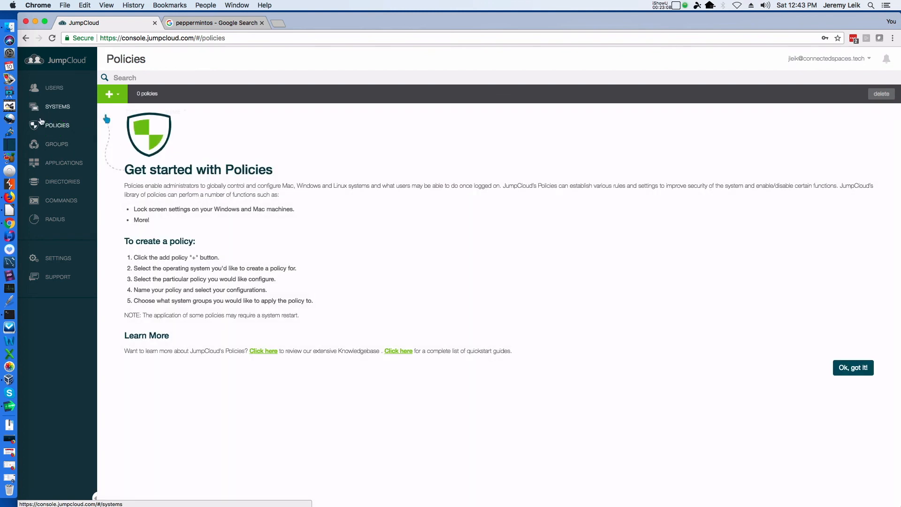
{"action": "mouse_move", "coordinate": [49, 258]}
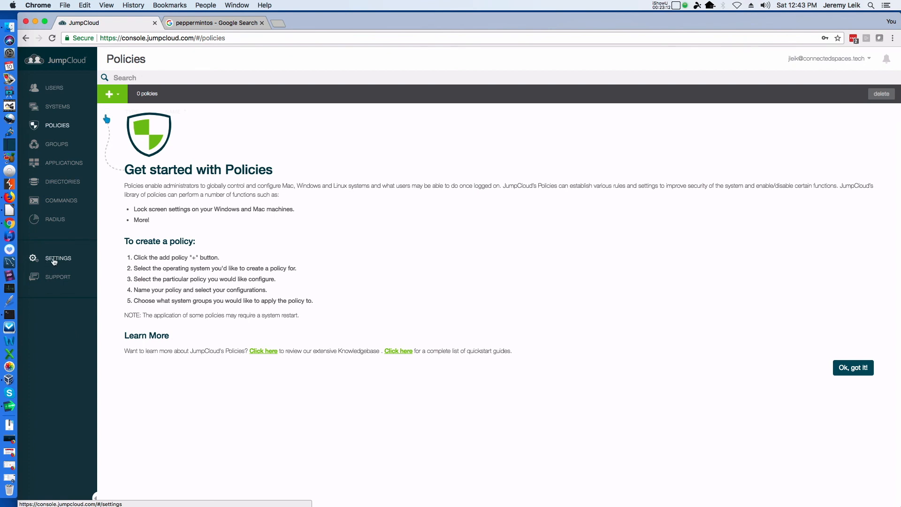
{"action": "left_click", "coordinate": [58, 258]}
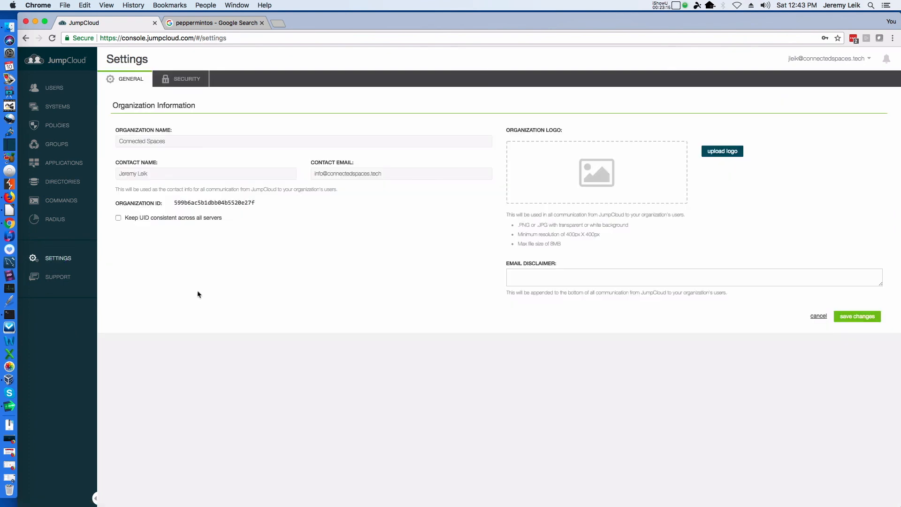
{"action": "mouse_move", "coordinate": [180, 271]}
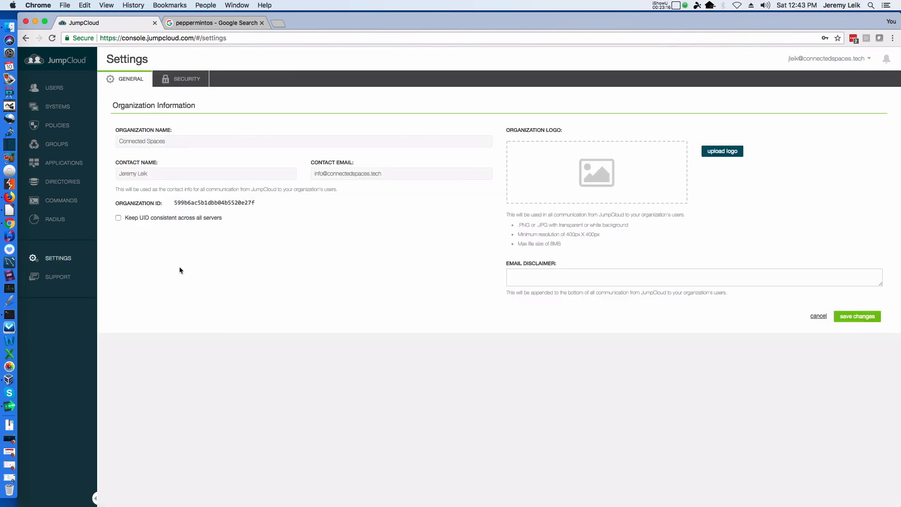
{"action": "left_click", "coordinate": [180, 79]}
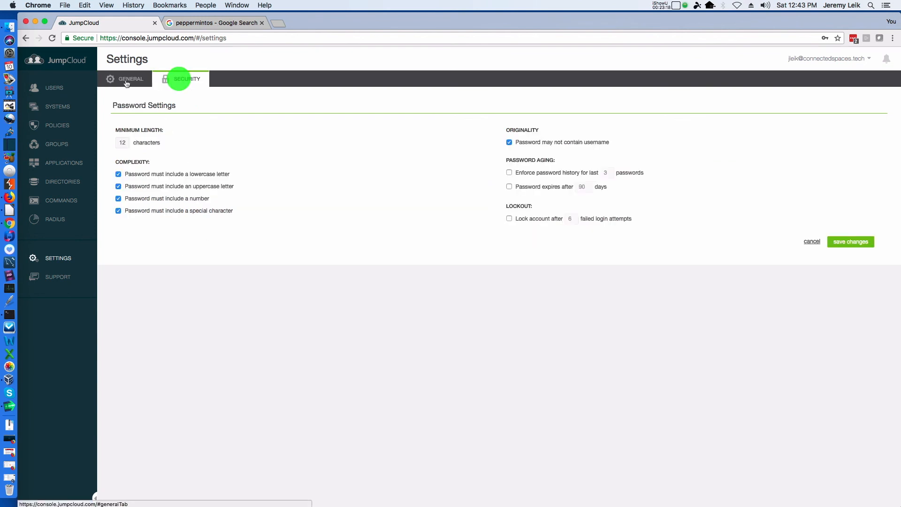
{"action": "left_click", "coordinate": [130, 79]}
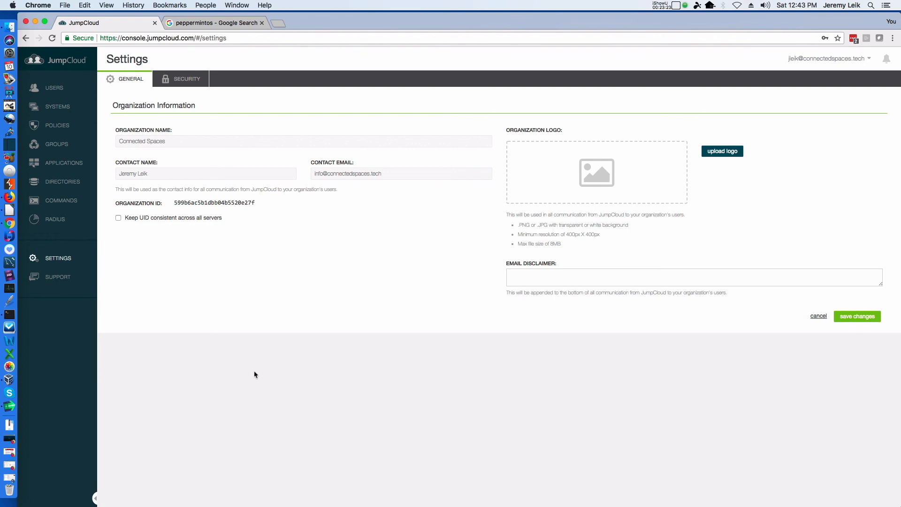
{"action": "mouse_move", "coordinate": [274, 370]}
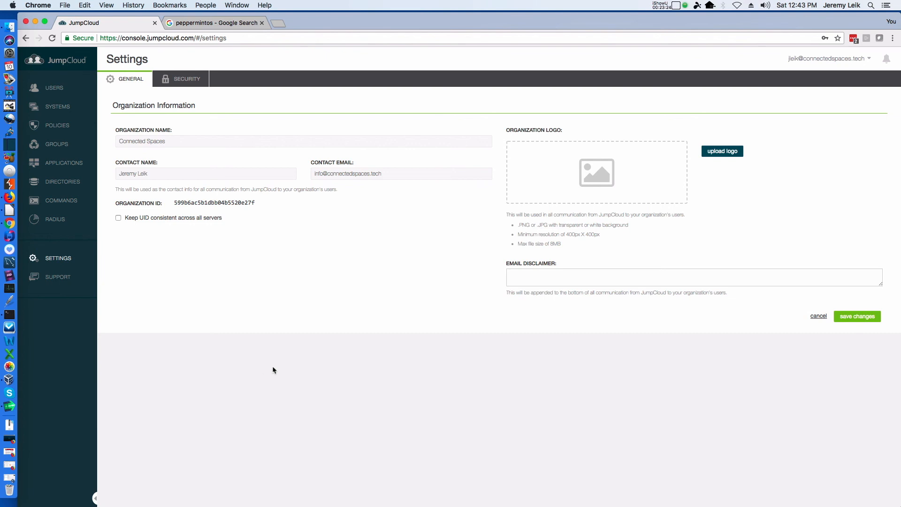